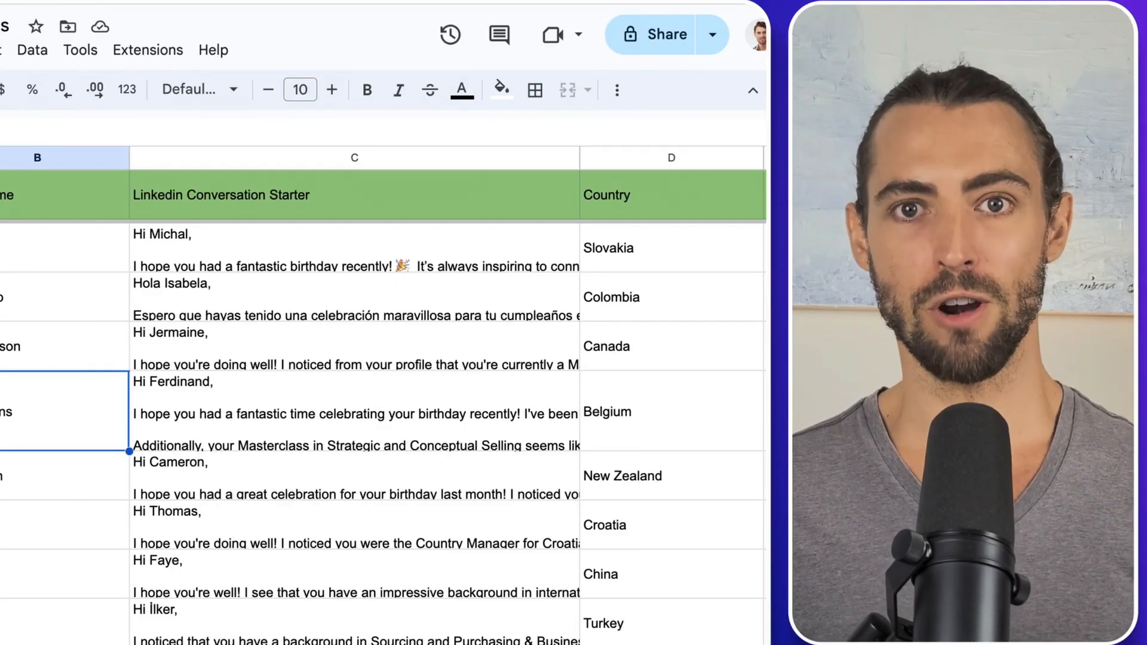
{"action": "mouse_move", "coordinate": [410, 378]}
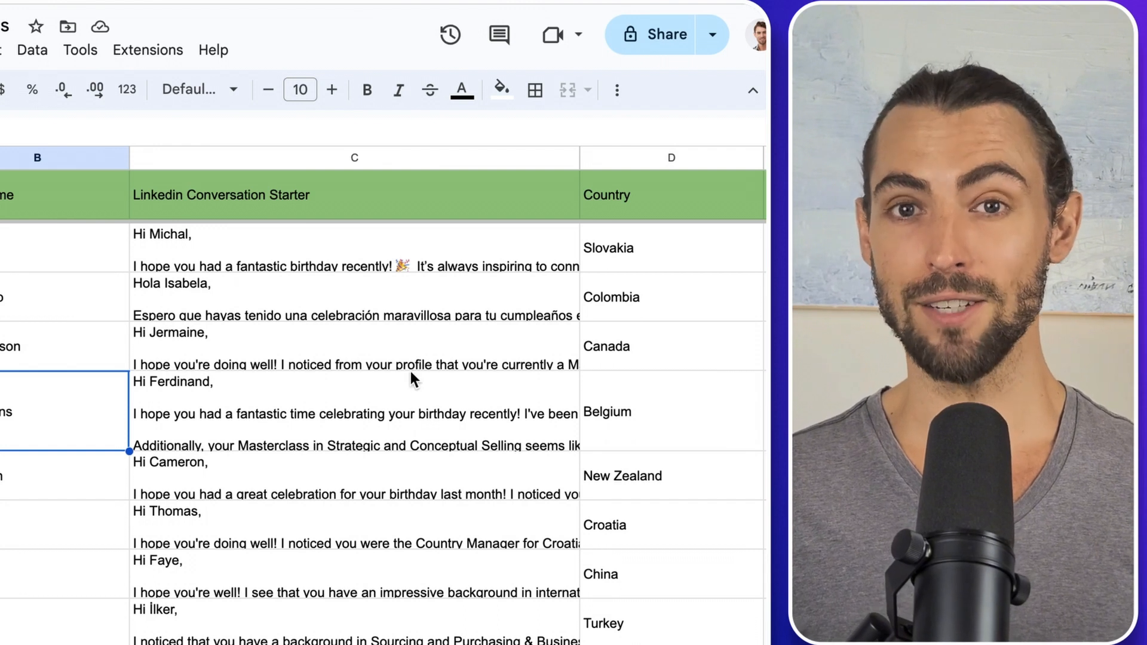
Expand cell C4 to read its full LinkedIn conversation starter message.
{"action": "left_click", "coordinate": [355, 362]}
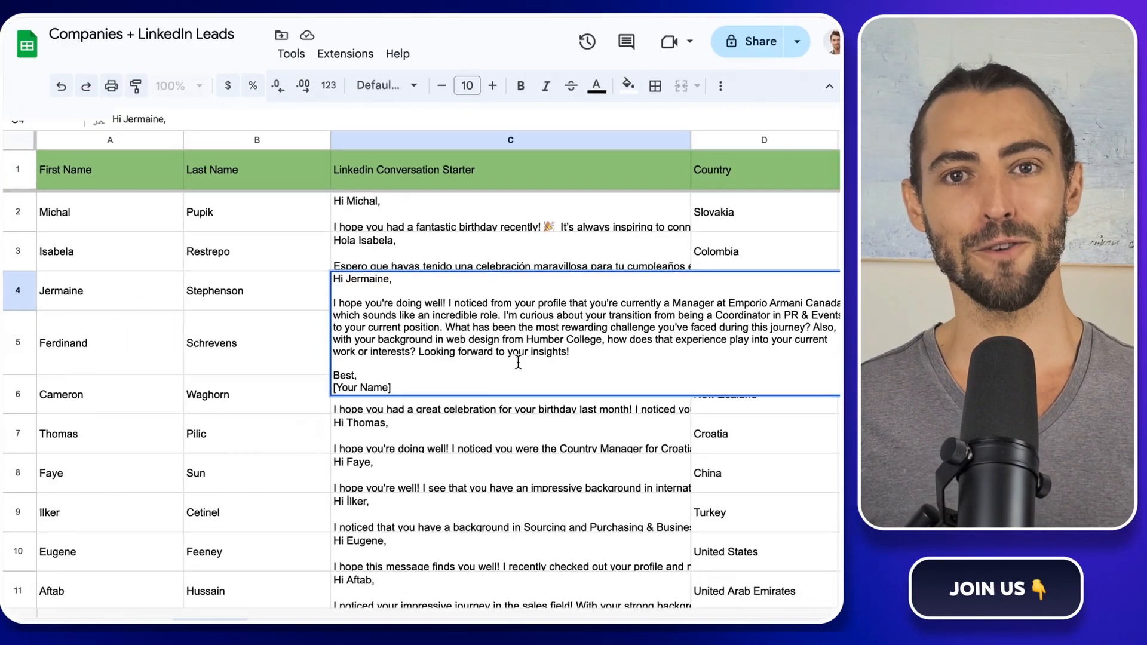
{"action": "left_click", "coordinate": [509, 394]}
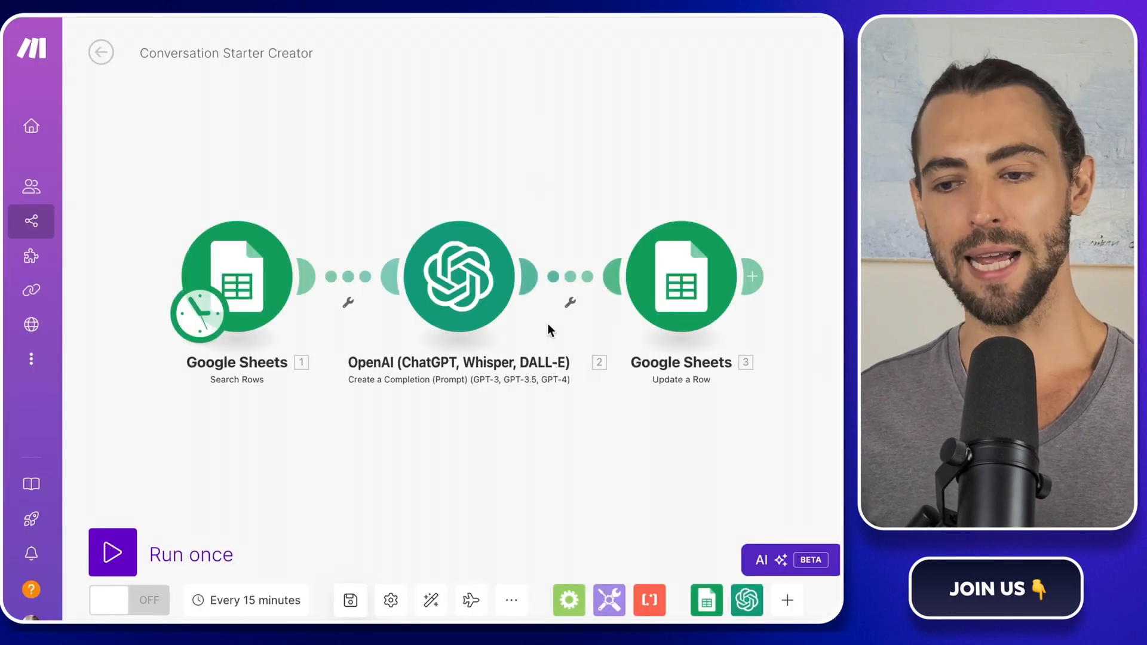
{"action": "mouse_move", "coordinate": [470, 428]}
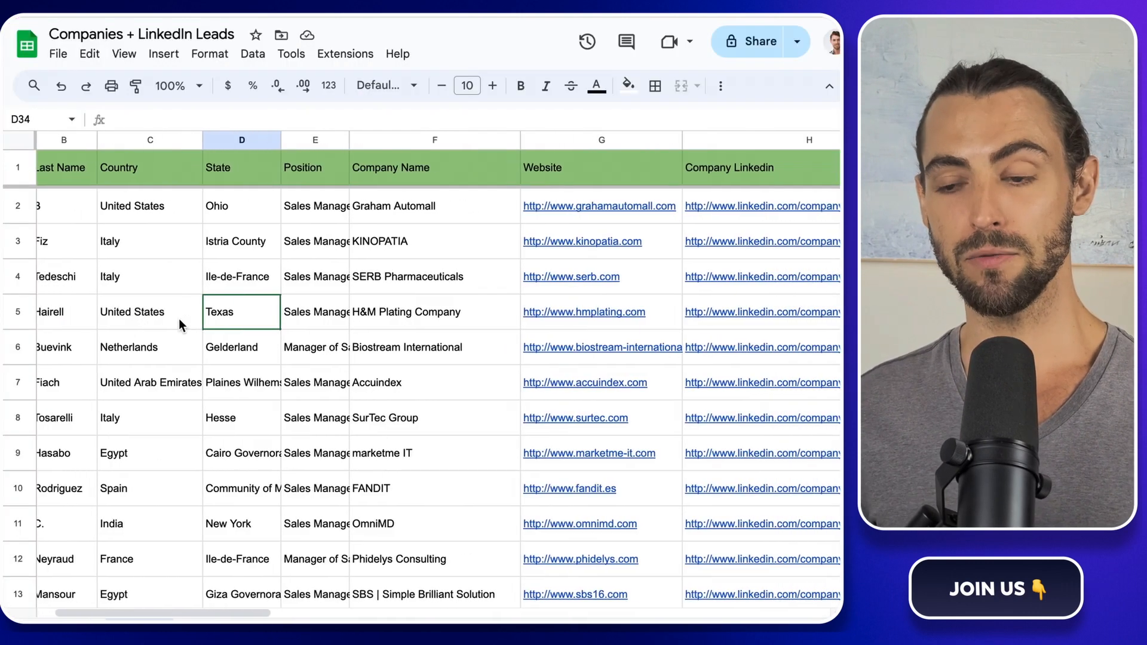
{"action": "scroll", "scroll_direction": "right", "scroll_amount": 3}
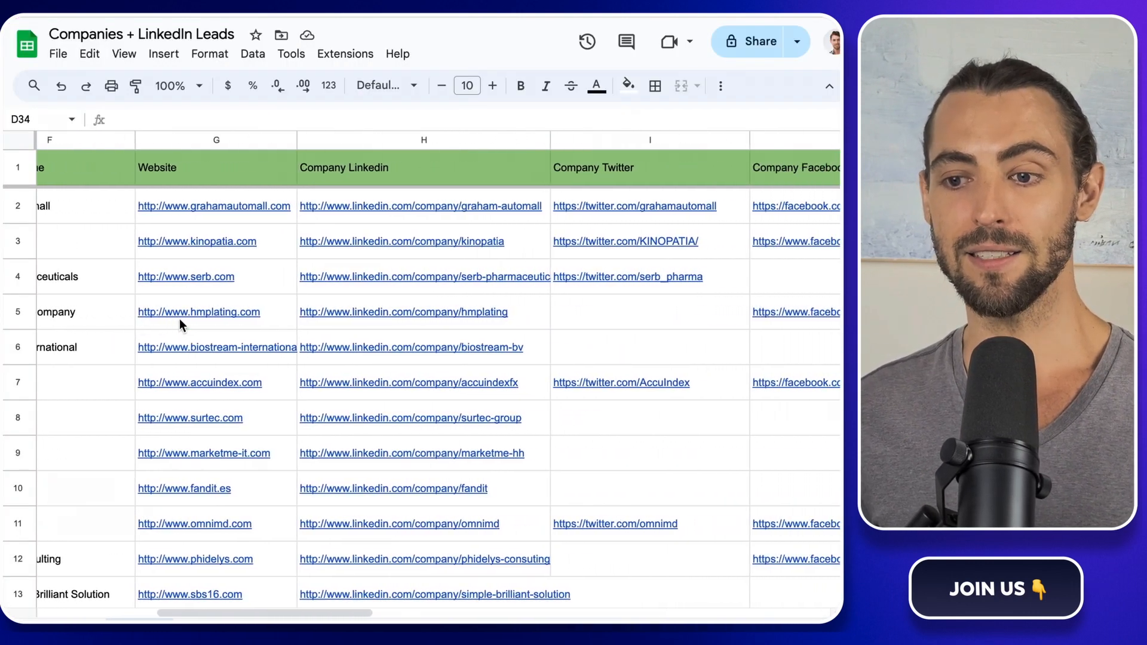
{"action": "scroll", "scroll_direction": "right", "scroll_amount": 3}
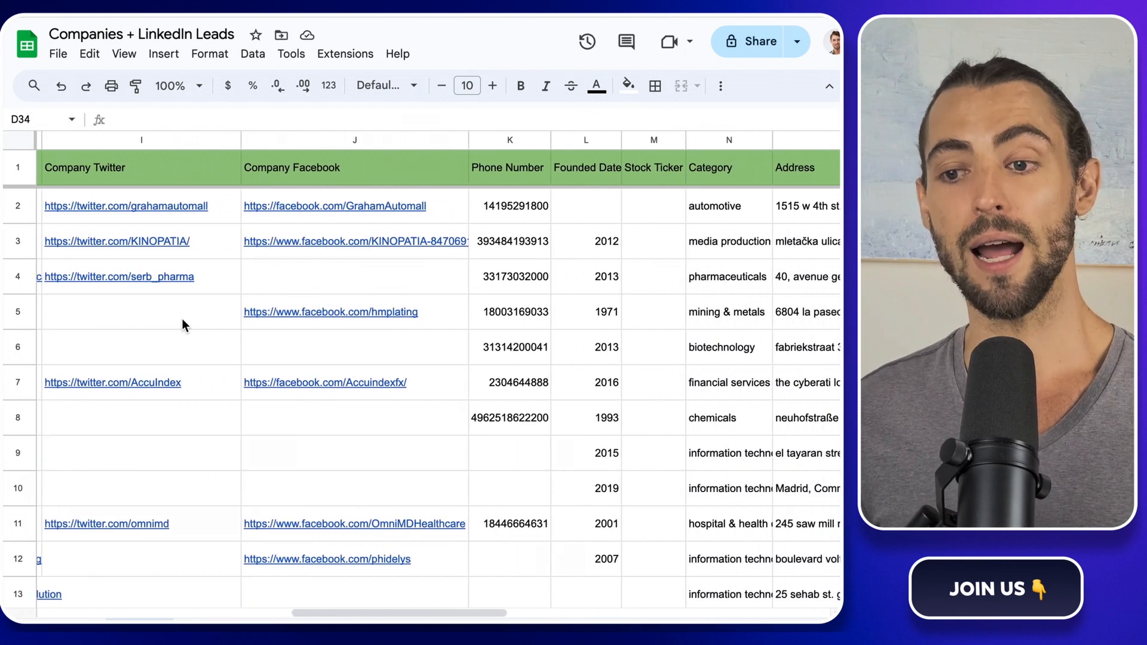
{"action": "scroll", "scroll_direction": "right", "scroll_amount": 3}
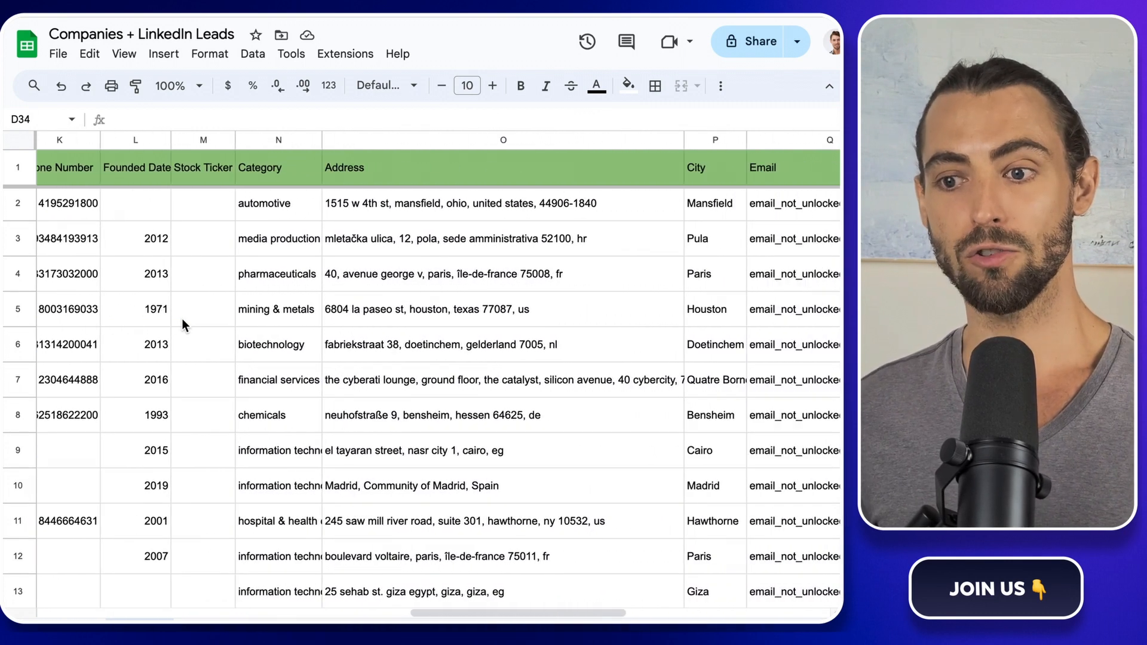
{"action": "scroll", "scroll_direction": "right", "scroll_amount": 3}
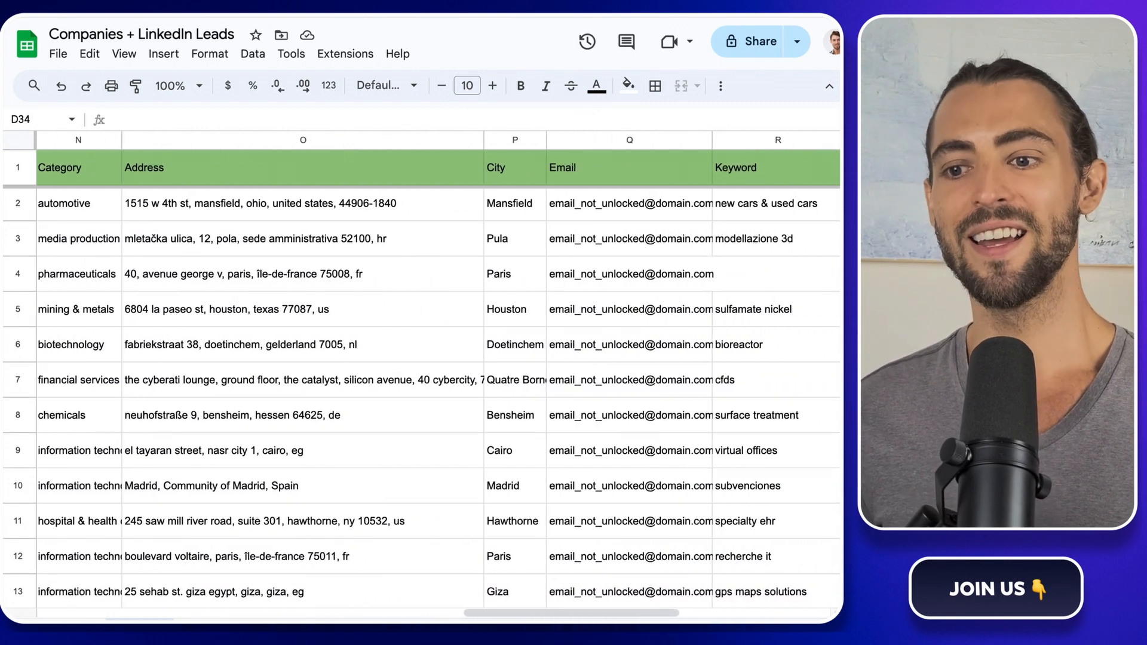
{"action": "scroll", "scroll_direction": "right", "scroll_amount": 3}
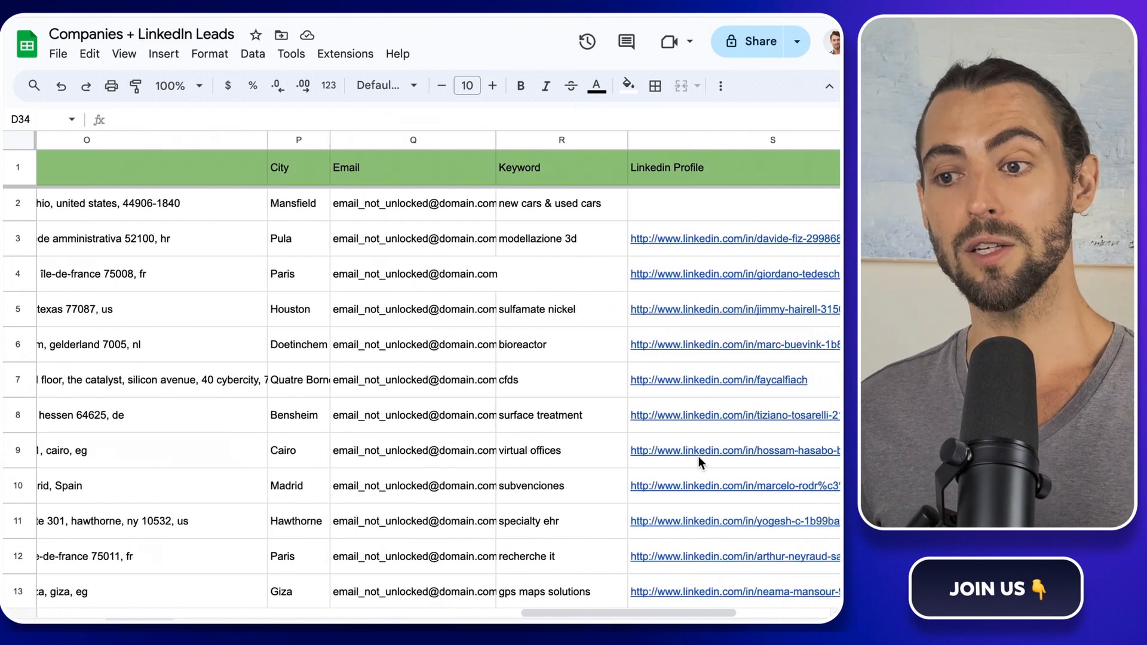
{"action": "scroll", "scroll_direction": "right", "scroll_amount": 3}
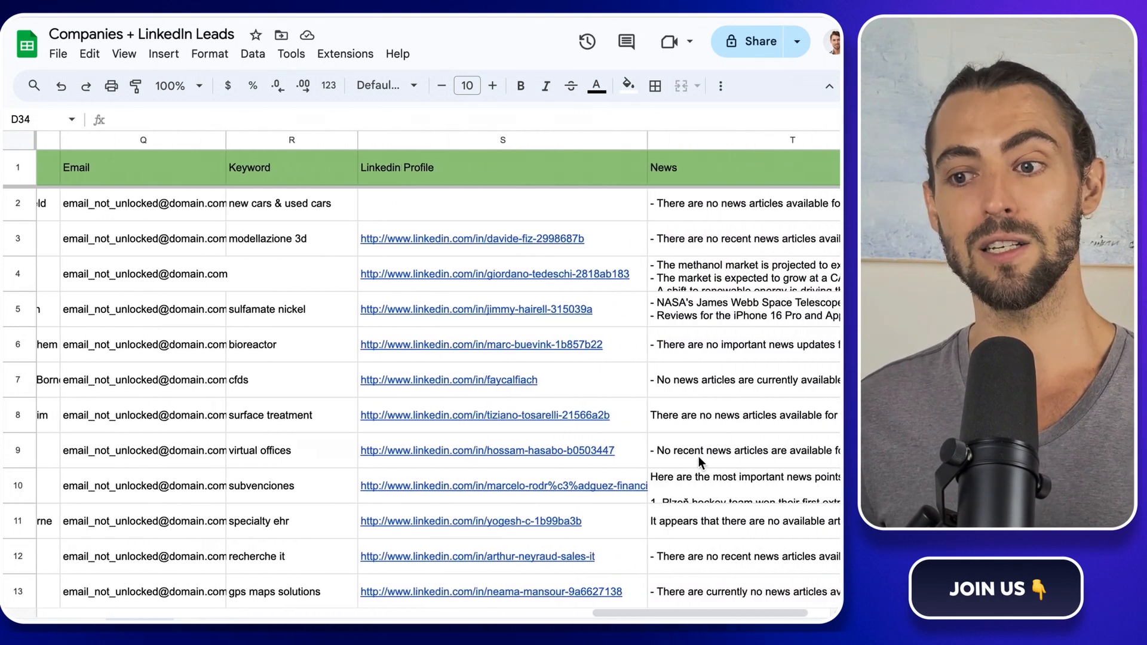
{"action": "scroll", "scroll_direction": "left", "scroll_amount": 3}
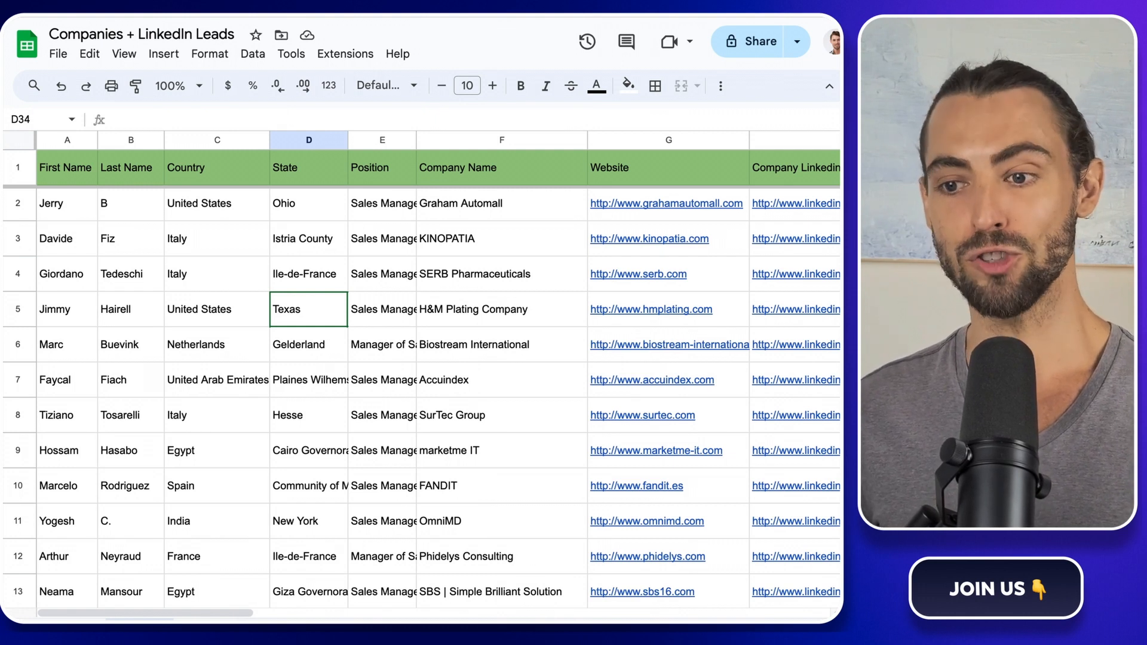
{"action": "scroll", "scroll_direction": "right", "scroll_amount": 3}
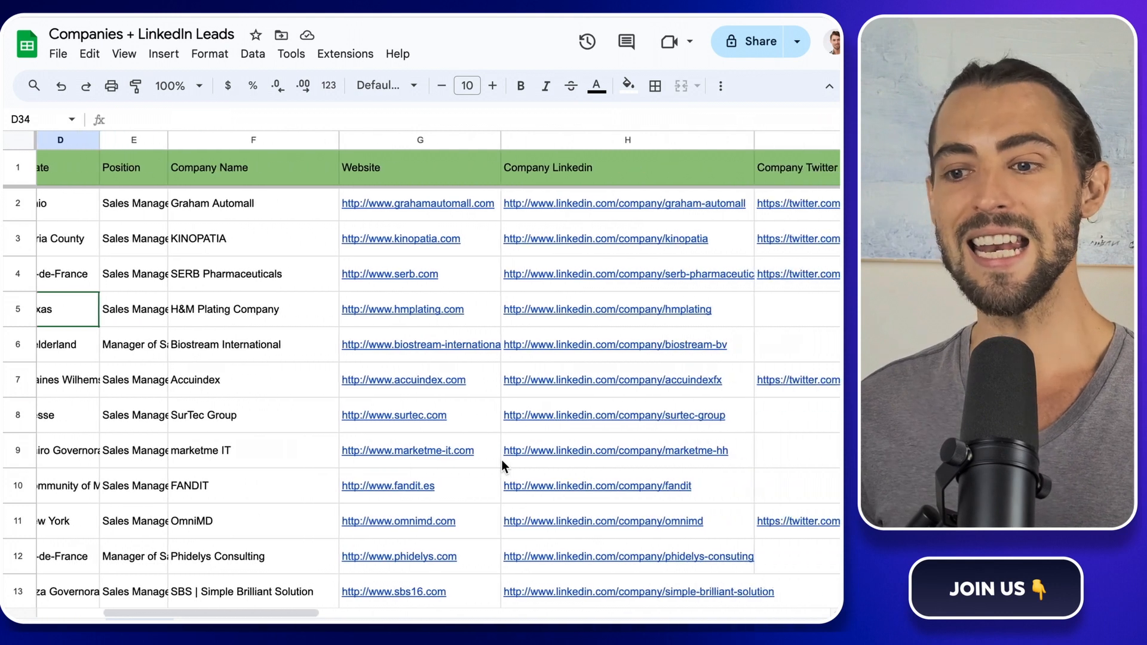
{"action": "scroll", "scroll_direction": "right", "scroll_amount": 3}
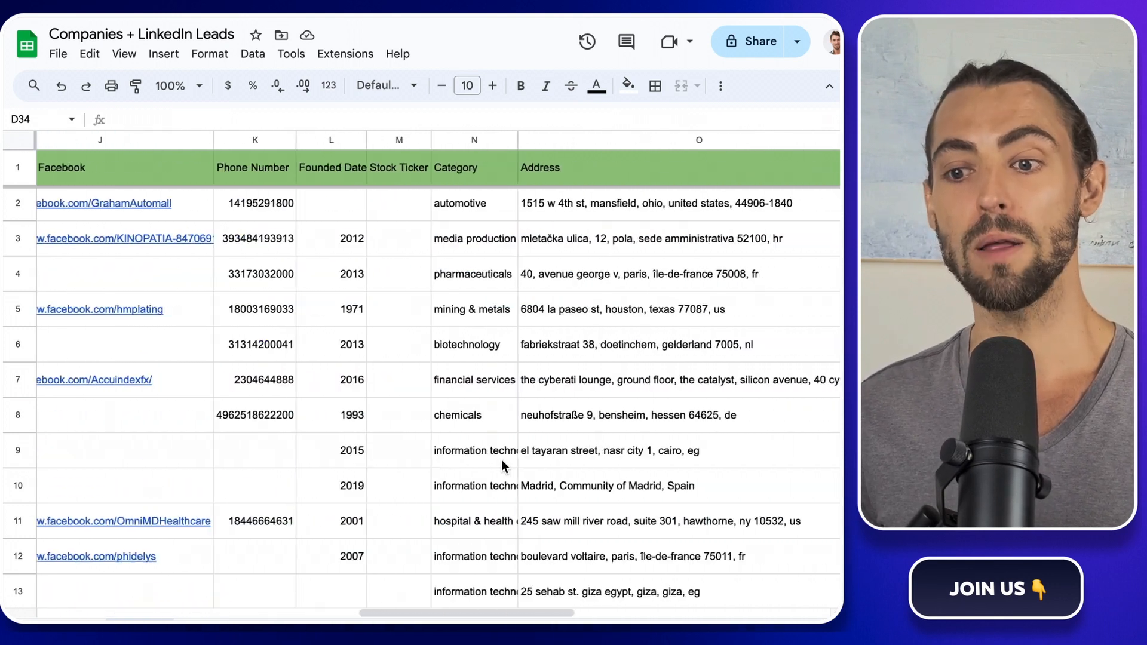
{"action": "scroll", "scroll_direction": "right", "scroll_amount": 3}
{"action": "type", "text": "ch"}
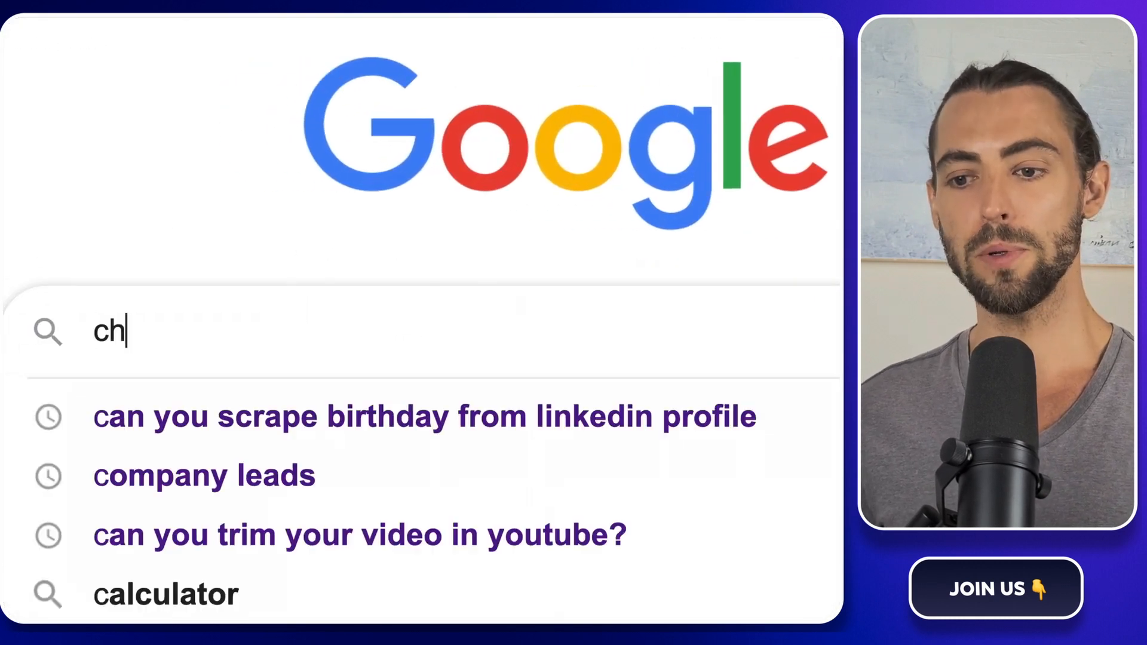
Search for Chrome extensions and find 'Cookie importer for Derrick' in the Chrome Web Store.
{"action": "key", "text": "Return"}
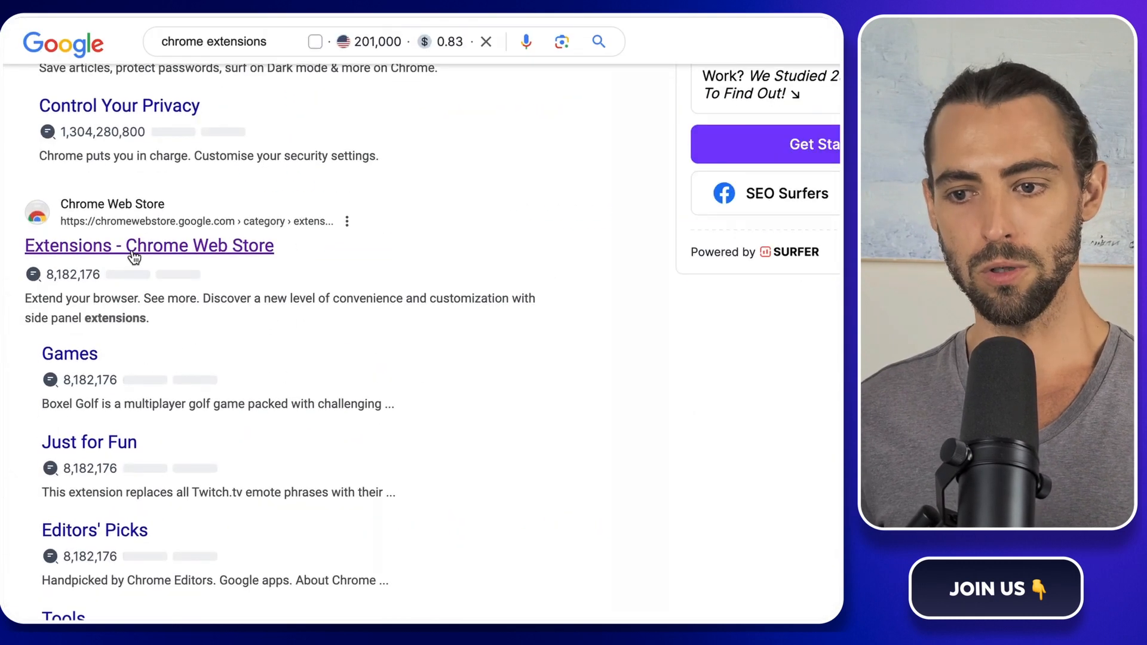
{"action": "left_click", "coordinate": [149, 245]}
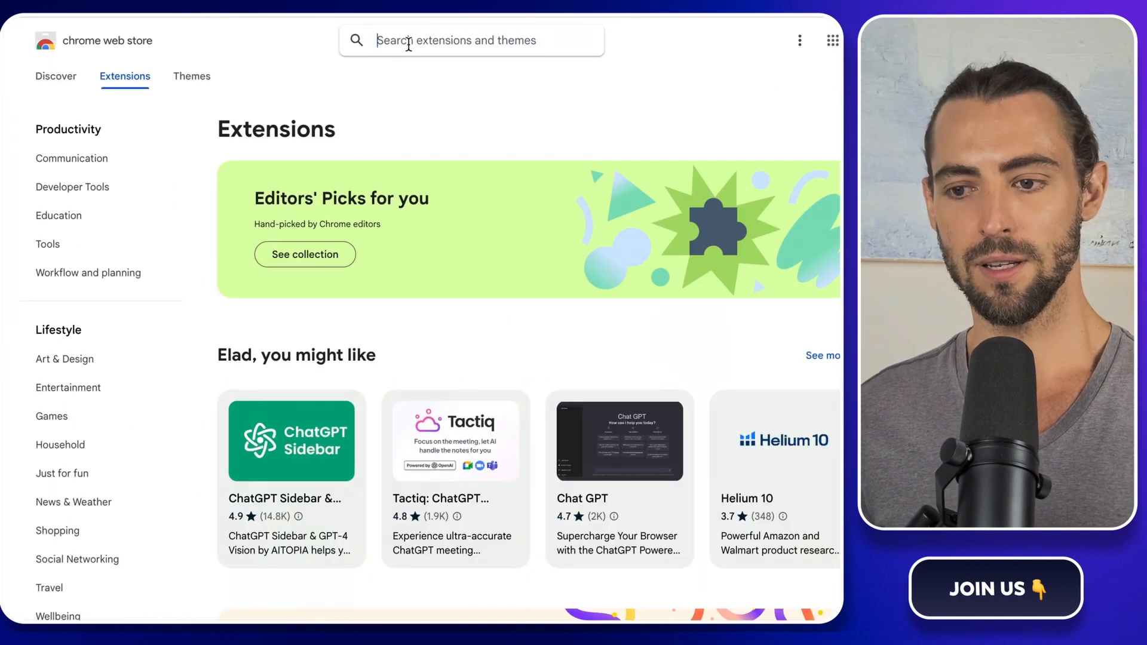
{"action": "type", "text": "cookie impo"}
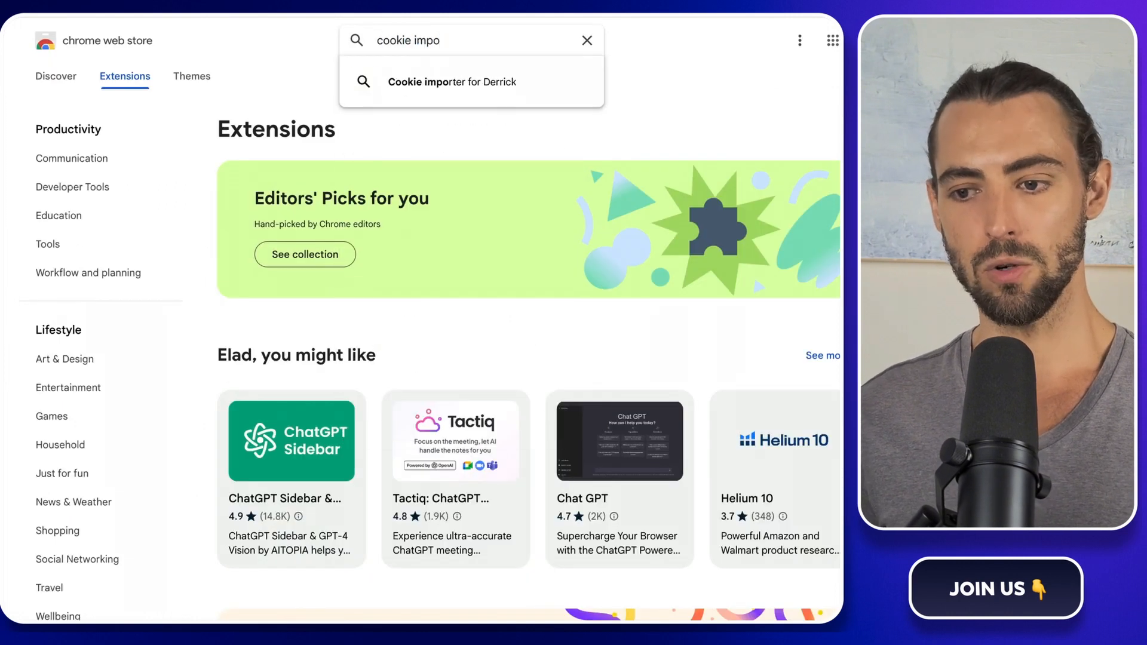
{"action": "left_click", "coordinate": [452, 81]}
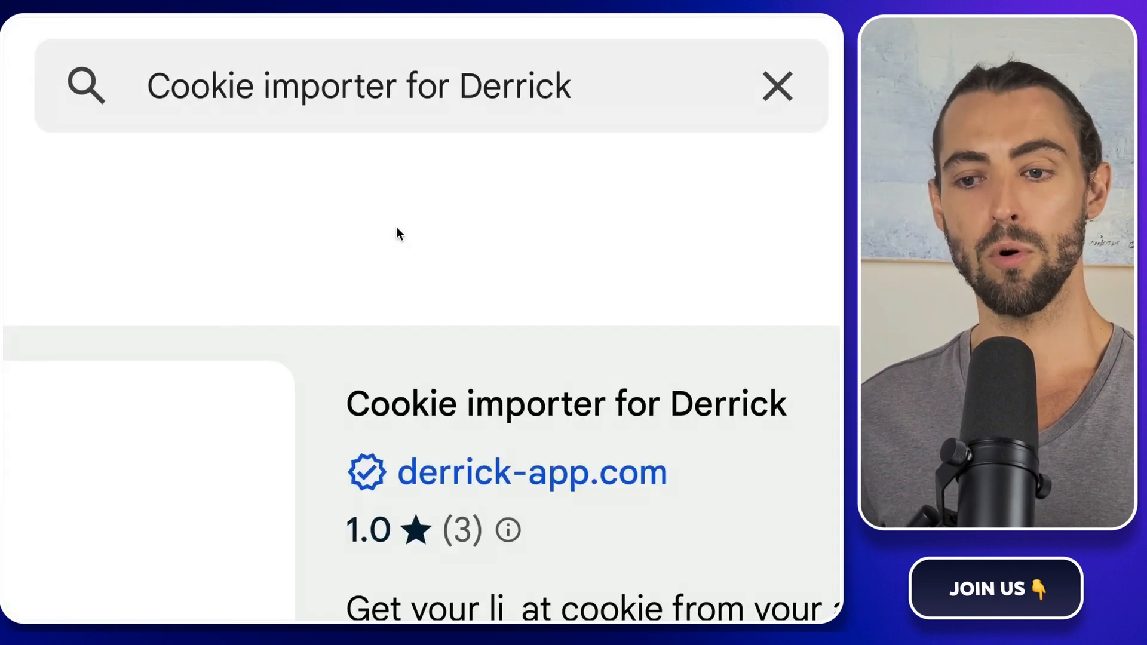
{"action": "left_click", "coordinate": [567, 403]}
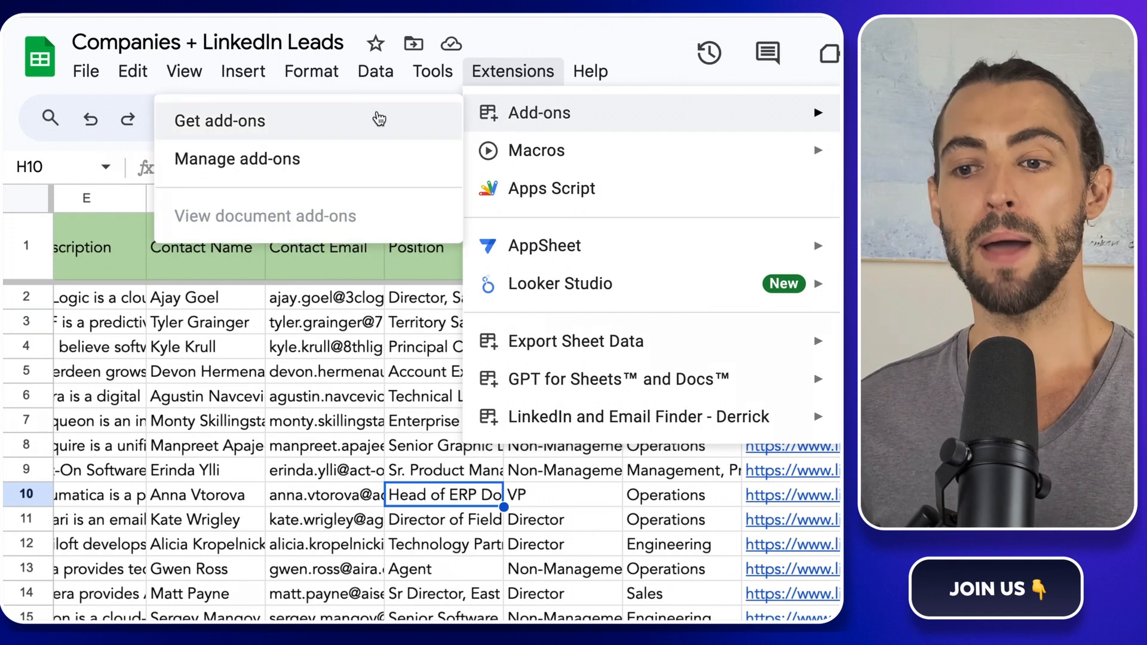
Search Sheets add-ons for 'derrick', check the LinkedIn and Email Finder listing, and close it.
{"action": "left_click", "coordinate": [218, 120]}
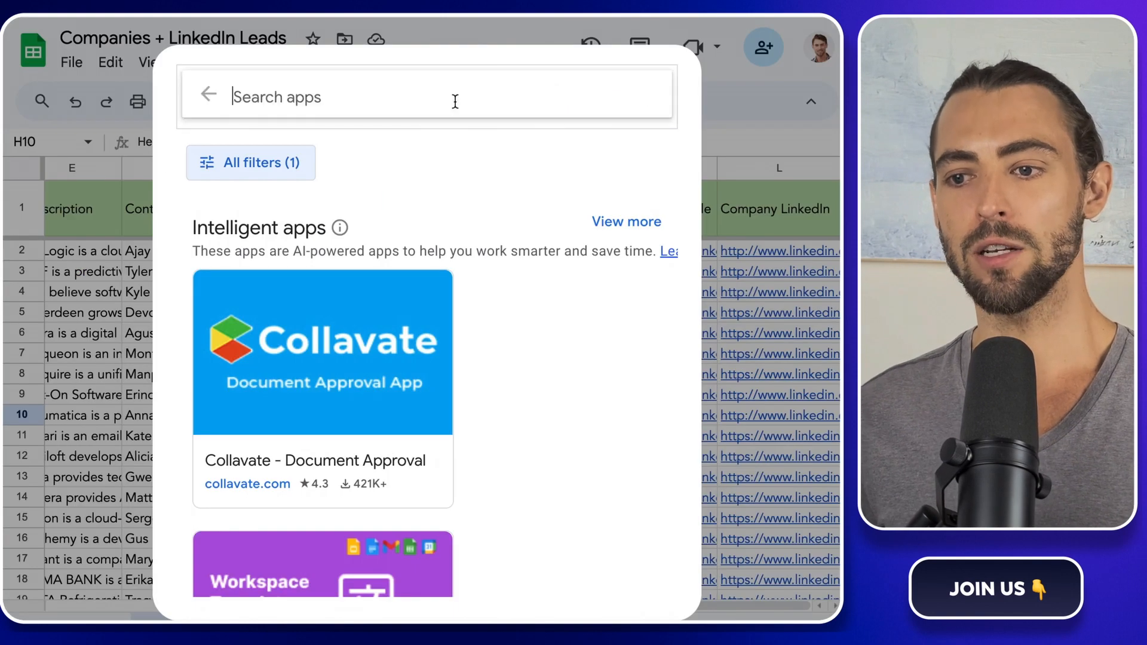
{"action": "type", "text": "derrick"}
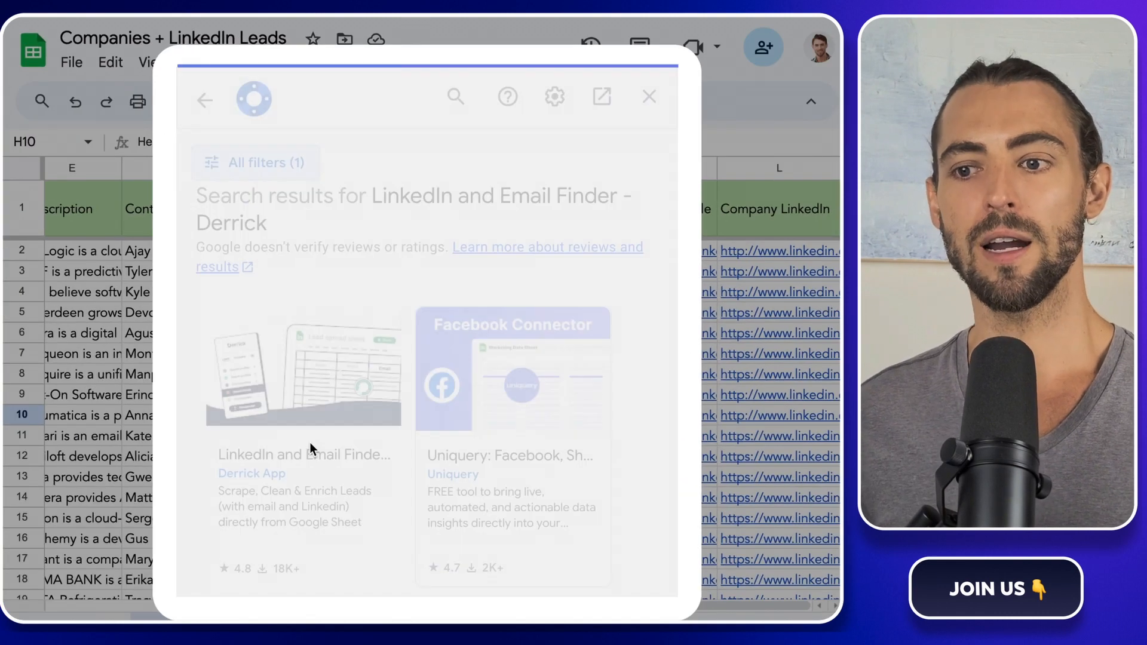
{"action": "left_click", "coordinate": [303, 373]}
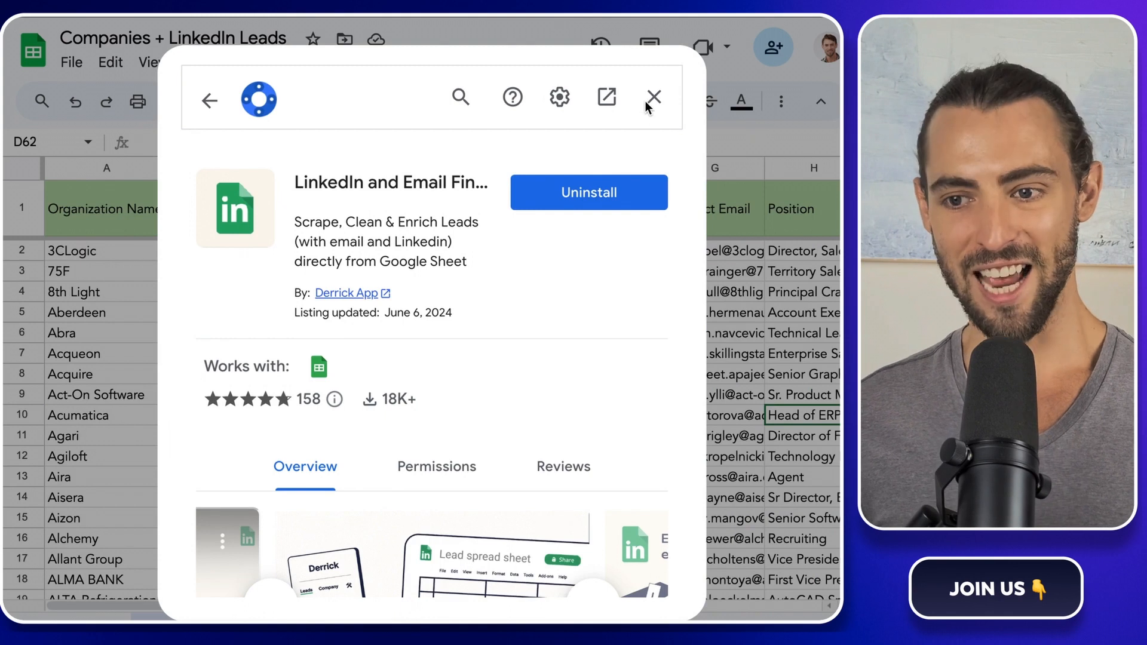
{"action": "left_click", "coordinate": [652, 97]}
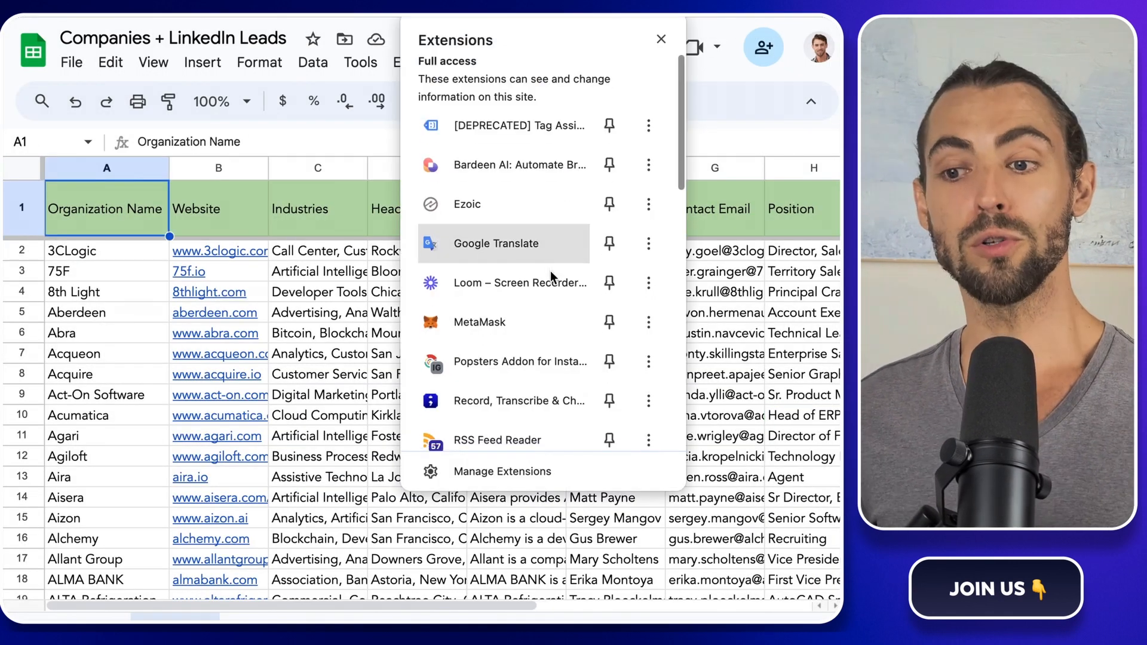
Copy the LinkedIn li_at cookie value from Cookie importer for Derrick.
{"action": "scroll", "scroll_direction": "down", "scroll_amount": 3}
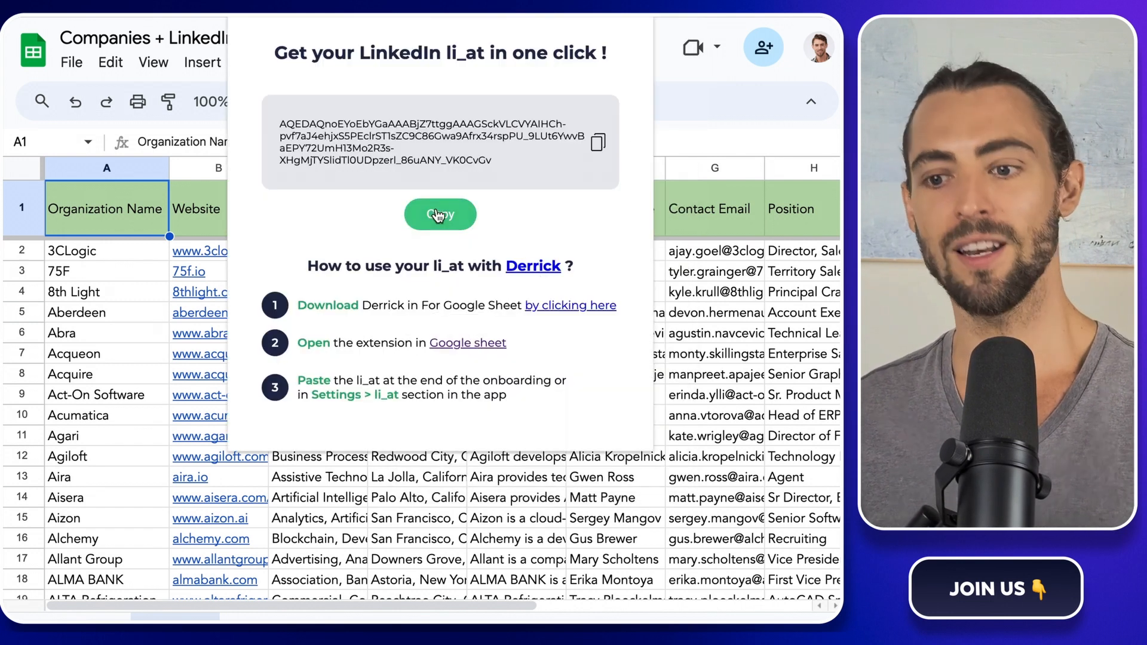
{"action": "left_click", "coordinate": [439, 214]}
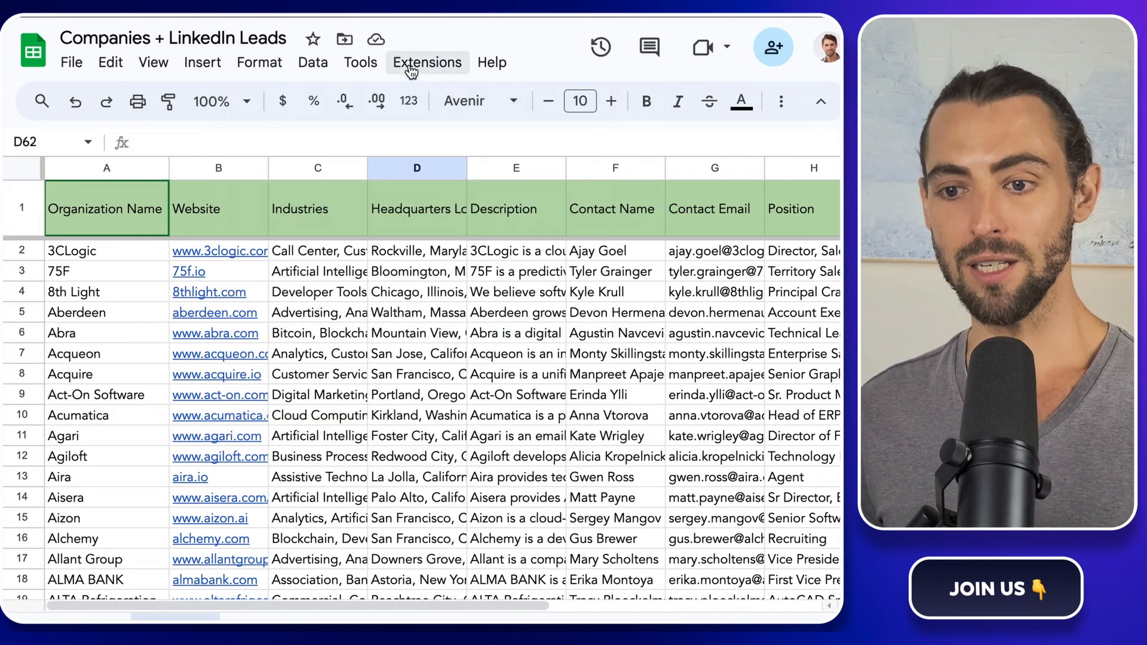
Run Derrick's Enrich profiles on the Linkedin Profile column and review the new name, location, headline columns.
{"action": "left_click", "coordinate": [427, 62]}
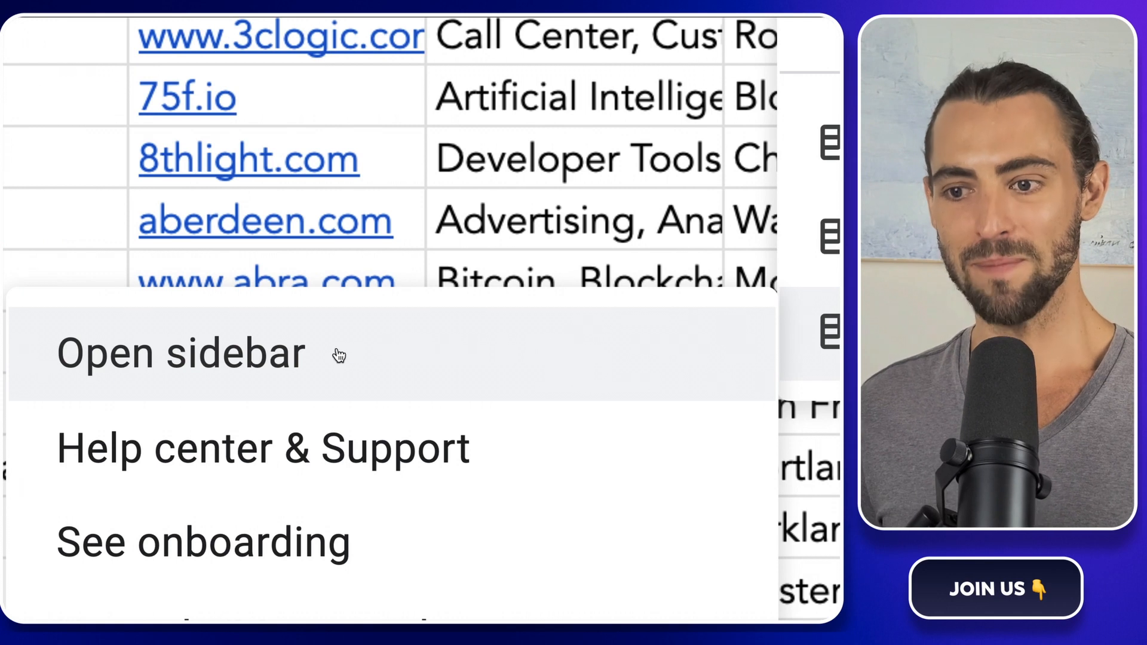
{"action": "left_click", "coordinate": [181, 353]}
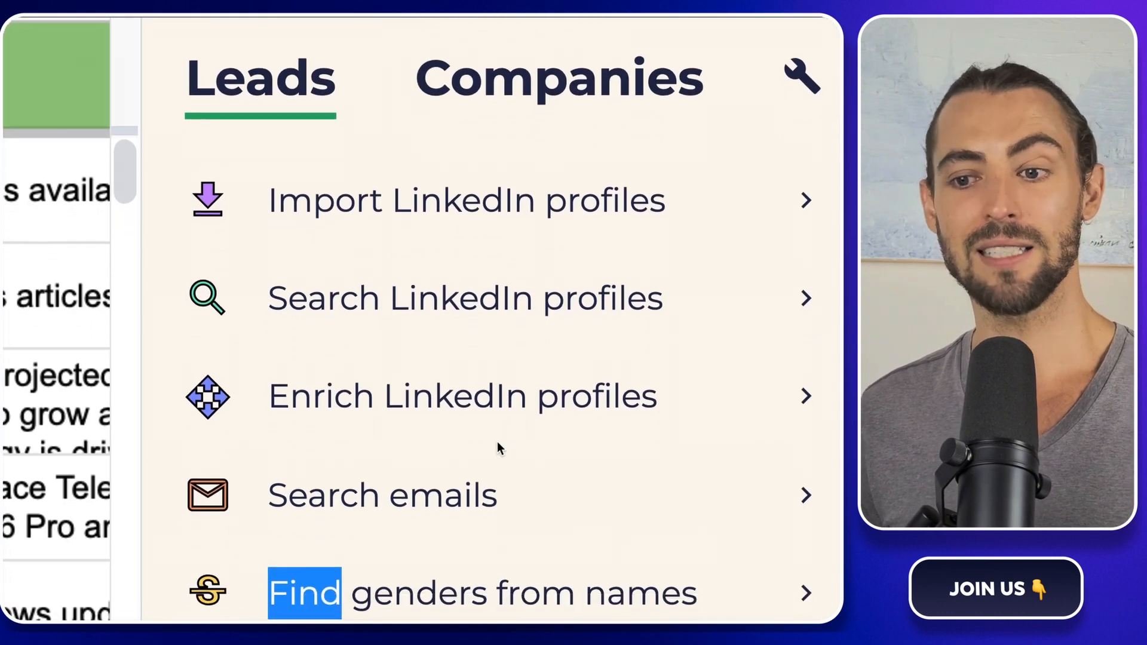
{"action": "left_click", "coordinate": [462, 395]}
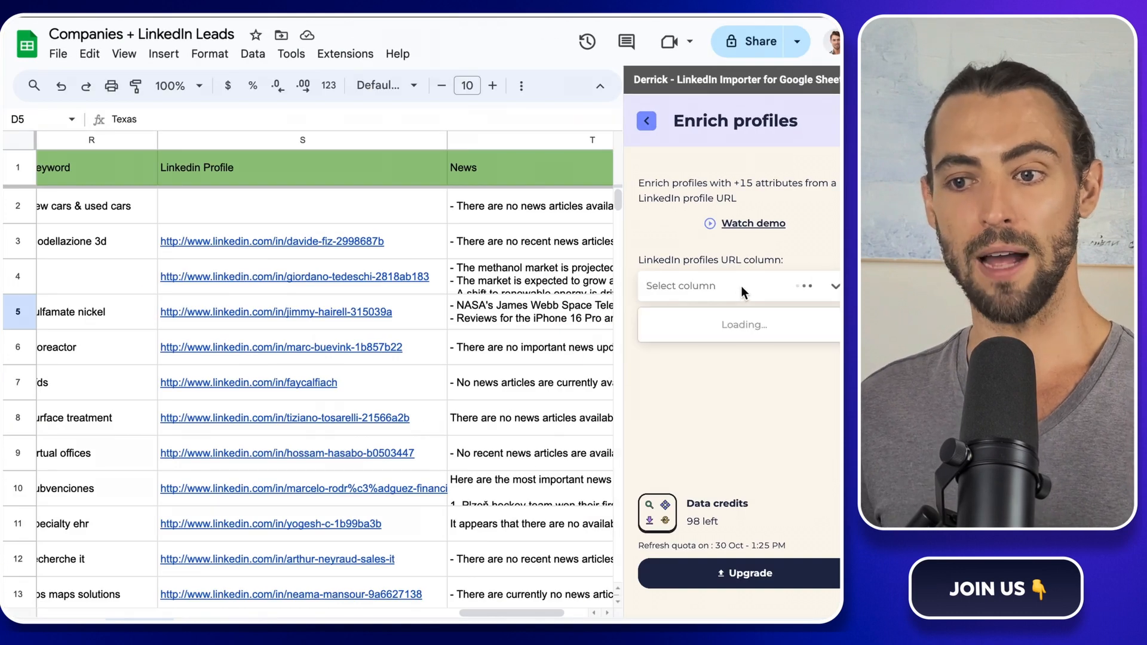
{"action": "left_click", "coordinate": [740, 286]}
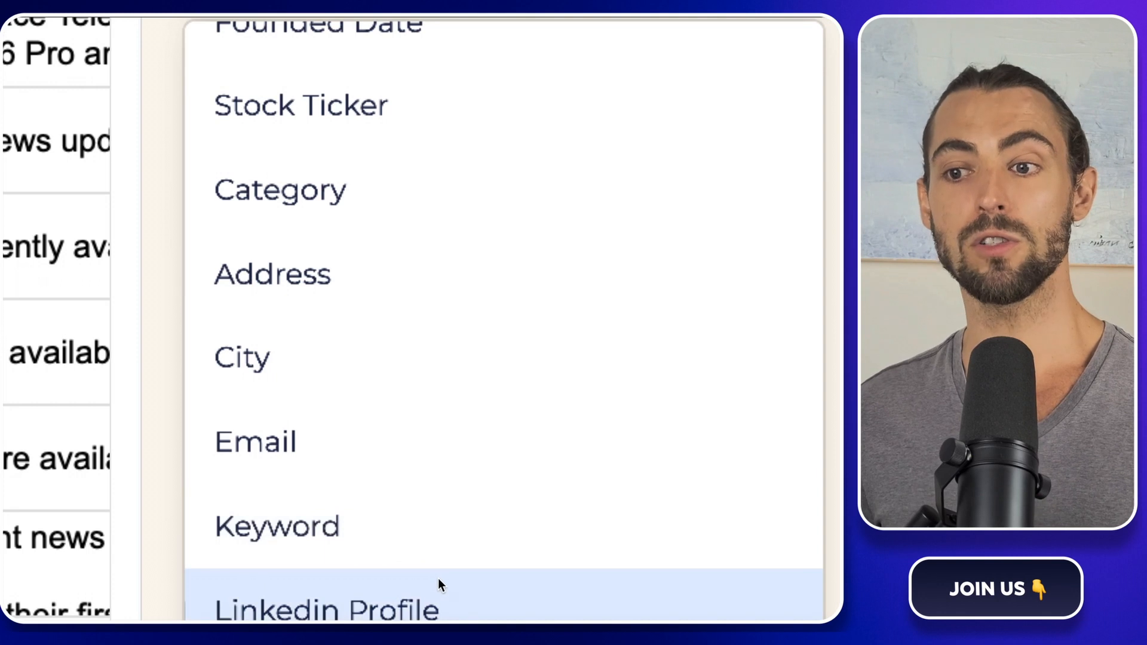
{"action": "left_click", "coordinate": [326, 609]}
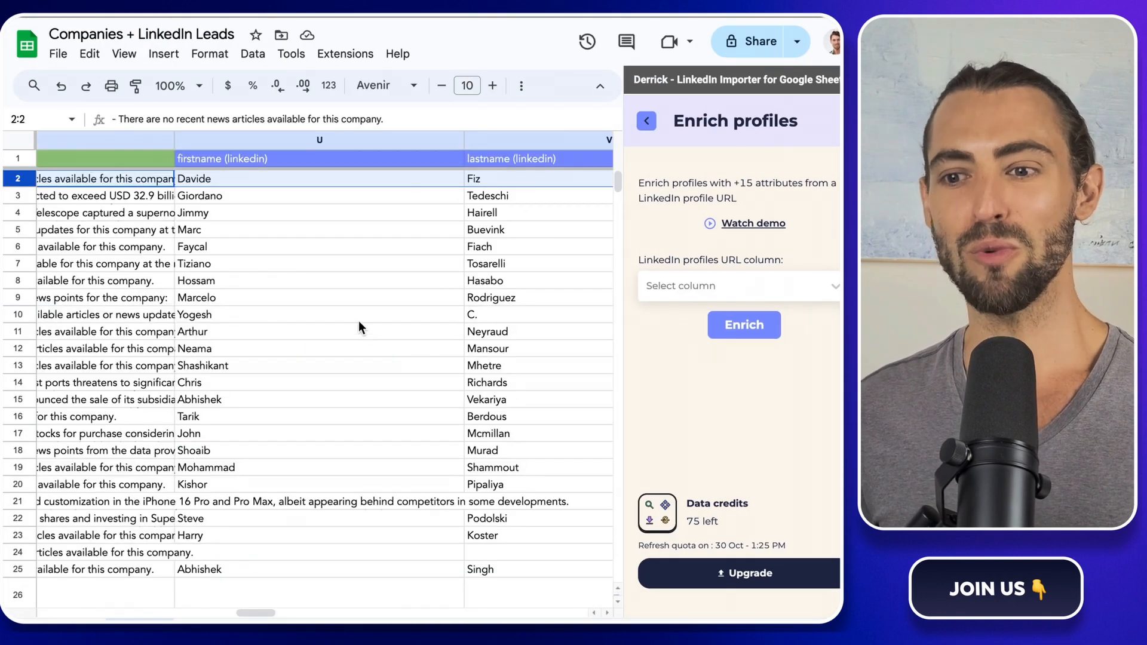
{"action": "scroll", "scroll_direction": "right", "scroll_amount": 3}
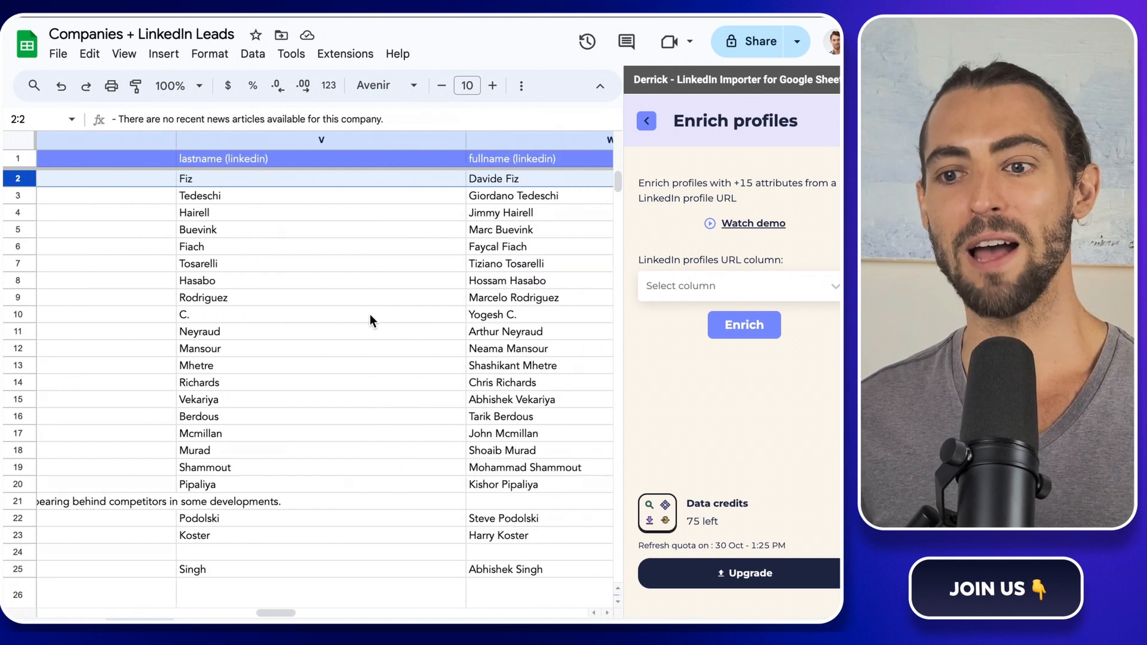
{"action": "scroll", "scroll_direction": "right", "scroll_amount": 3}
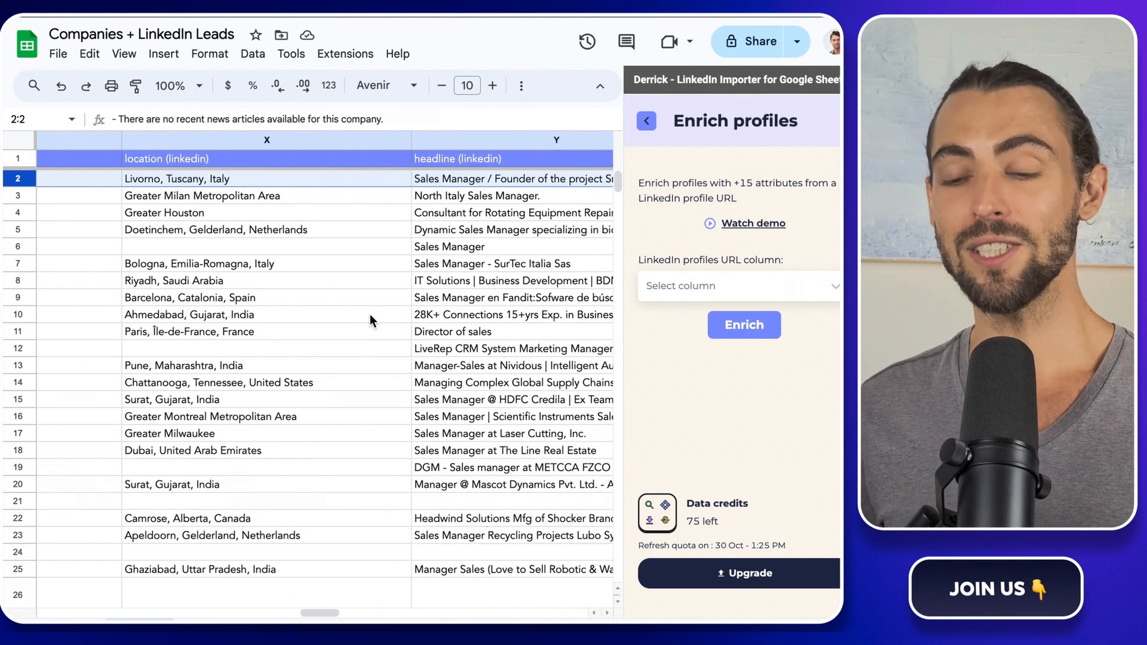
{"action": "scroll", "scroll_direction": "right", "scroll_amount": 3}
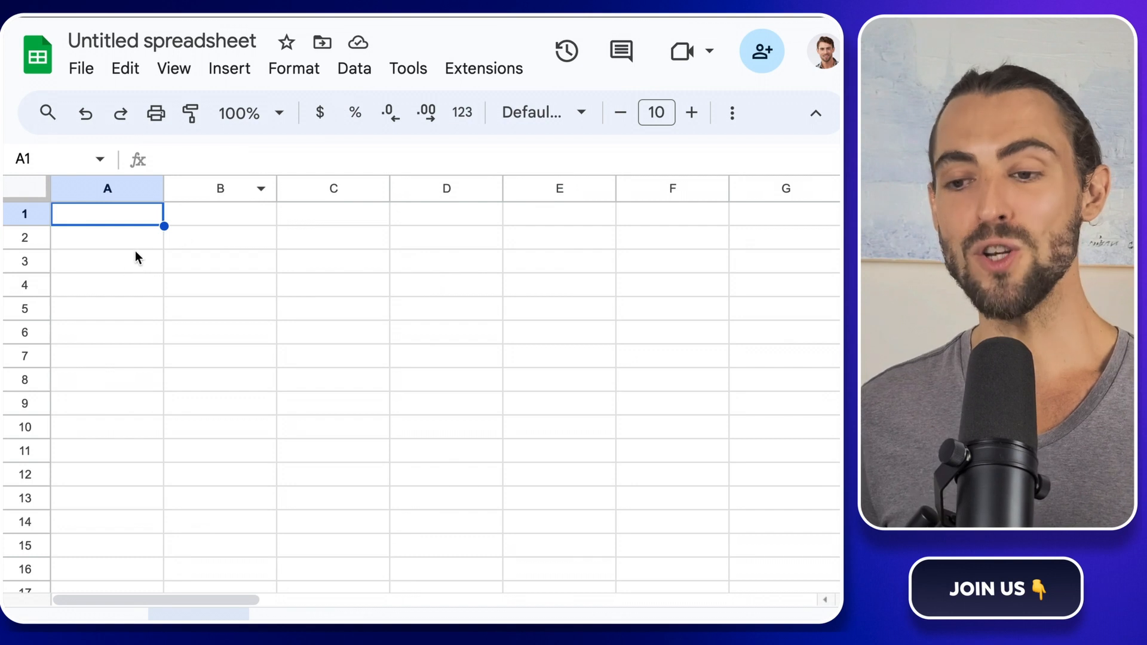
Paste the LinkedIn profile URLs into the new spreadsheet and publish it as a web page.
{"action": "key", "text": "ctrl+v"}
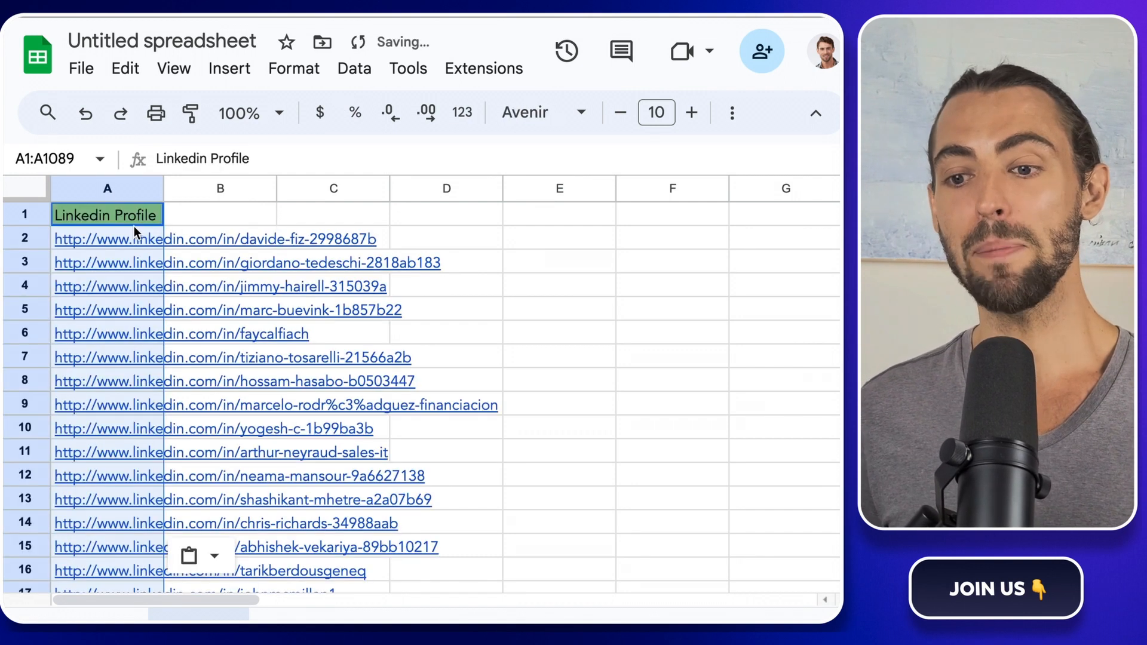
{"action": "left_click", "coordinate": [81, 68]}
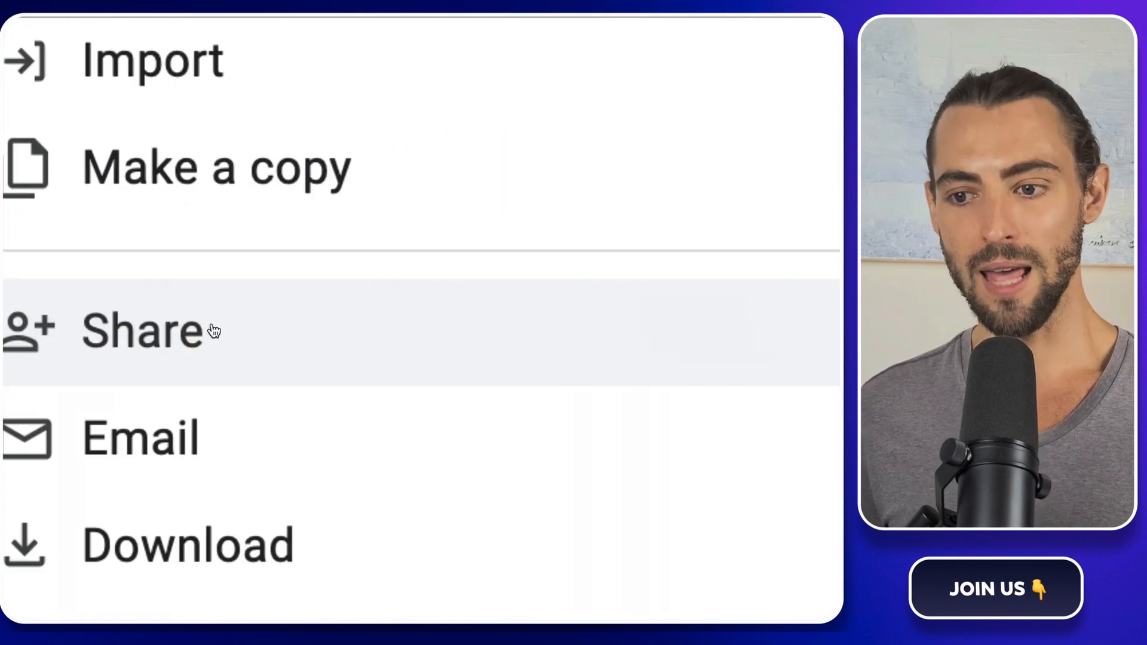
{"action": "left_click", "coordinate": [142, 329]}
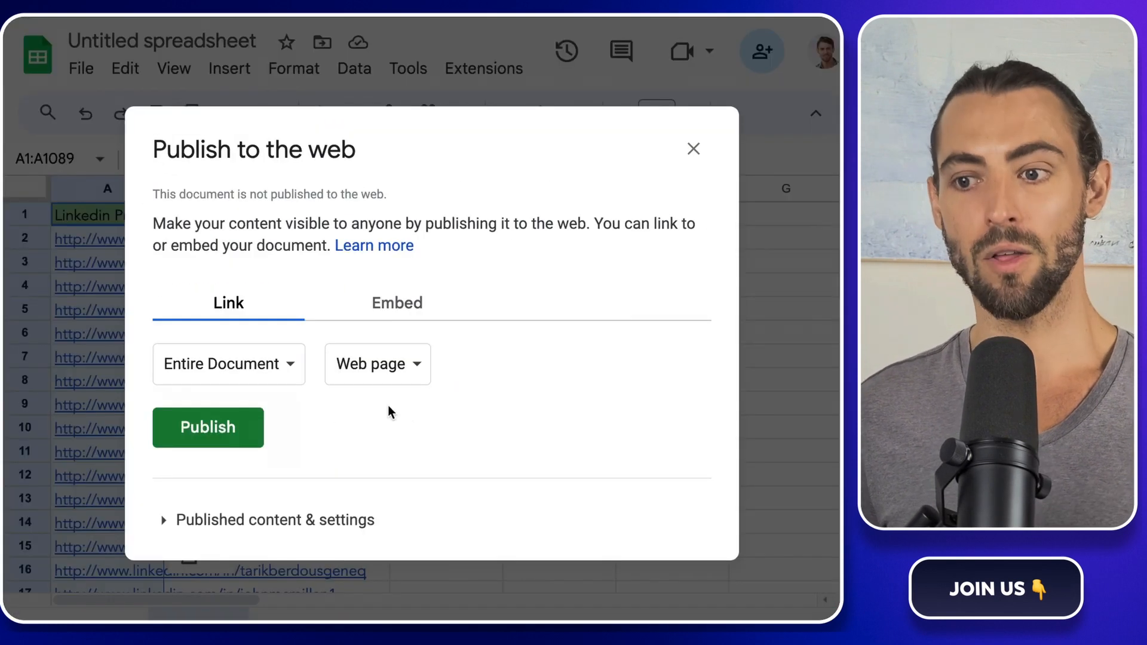
{"action": "left_click", "coordinate": [208, 428]}
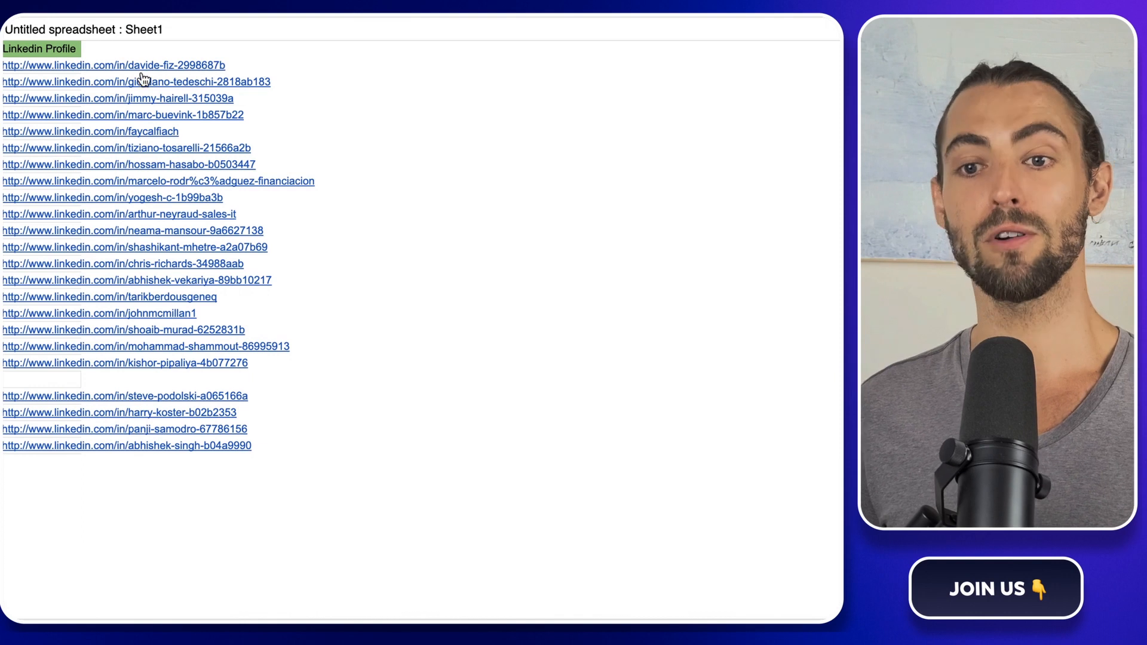
{"action": "mouse_move", "coordinate": [407, 157]}
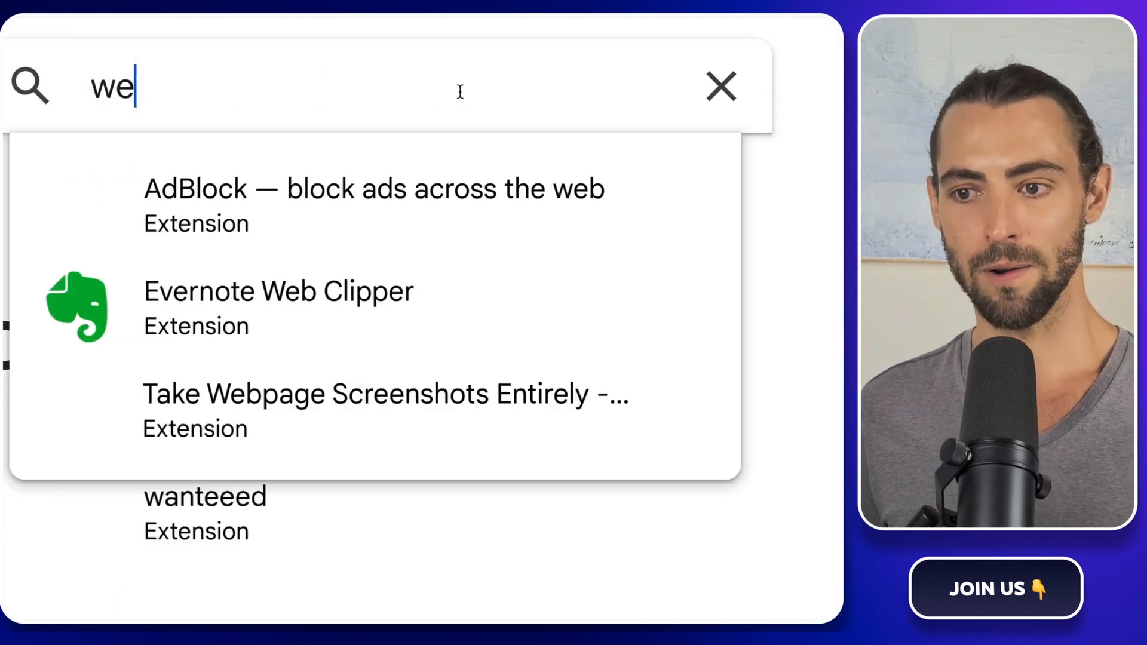
Search the Chrome Web Store for 'web scraper' and open the Web Scraper extension listing.
{"action": "type", "text": "b scra"}
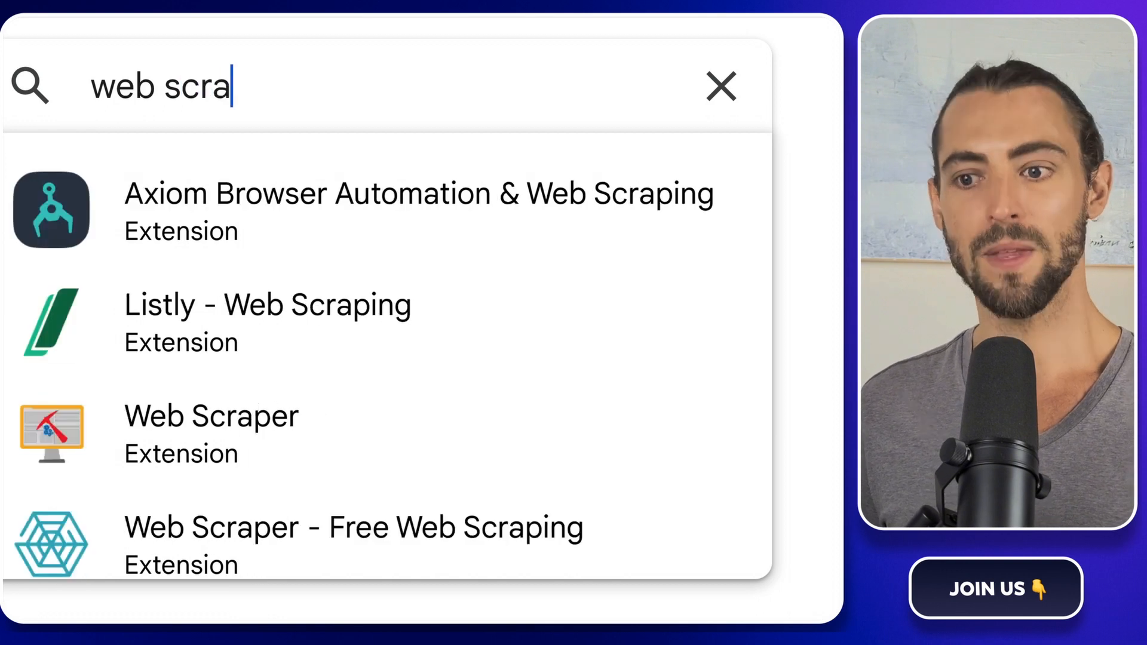
{"action": "left_click", "coordinate": [721, 85]}
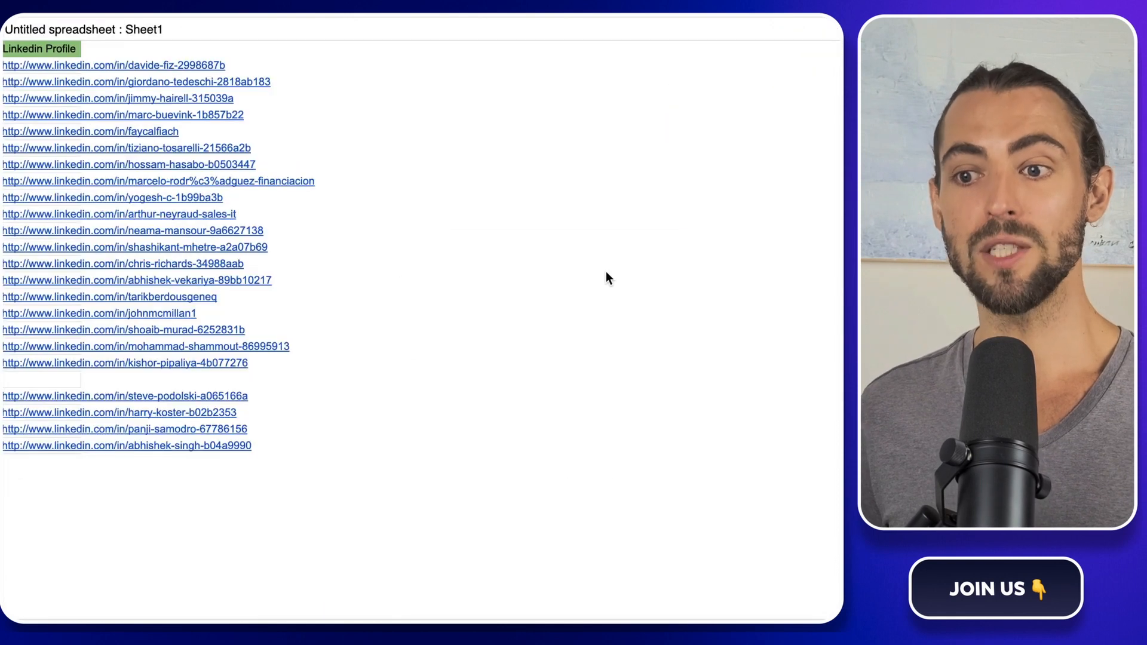
{"action": "mouse_move", "coordinate": [143, 97]}
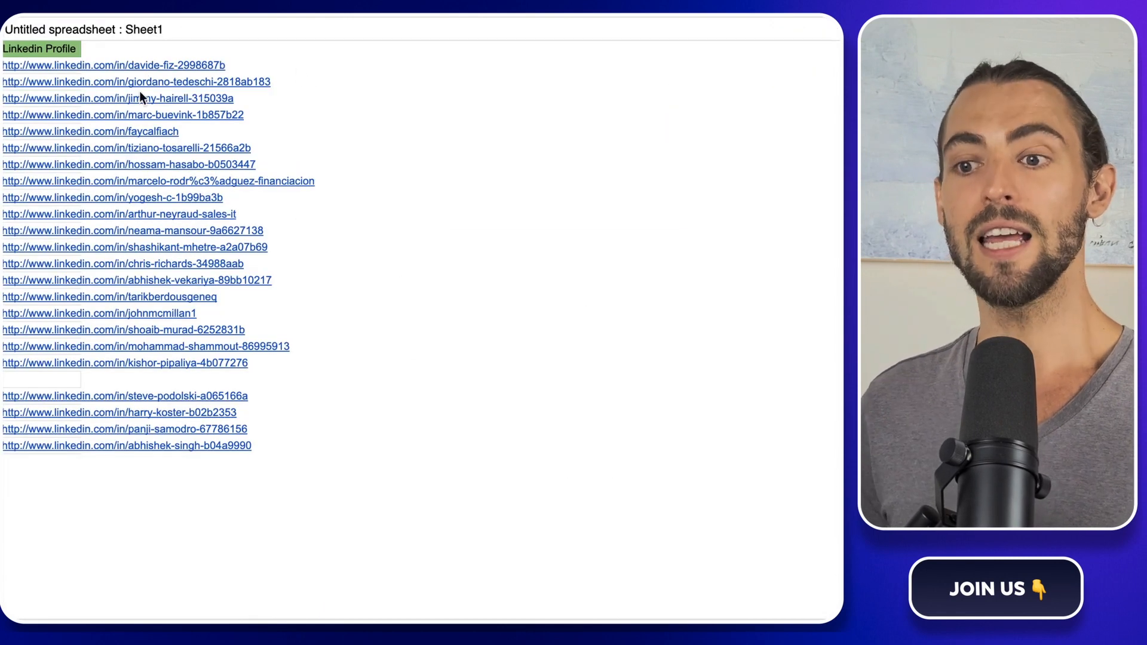
{"action": "mouse_move", "coordinate": [446, 144]}
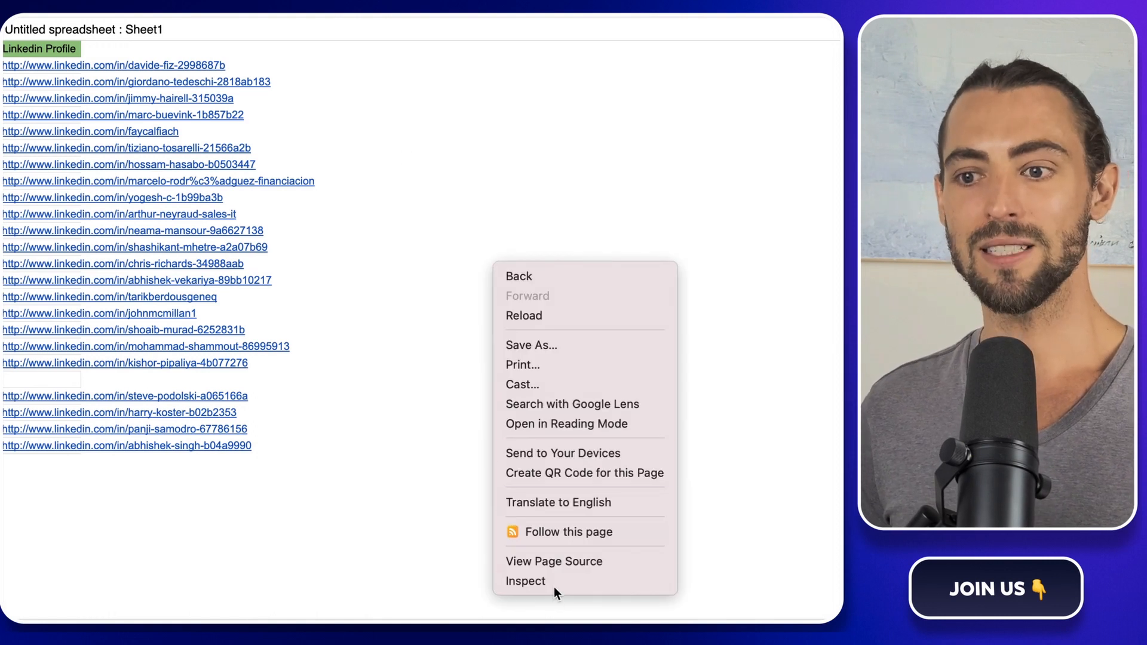
Create the 'linkedin_profile' Web Scraper sitemap in DevTools with the published sheet URL as start URL.
{"action": "left_click", "coordinate": [525, 581]}
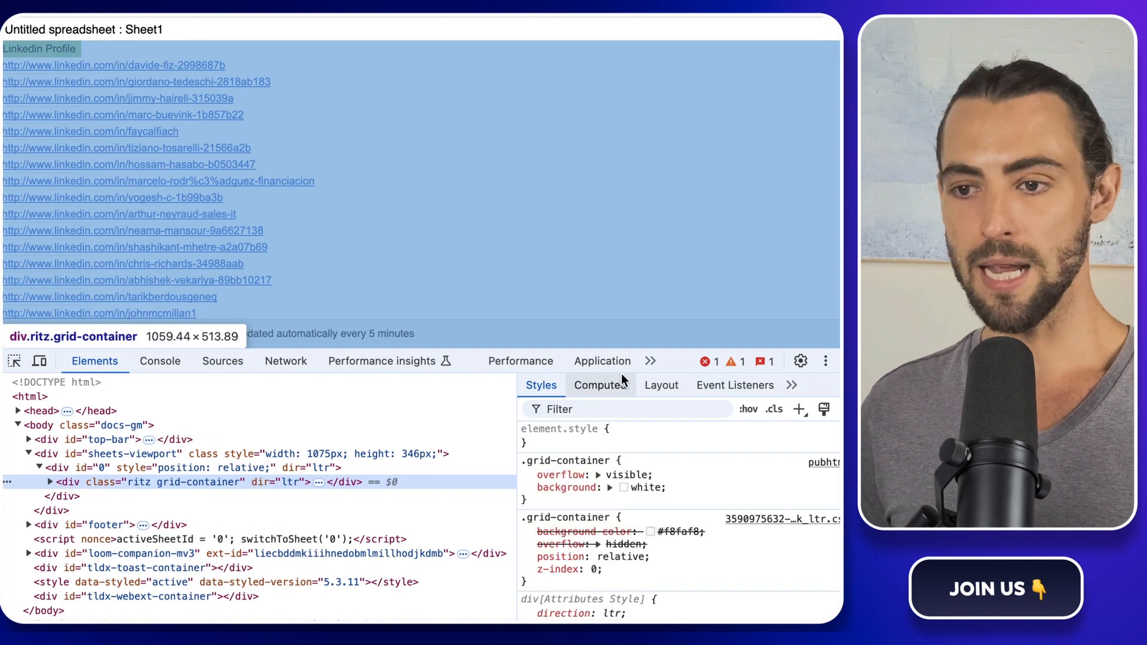
{"action": "left_click", "coordinate": [650, 361]}
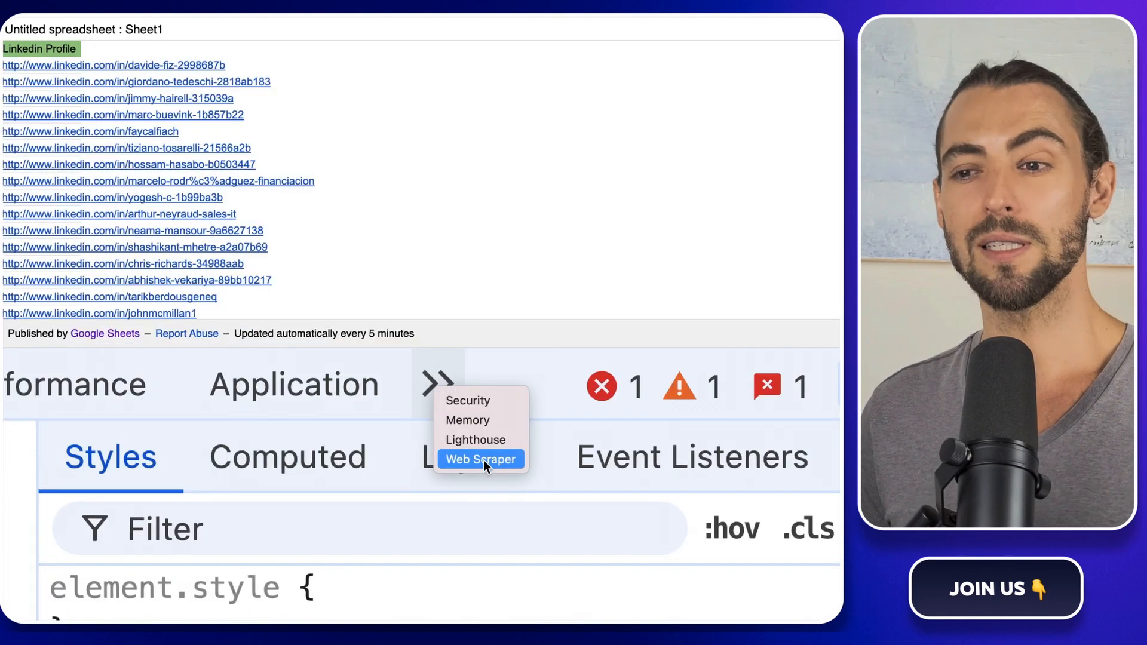
{"action": "left_click", "coordinate": [480, 459]}
{"action": "type", "text": "linkedin_profile"}
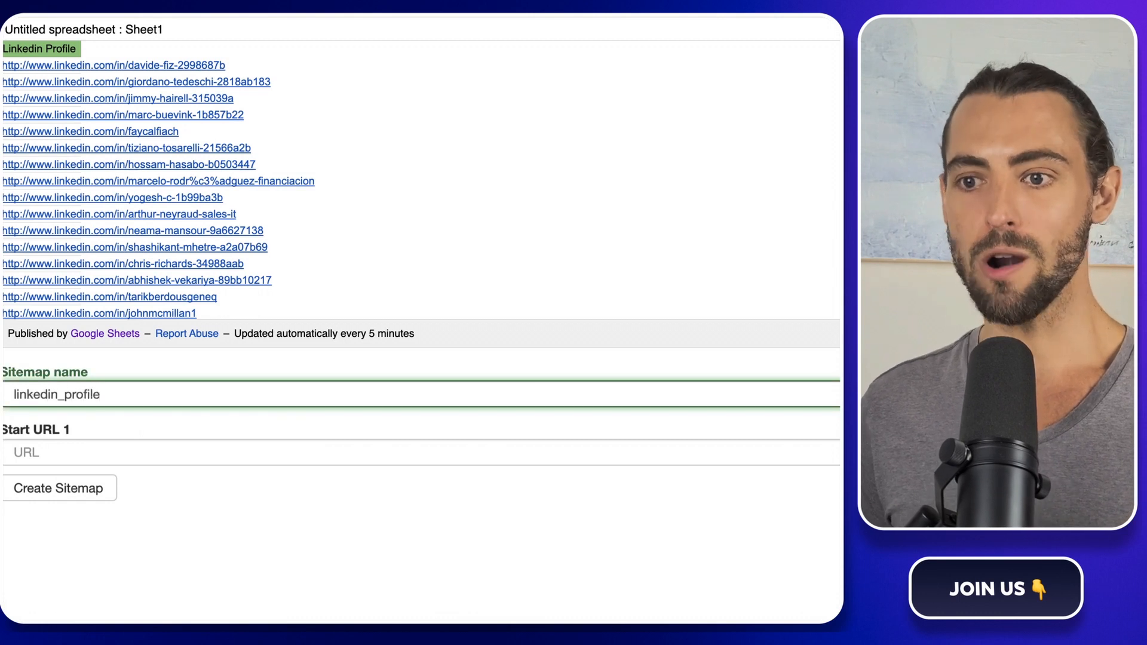
{"action": "left_click", "coordinate": [220, 452]}
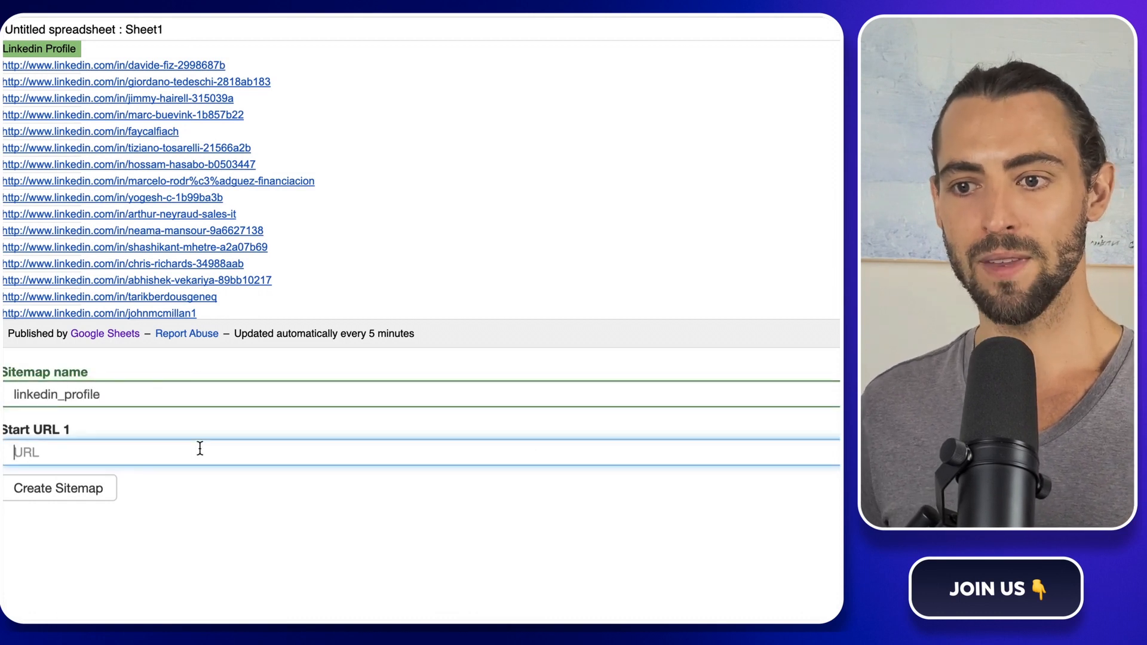
{"action": "type", "text": "https://docs.google.com/spreadsheets/u/4/d/e/2PACX-1vQjHPMn9dKQl4zCcWENEL-Qy9fyZt-G5rjTCRmVfWmXhpj_nPV6E7IpyL6kCoLef8kZ7N"}
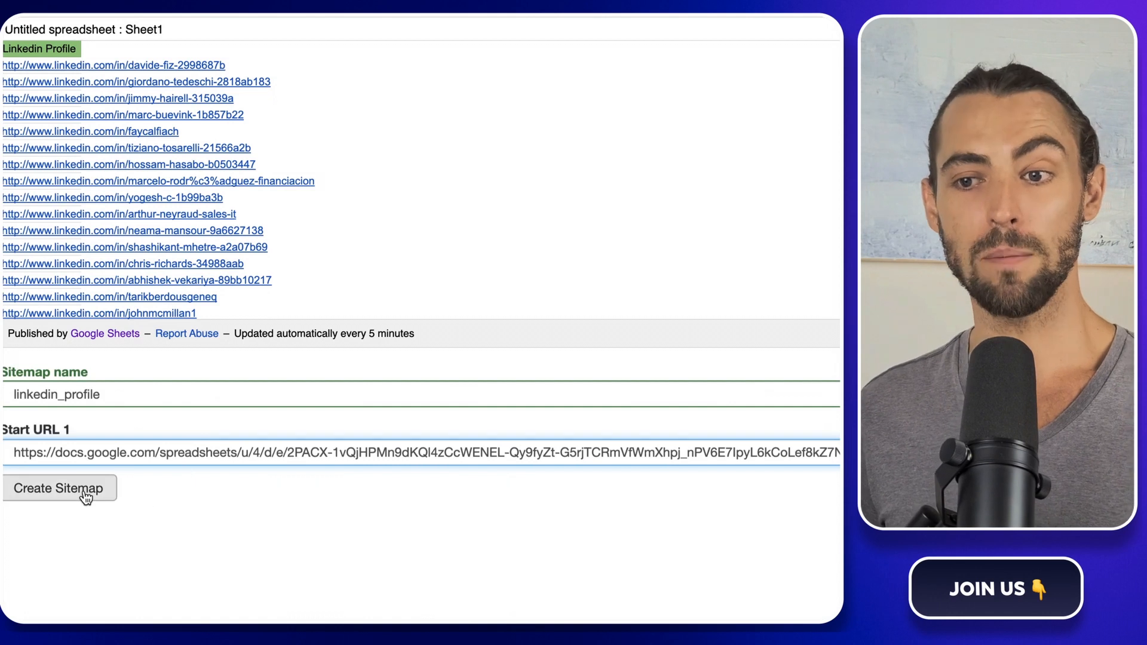
{"action": "left_click", "coordinate": [58, 489]}
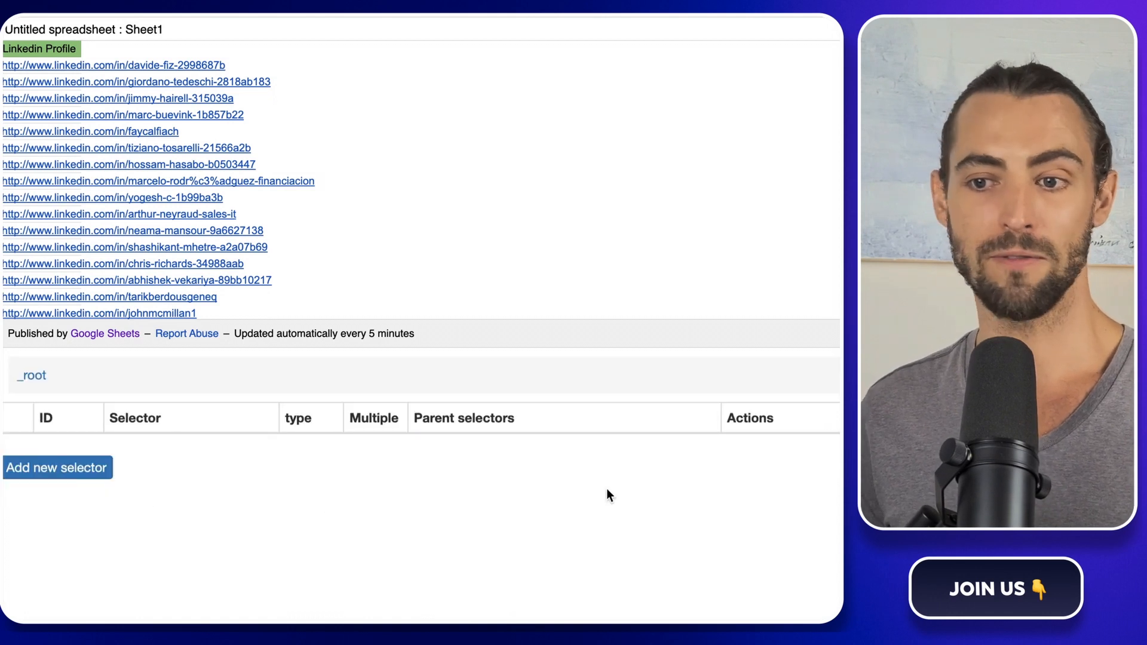
{"action": "mouse_move", "coordinate": [267, 490]}
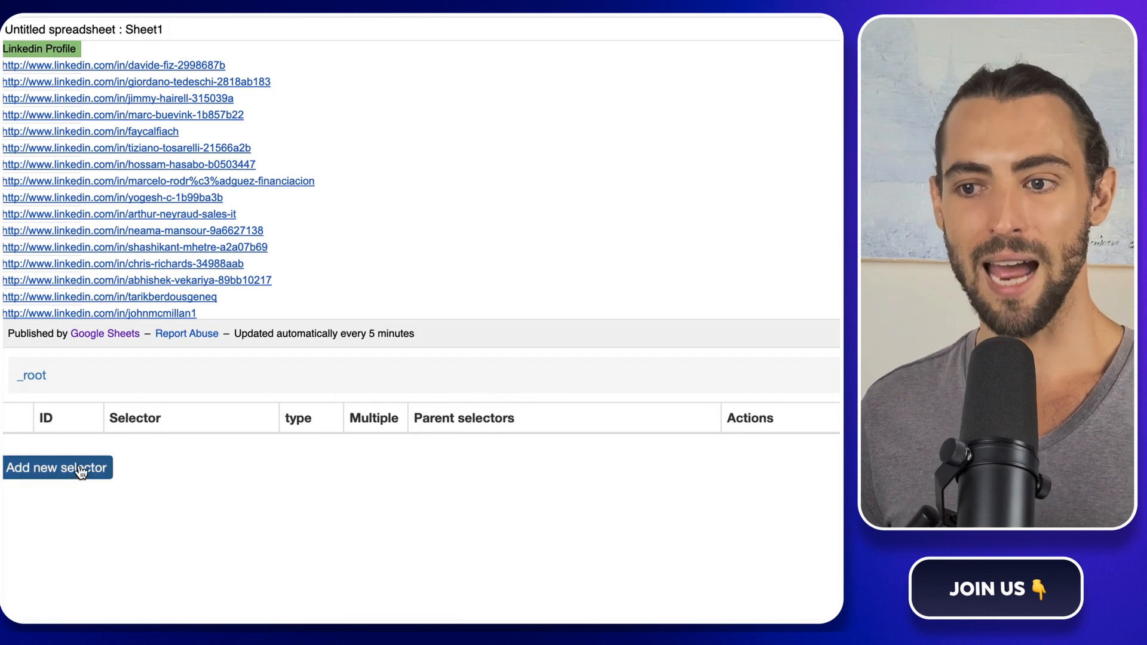
Add a multiple Link selector 'link' under _root matching the '.softmerge-inner a' profile links.
{"action": "left_click", "coordinate": [58, 467]}
{"action": "type", "text": "link"}
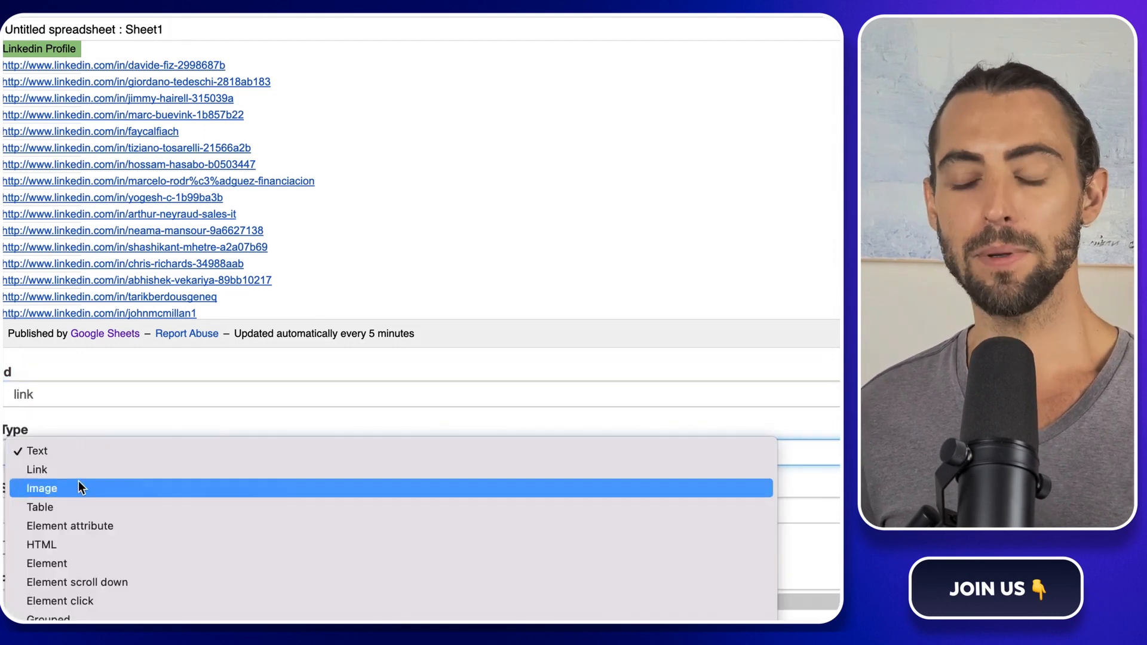
{"action": "left_click", "coordinate": [36, 469]}
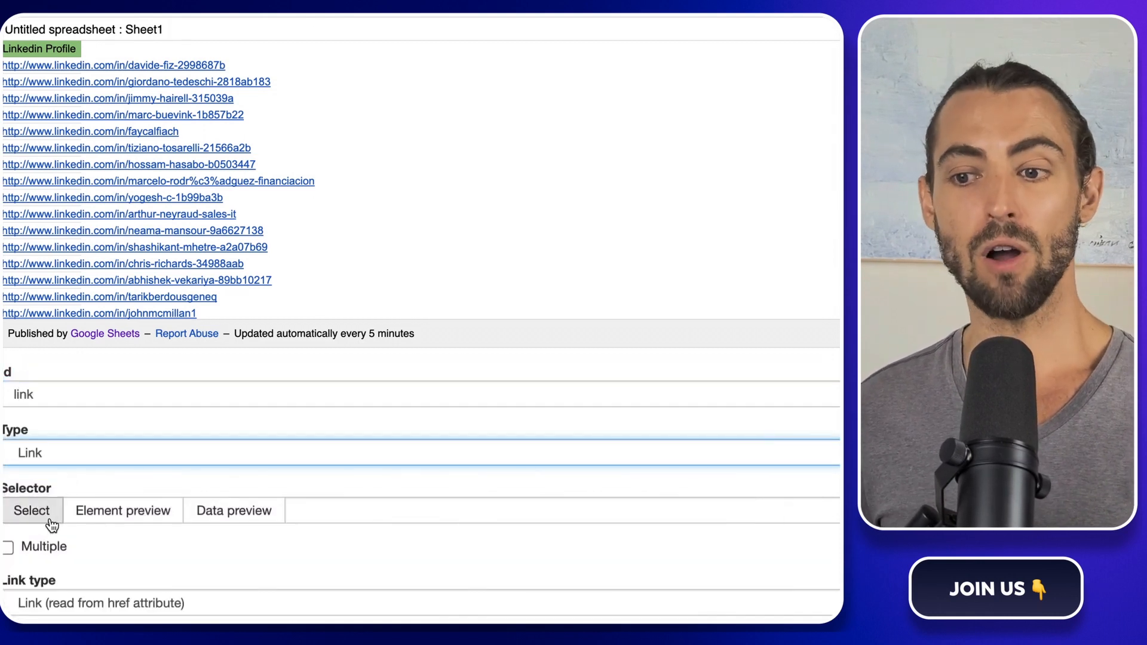
{"action": "left_click", "coordinate": [114, 65]}
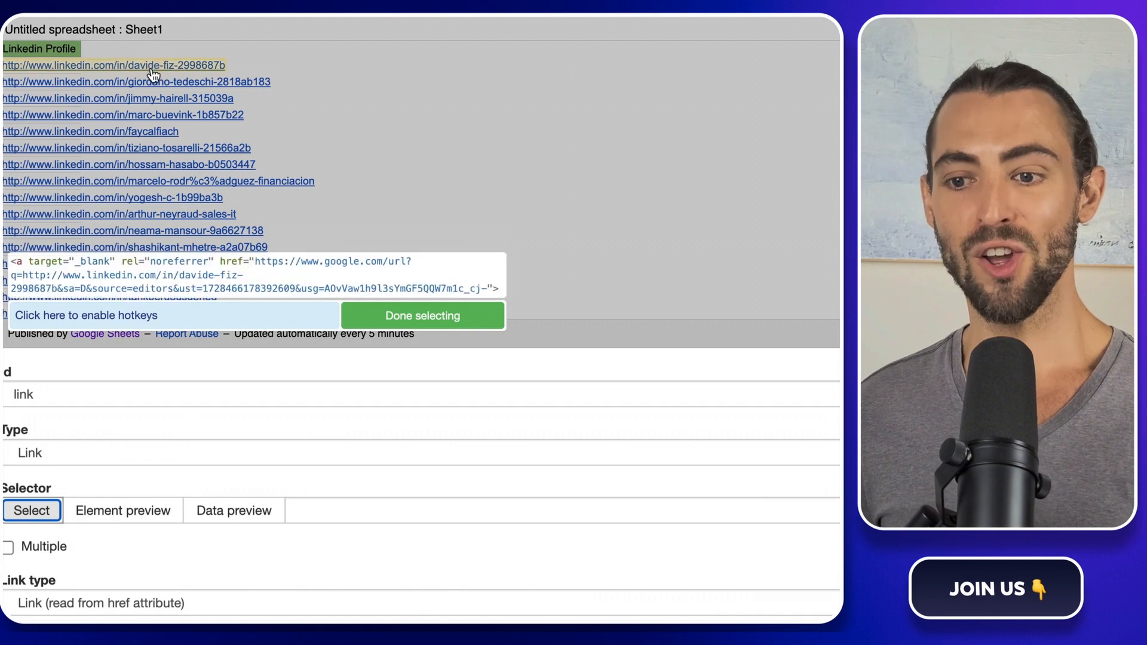
{"action": "left_click", "coordinate": [113, 65]}
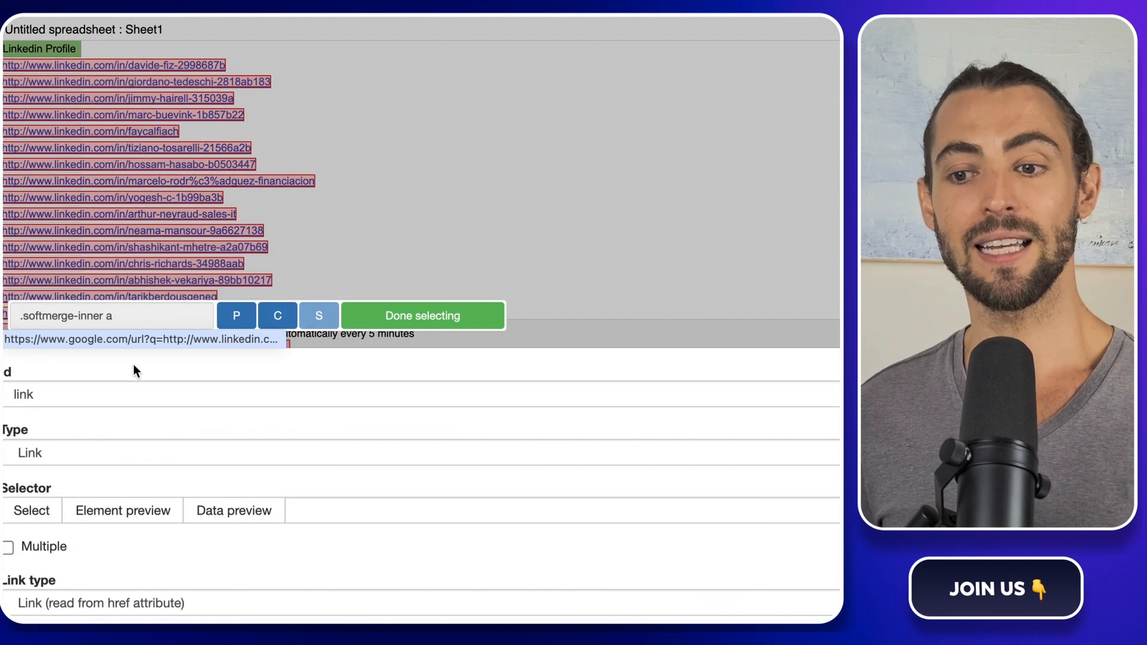
{"action": "left_click", "coordinate": [10, 547]}
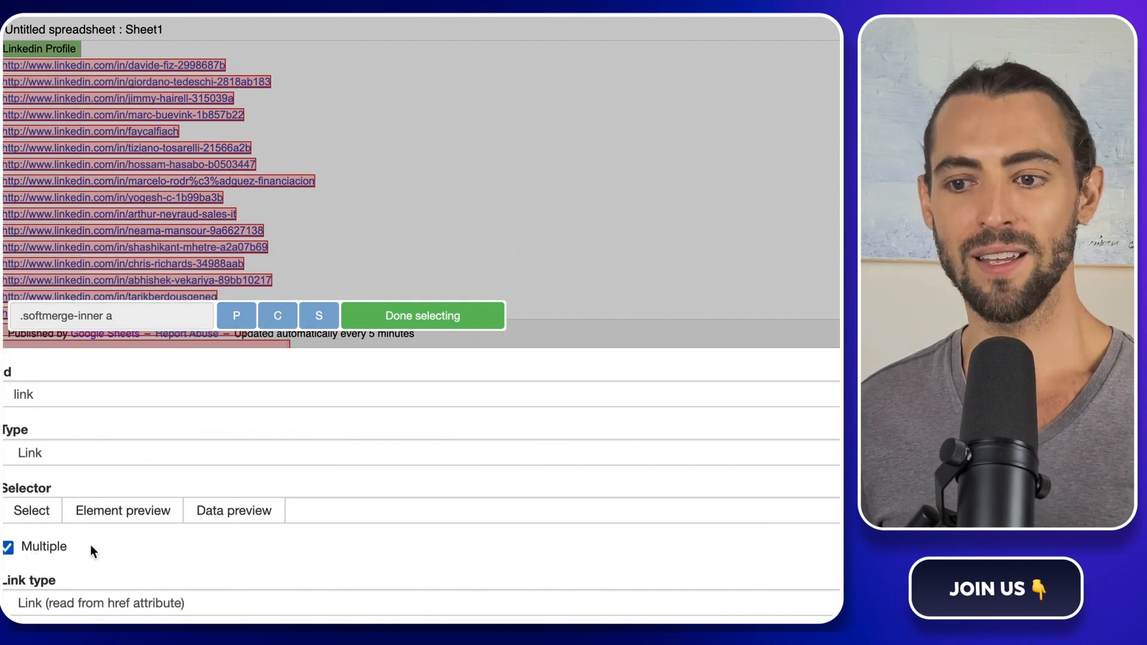
{"action": "left_click", "coordinate": [423, 315]}
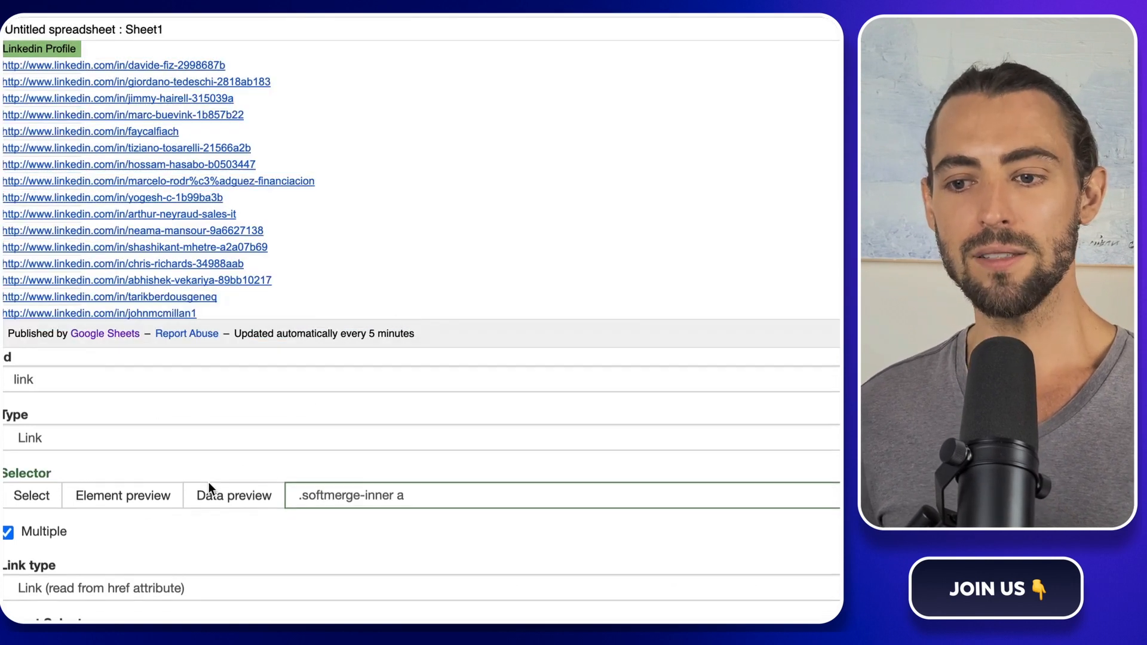
{"action": "scroll", "scroll_direction": "down", "scroll_amount": 3}
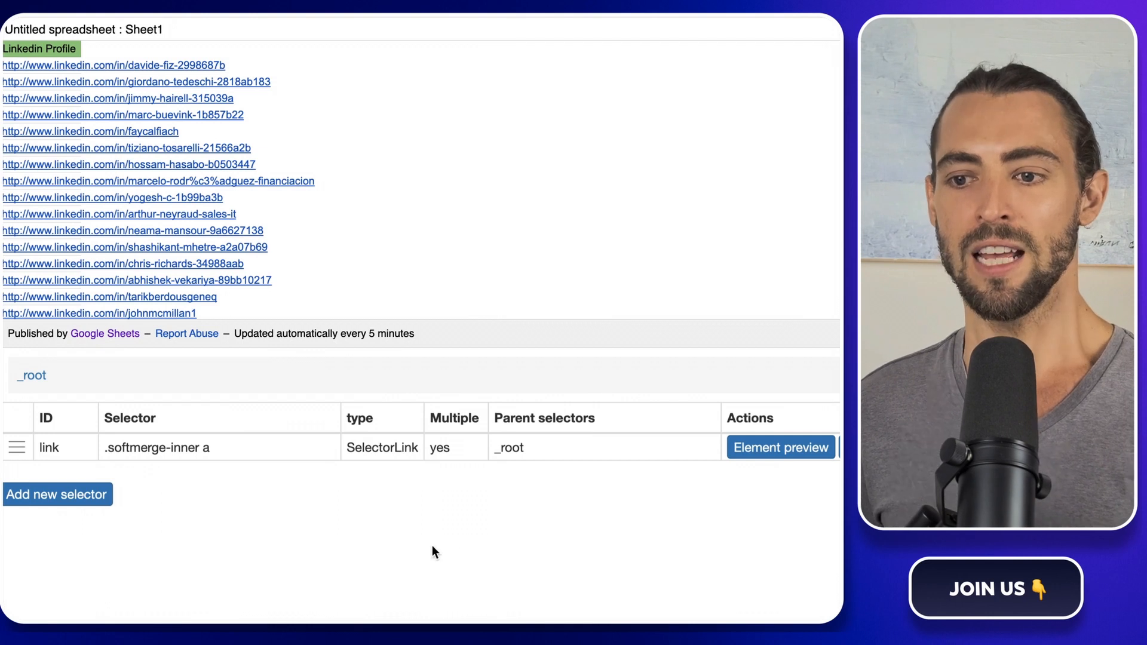
{"action": "mouse_move", "coordinate": [468, 551]}
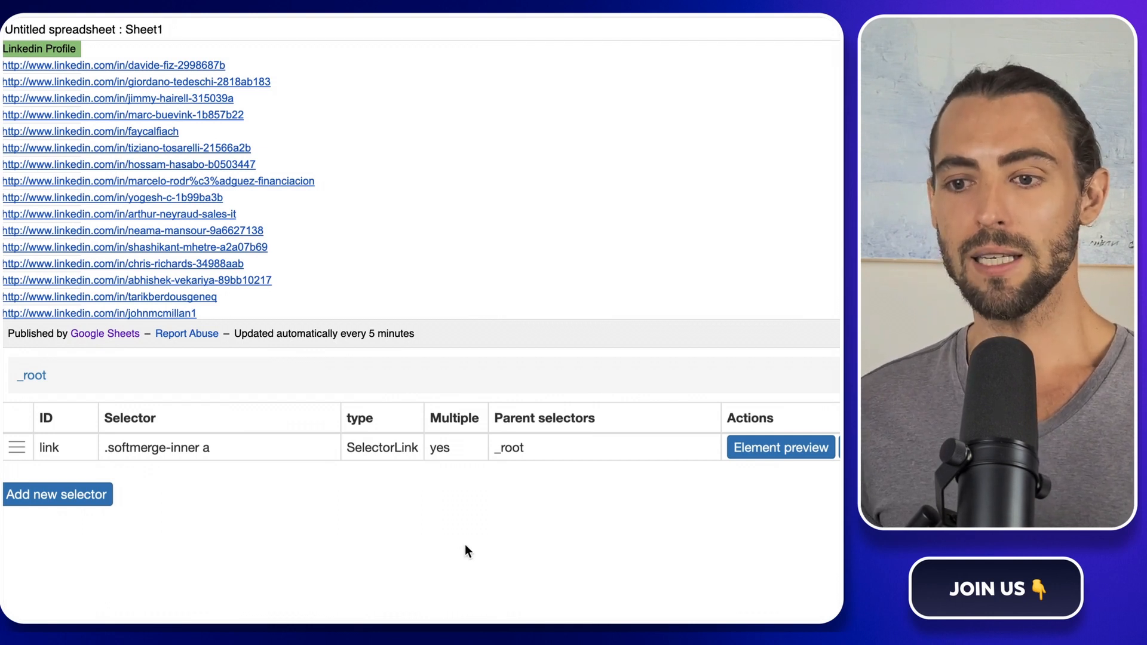
{"action": "mouse_move", "coordinate": [224, 62]}
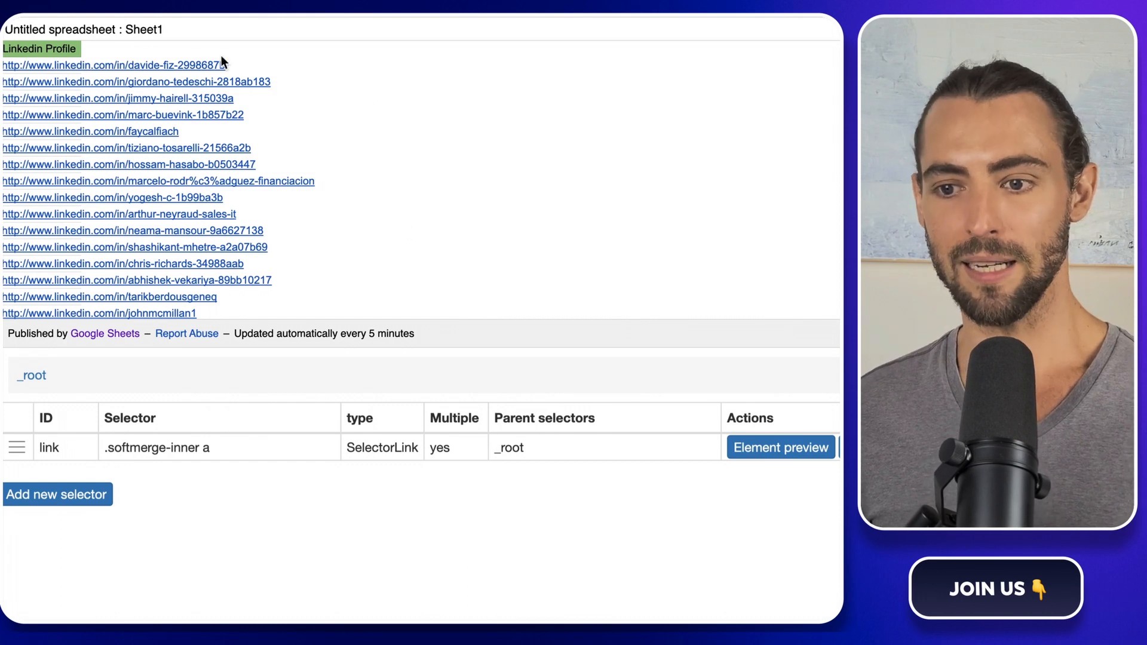
Open the first lead's LinkedIn profile and enter the linkedin_profile sitemap's link selector.
{"action": "left_click", "coordinate": [111, 64]}
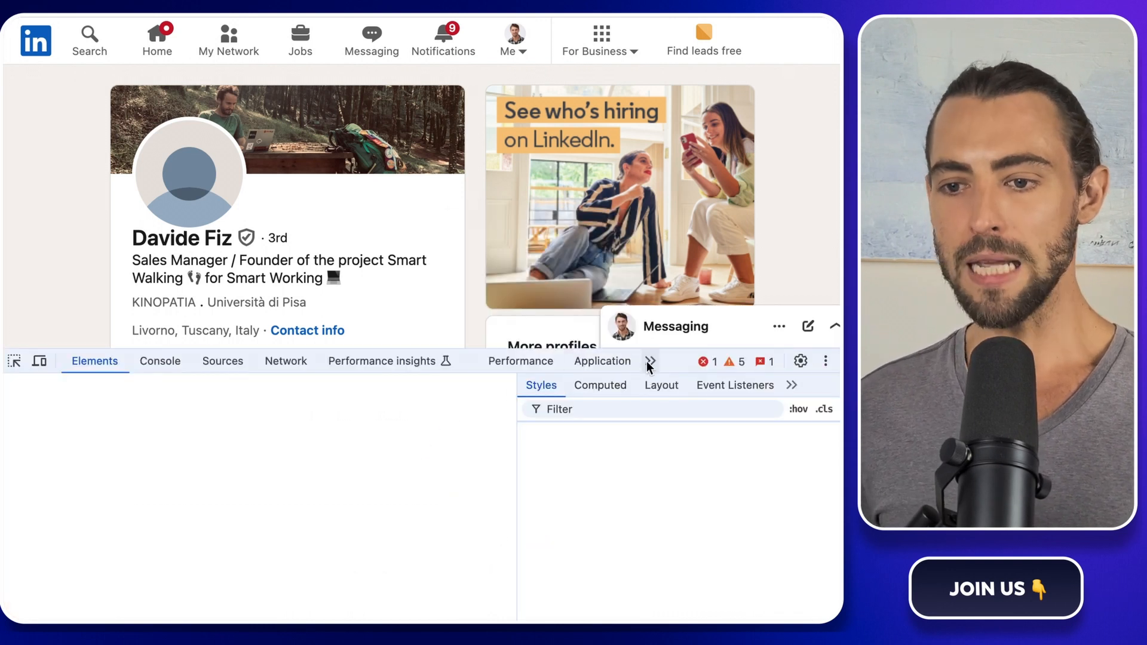
{"action": "left_click", "coordinate": [649, 361]}
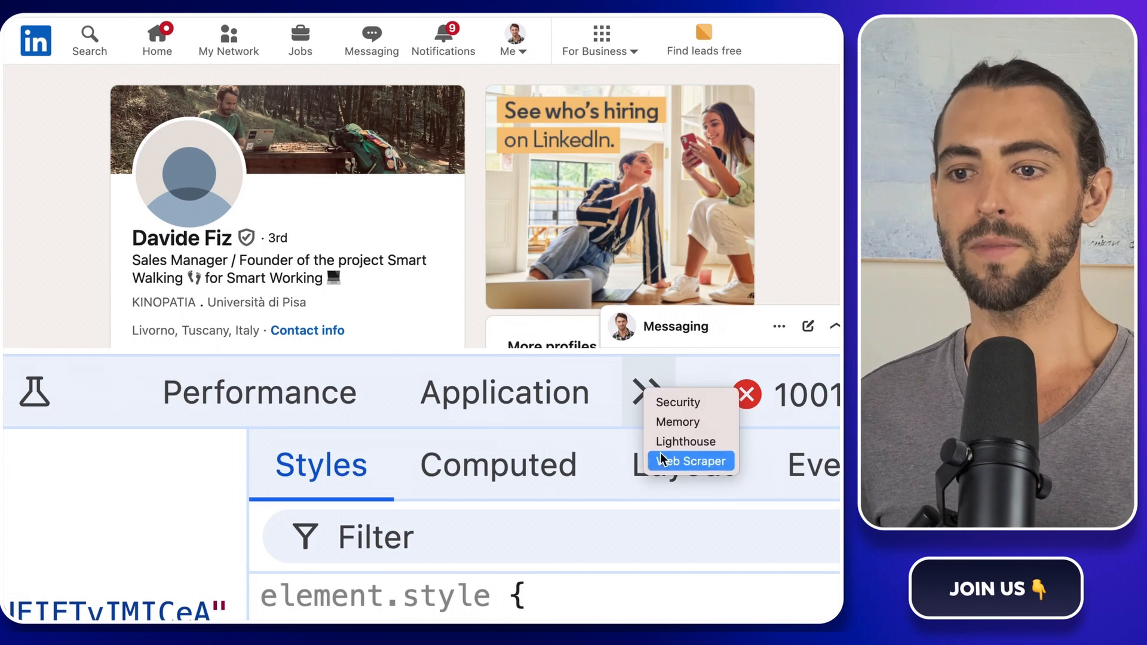
{"action": "left_click", "coordinate": [689, 461]}
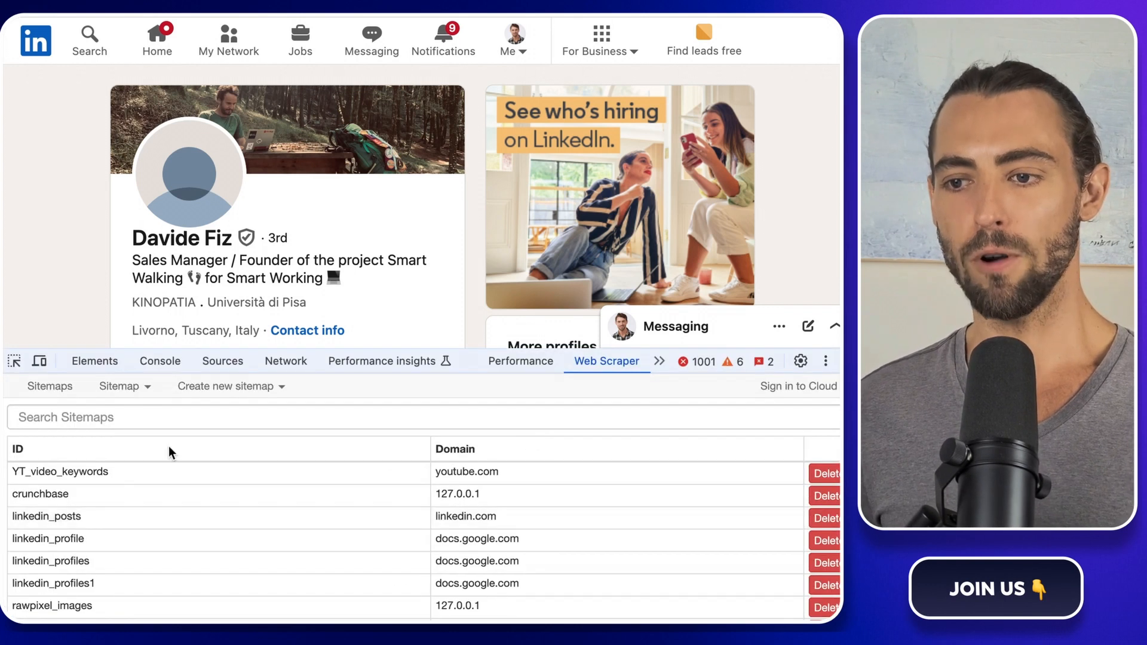
{"action": "left_click", "coordinate": [48, 538]}
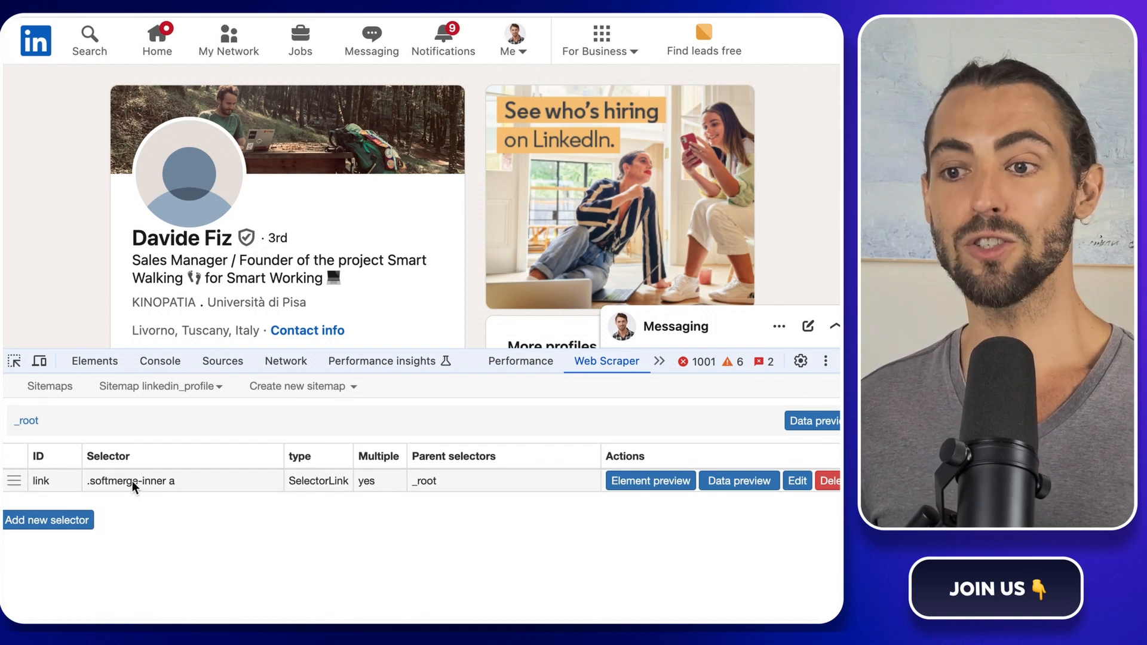
{"action": "left_click", "coordinate": [40, 480]}
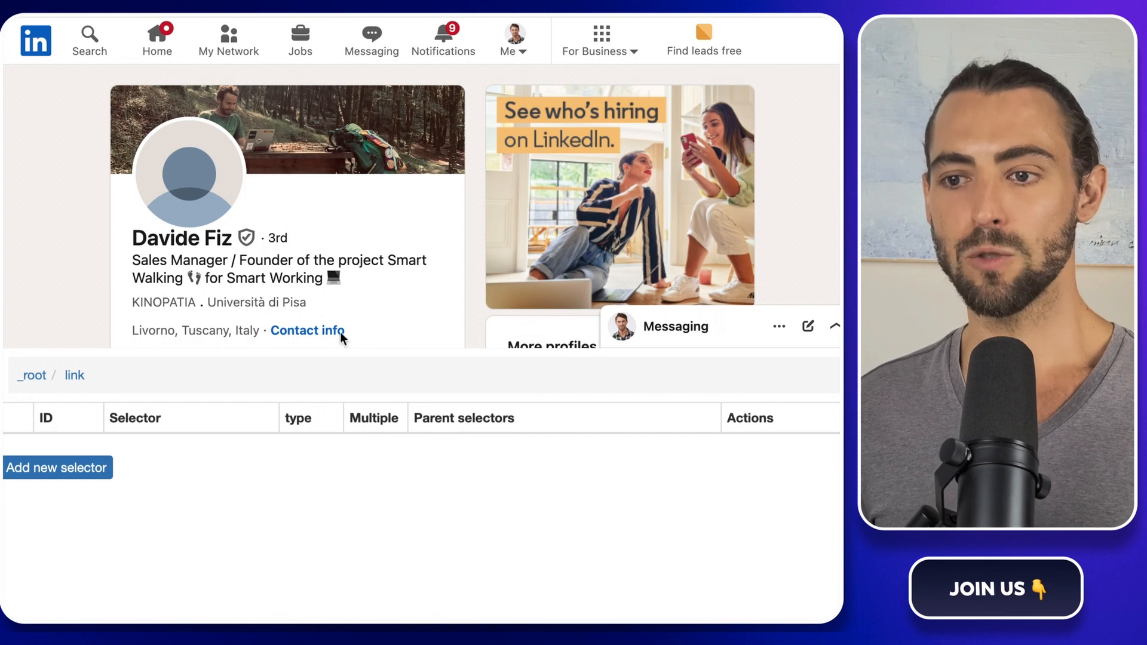
Scroll the profile page, then open and close the lead's contact info dialog.
{"action": "scroll", "scroll_direction": "down", "scroll_amount": 3}
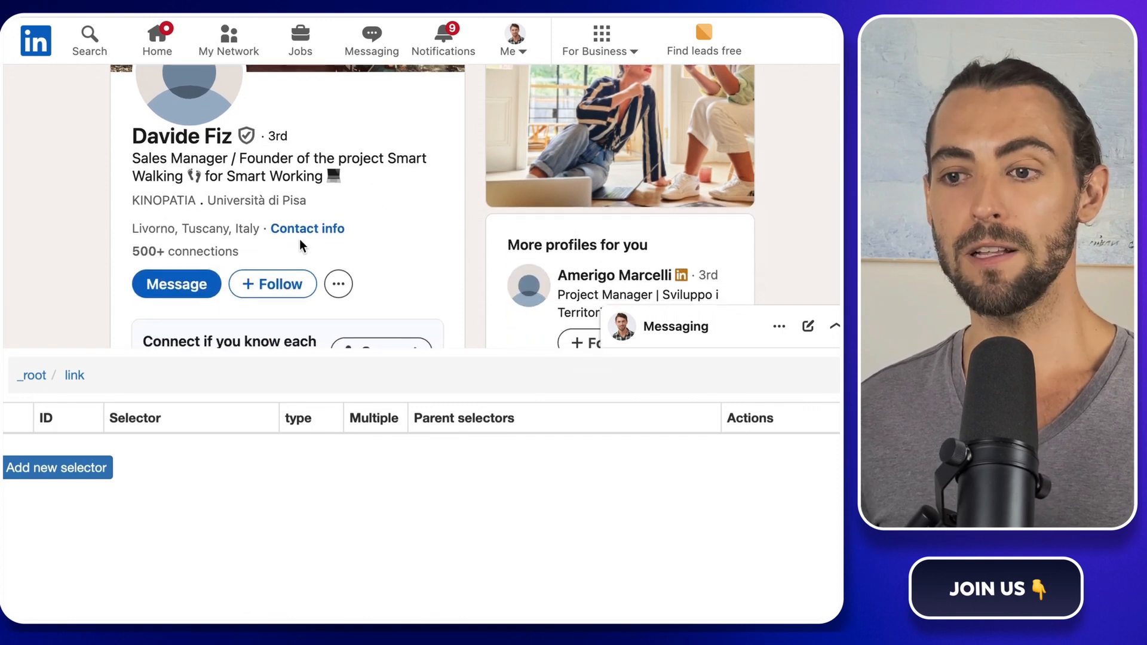
{"action": "mouse_move", "coordinate": [307, 228]}
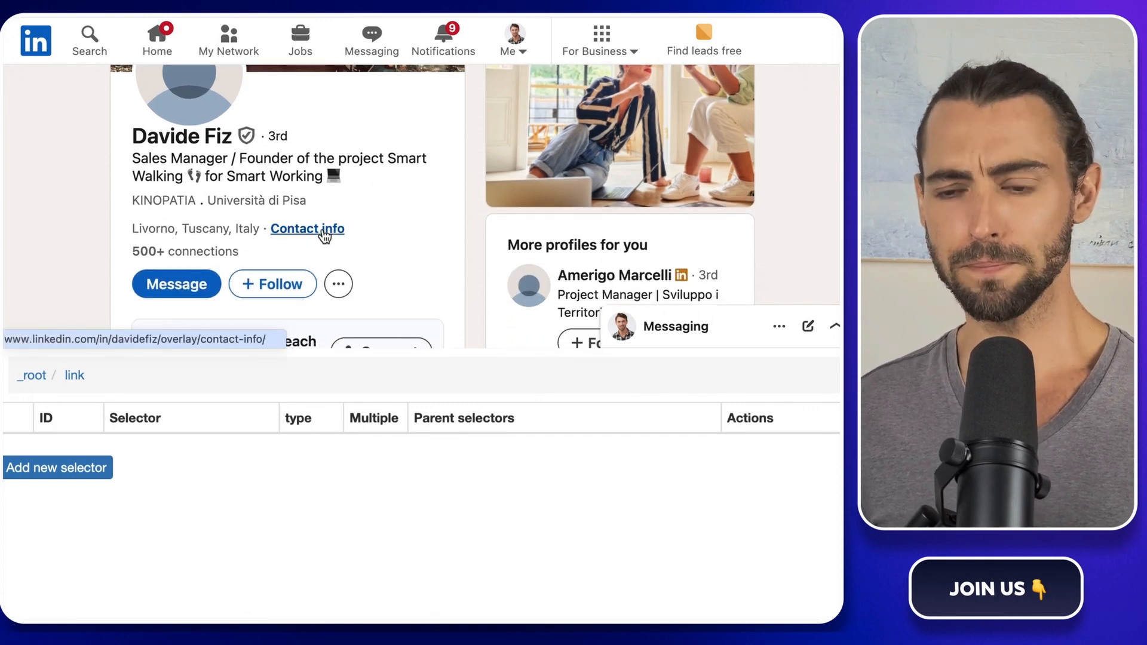
{"action": "left_click", "coordinate": [307, 228]}
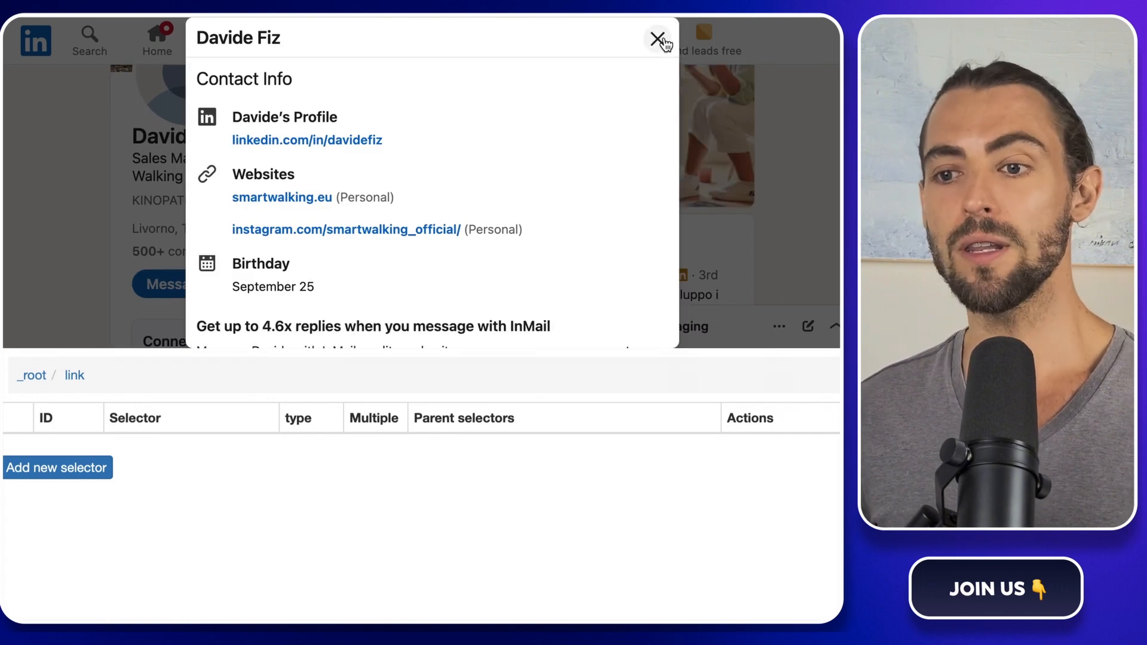
{"action": "left_click", "coordinate": [656, 38]}
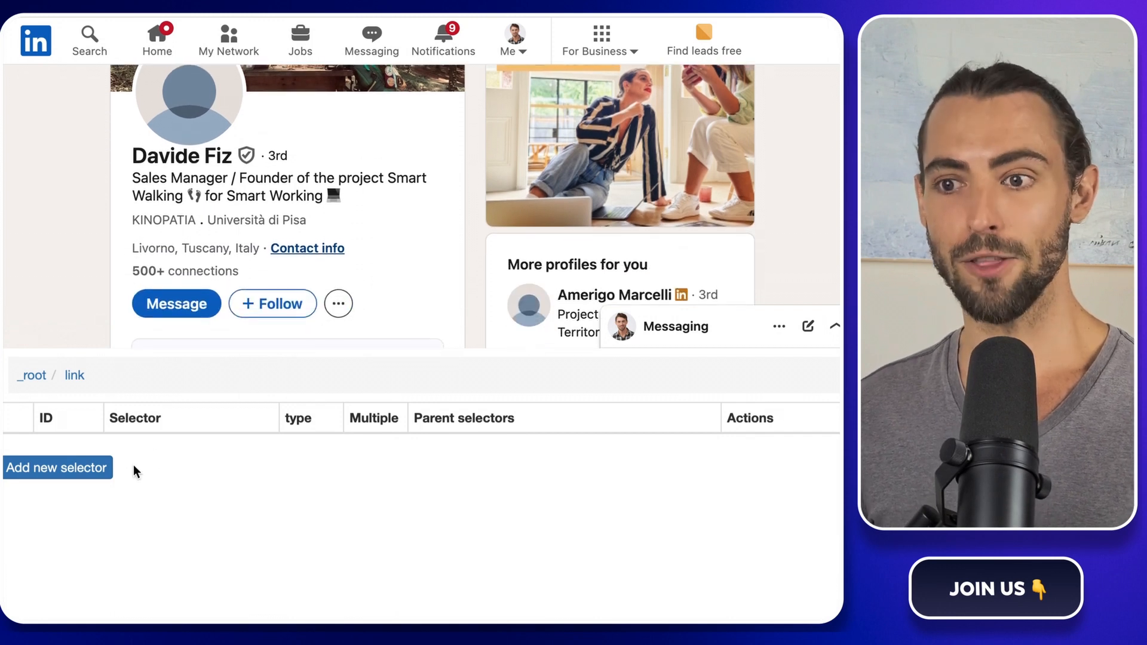
Add a 'click' Element click child selector under link that opens the lead's Contact info.
{"action": "left_click", "coordinate": [56, 468]}
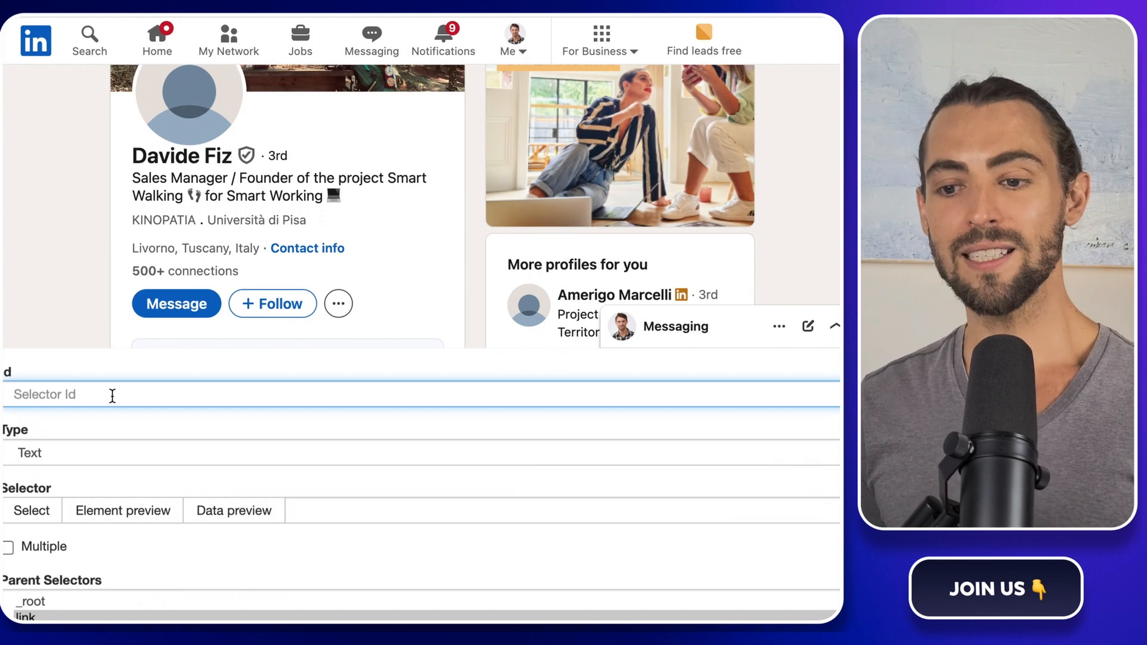
{"action": "type", "text": "click"}
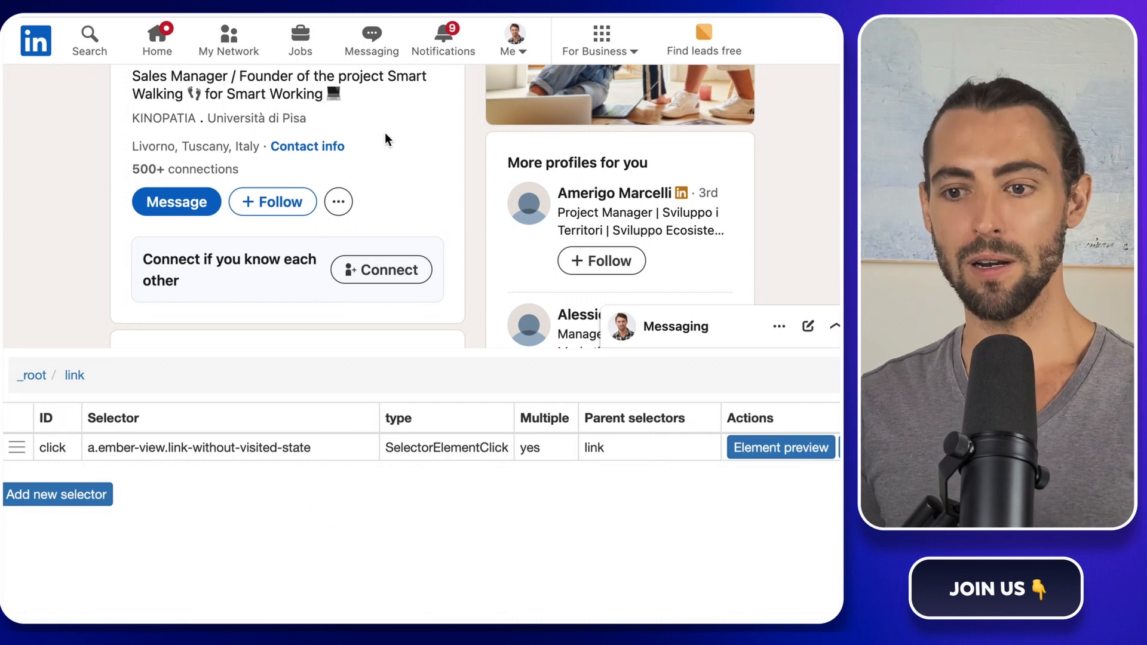
{"action": "left_click", "coordinate": [308, 146]}
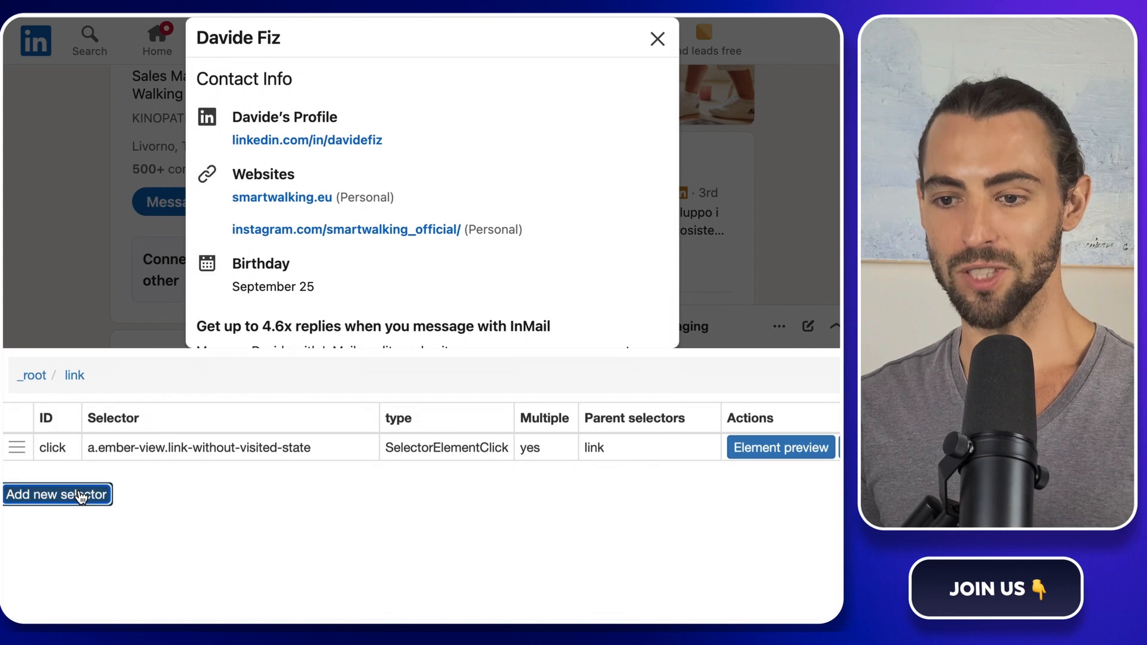
Add a 'contact_data' Text child selector targeting the contact info section, then save it.
{"action": "left_click", "coordinate": [56, 495]}
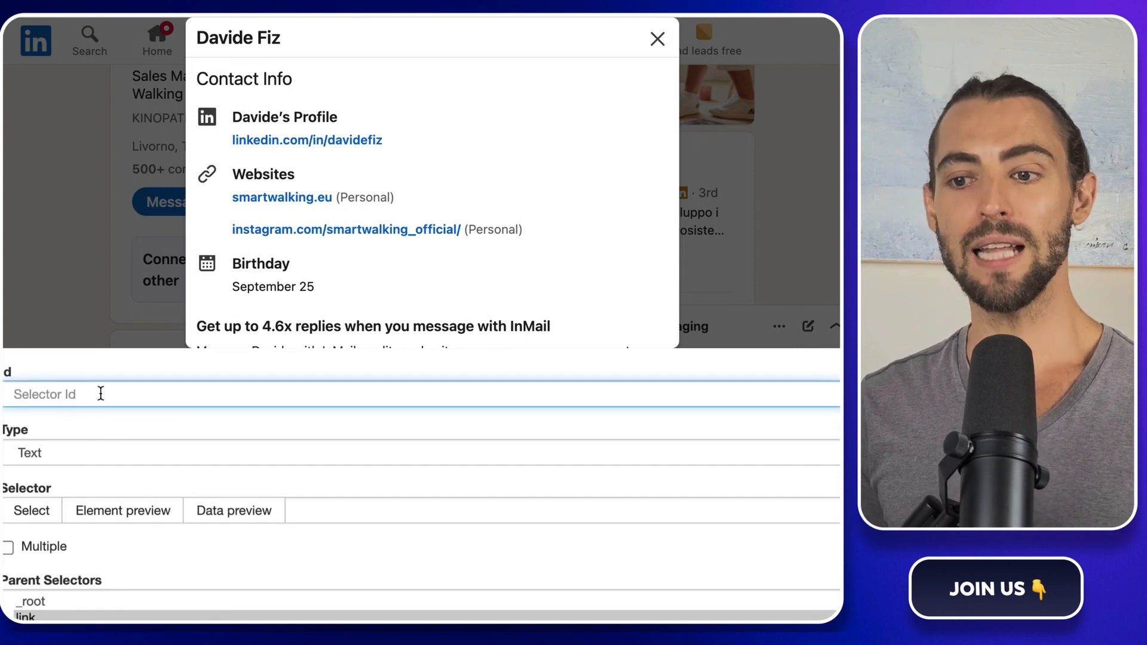
{"action": "type", "text": "contact_"}
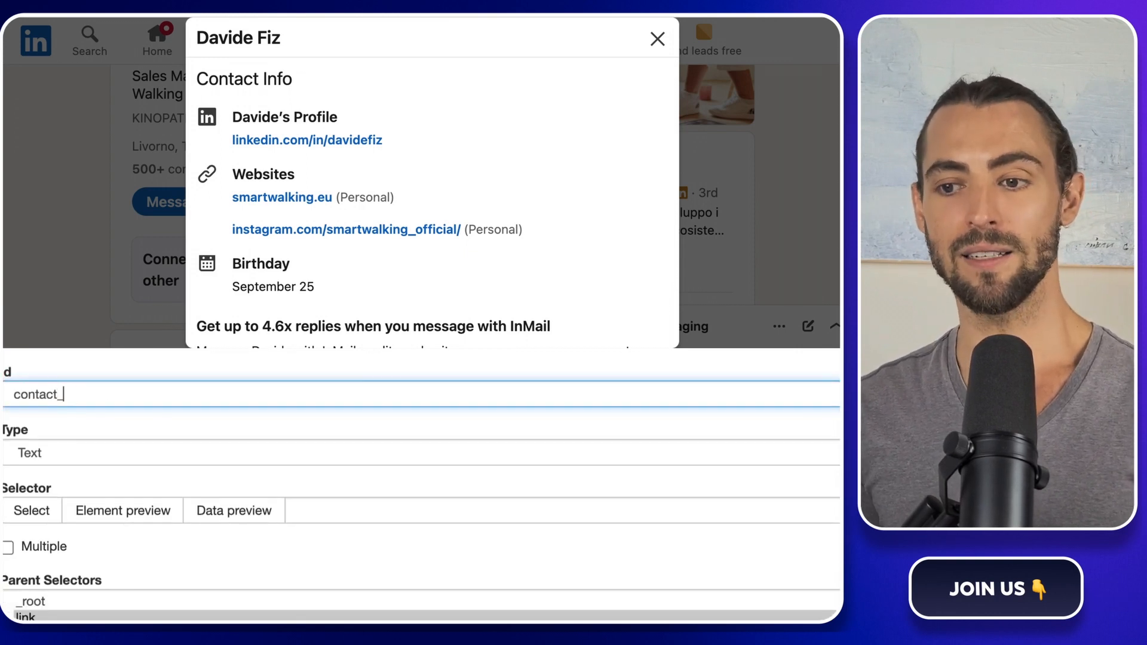
{"action": "type", "text": "data"}
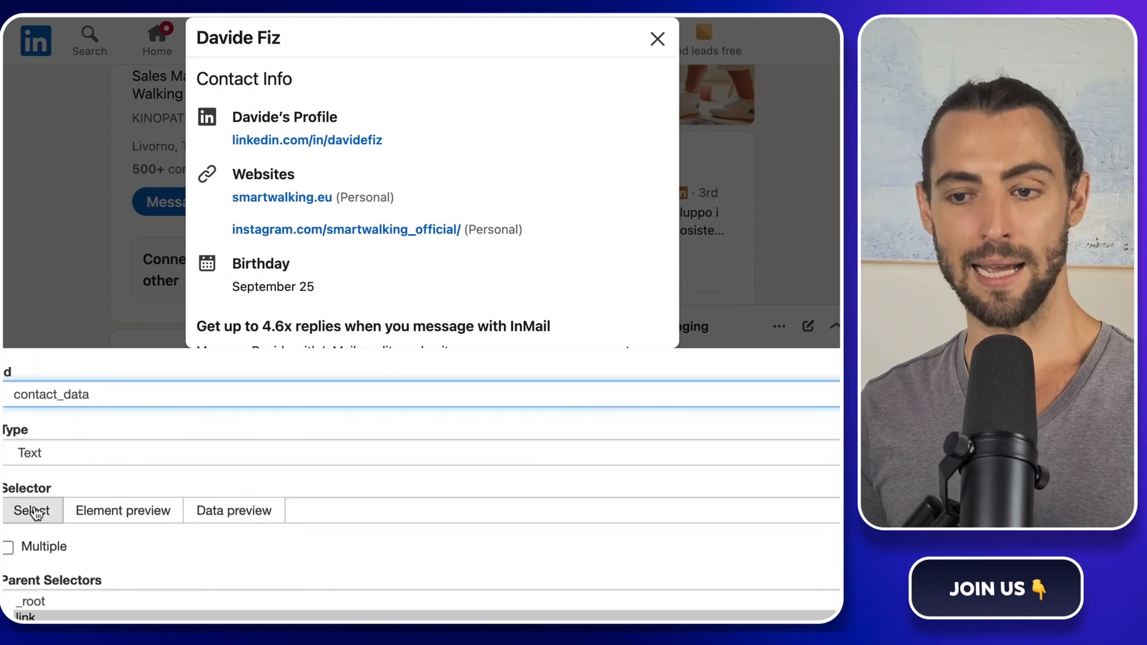
{"action": "left_click", "coordinate": [32, 510]}
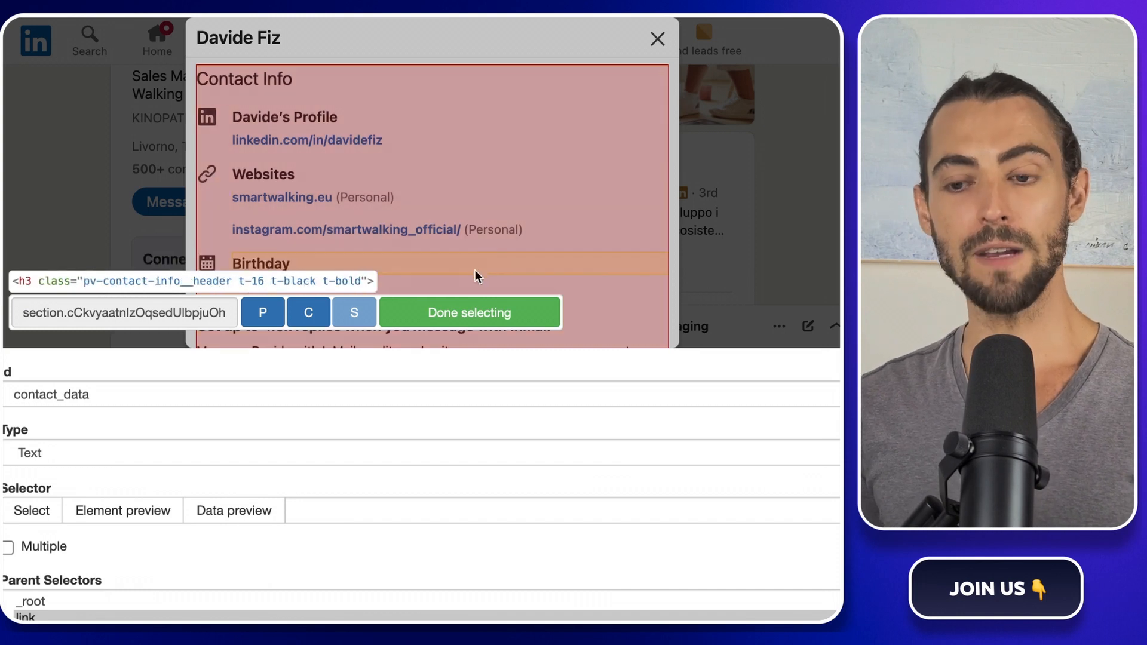
{"action": "left_click", "coordinate": [470, 312]}
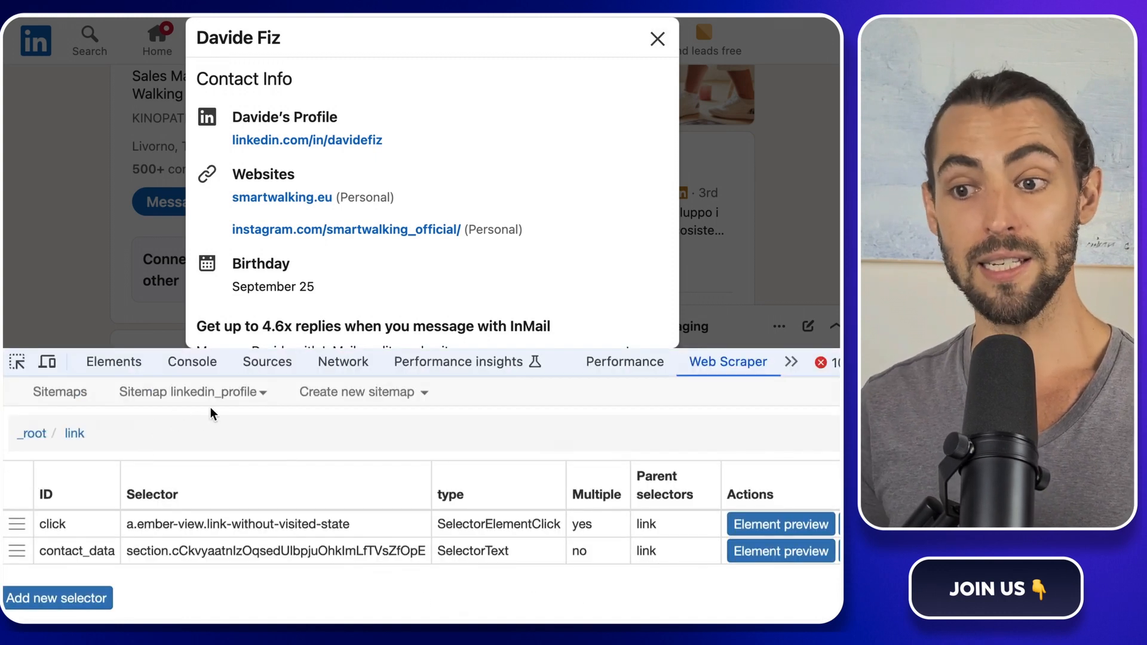
Scrape the sitemap and review the scraped contact data.
{"action": "left_click", "coordinate": [189, 391]}
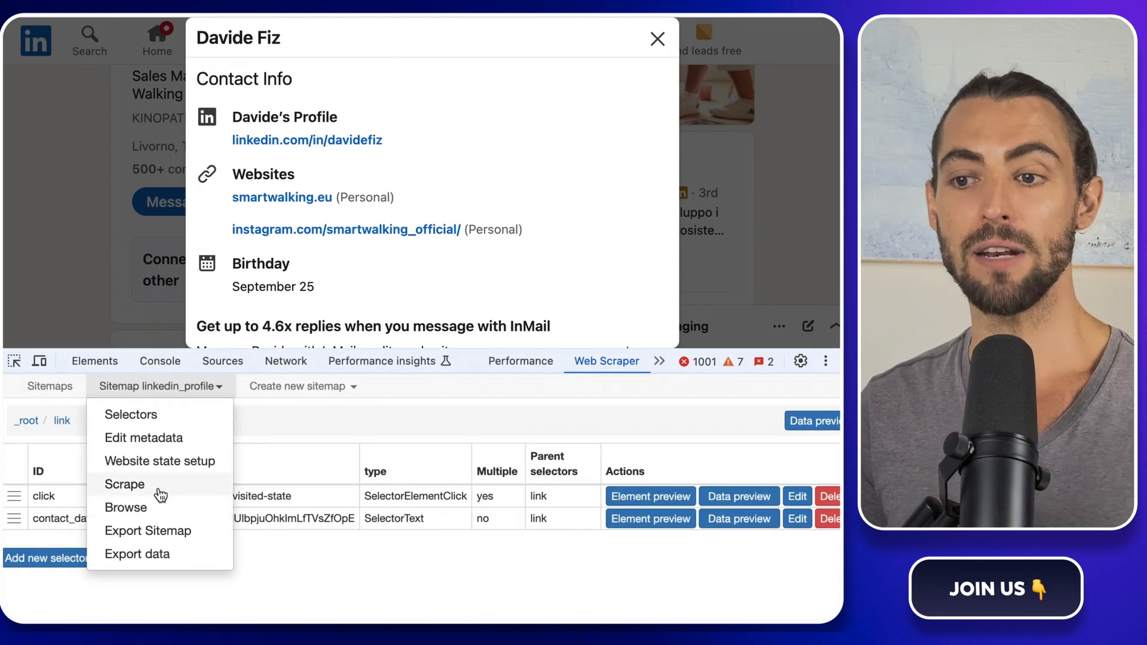
{"action": "left_click", "coordinate": [124, 485]}
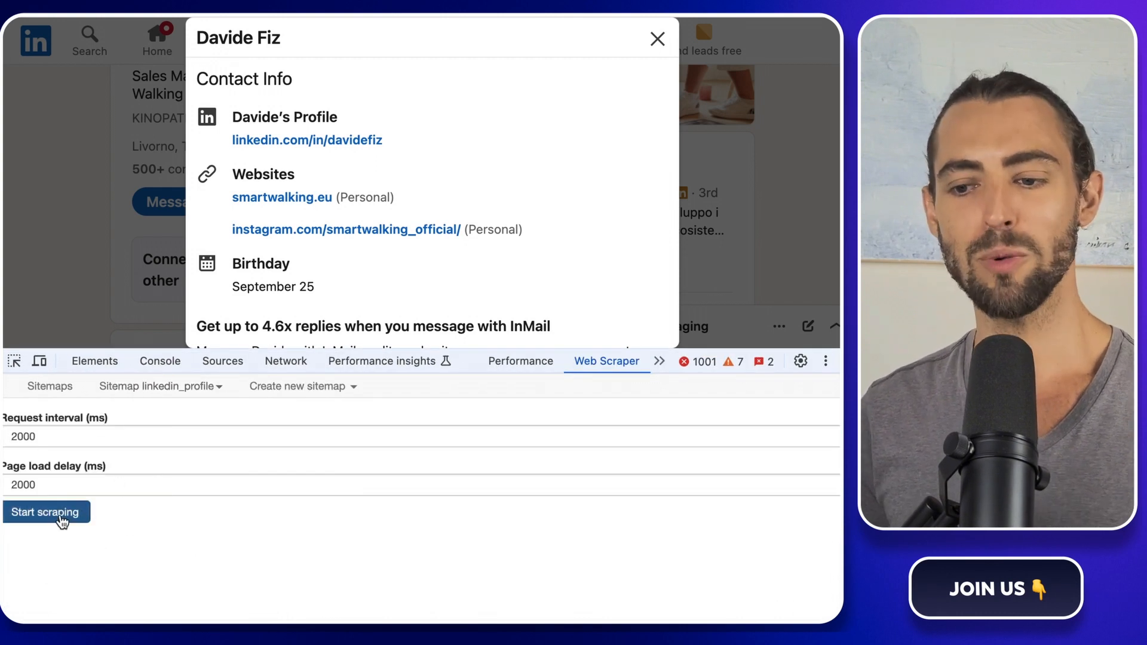
{"action": "left_click", "coordinate": [46, 512]}
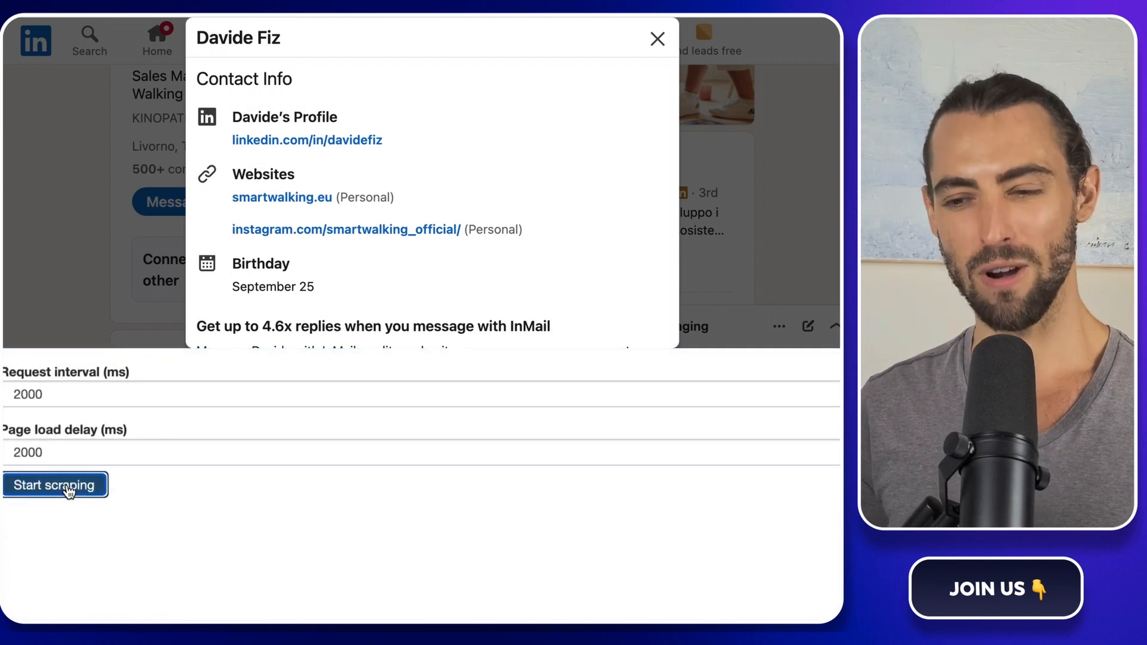
{"action": "left_click", "coordinate": [54, 486]}
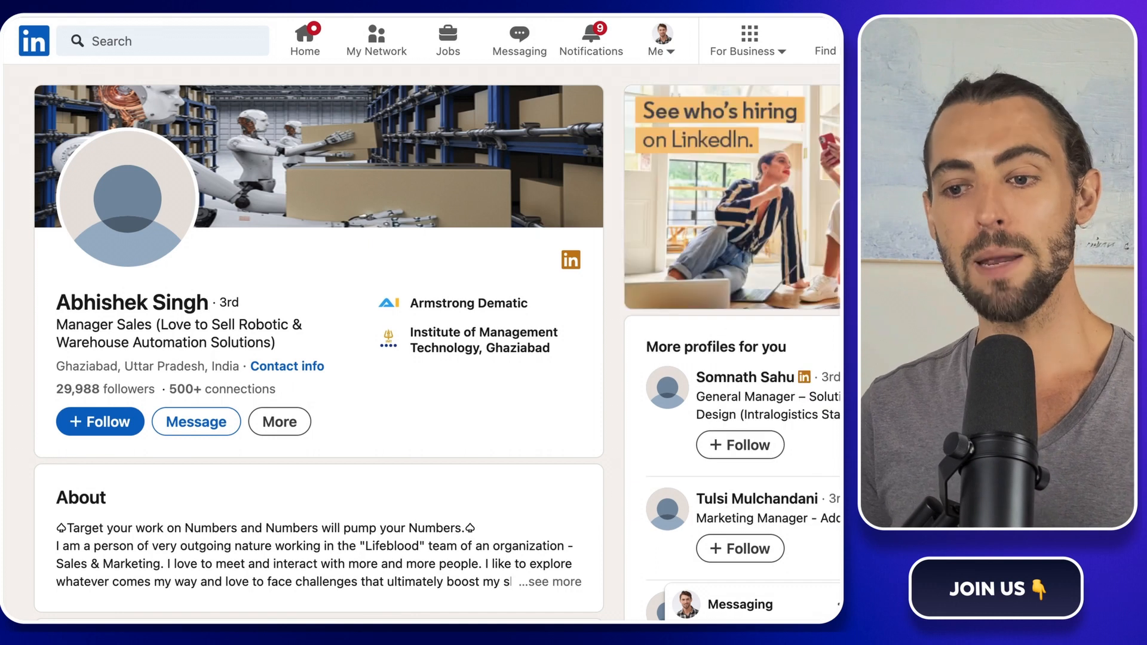
{"action": "left_click", "coordinate": [287, 366]}
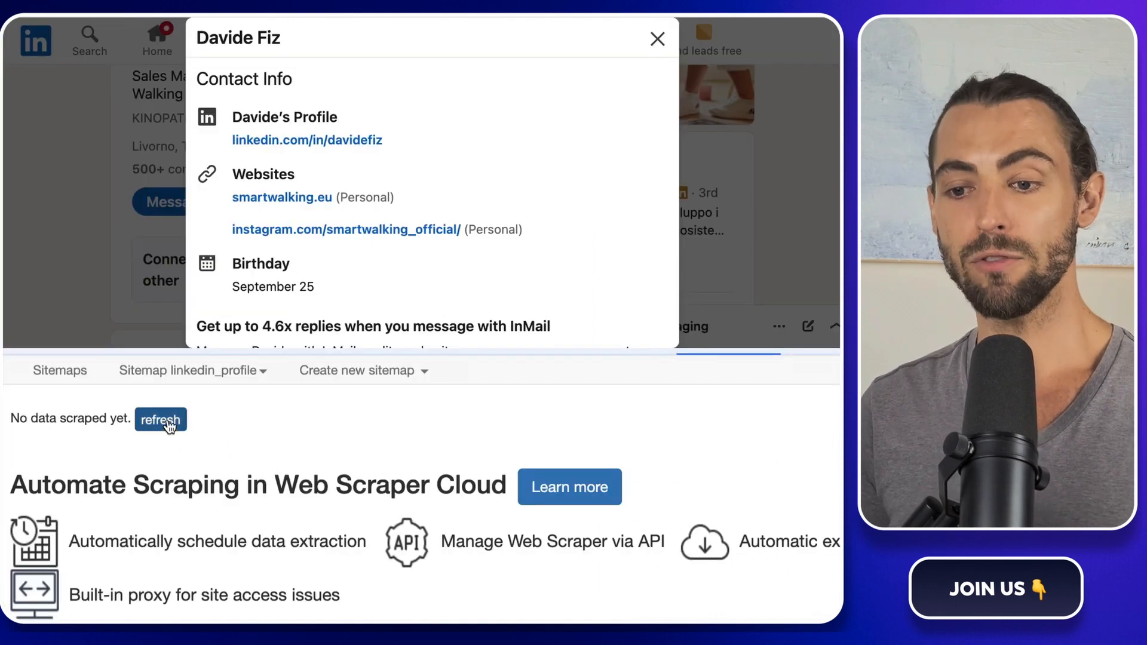
{"action": "left_click", "coordinate": [160, 420]}
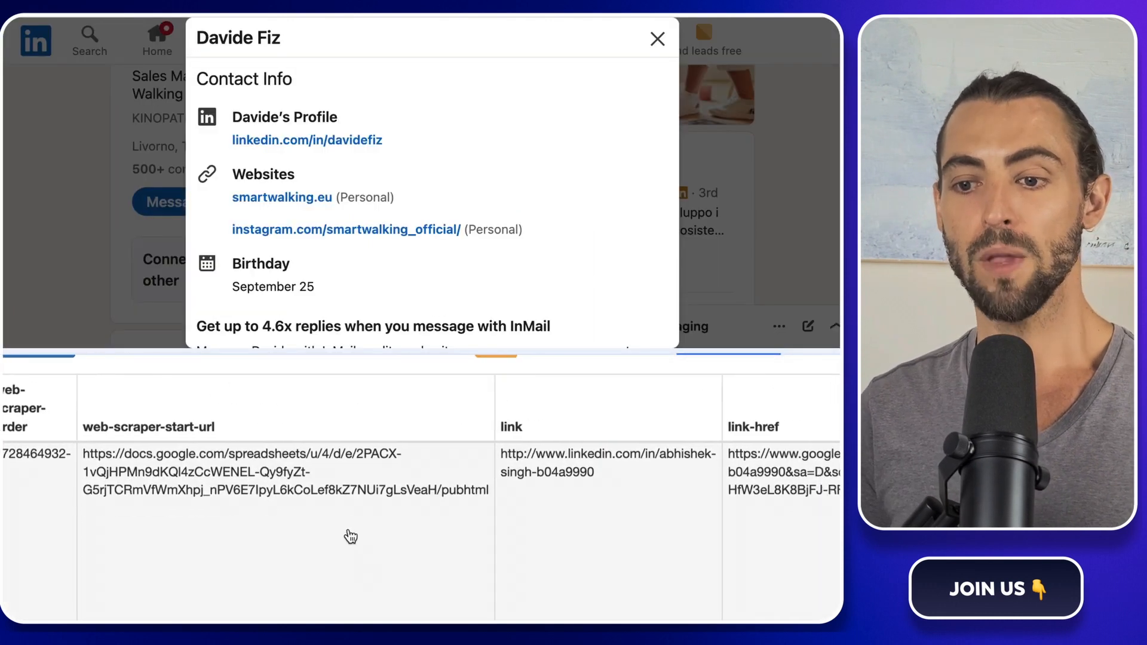
{"action": "scroll", "scroll_direction": "right", "scroll_amount": 3}
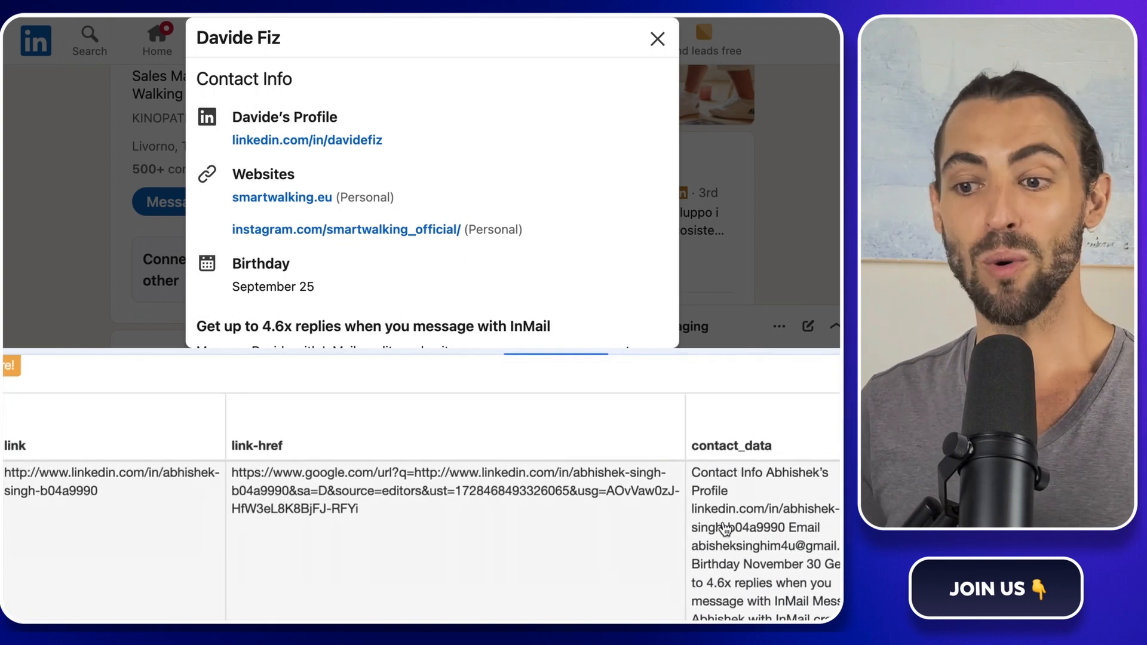
Export the scraped data as linkedin_profile.csv.
{"action": "left_click", "coordinate": [190, 393]}
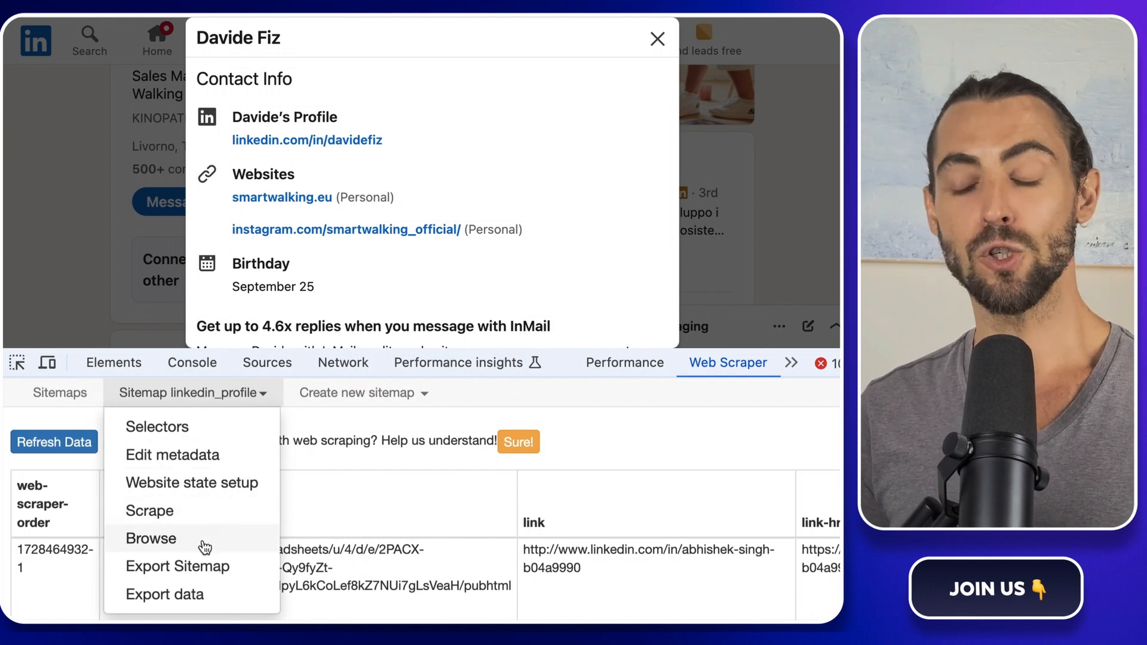
{"action": "left_click", "coordinate": [164, 594]}
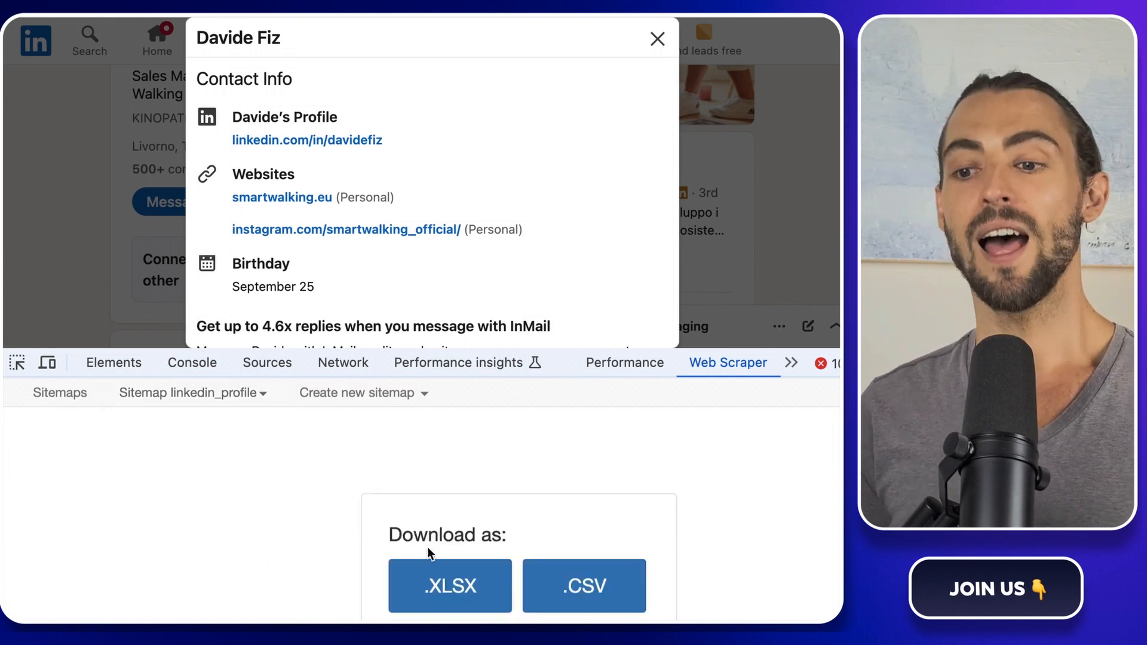
{"action": "left_click", "coordinate": [583, 586]}
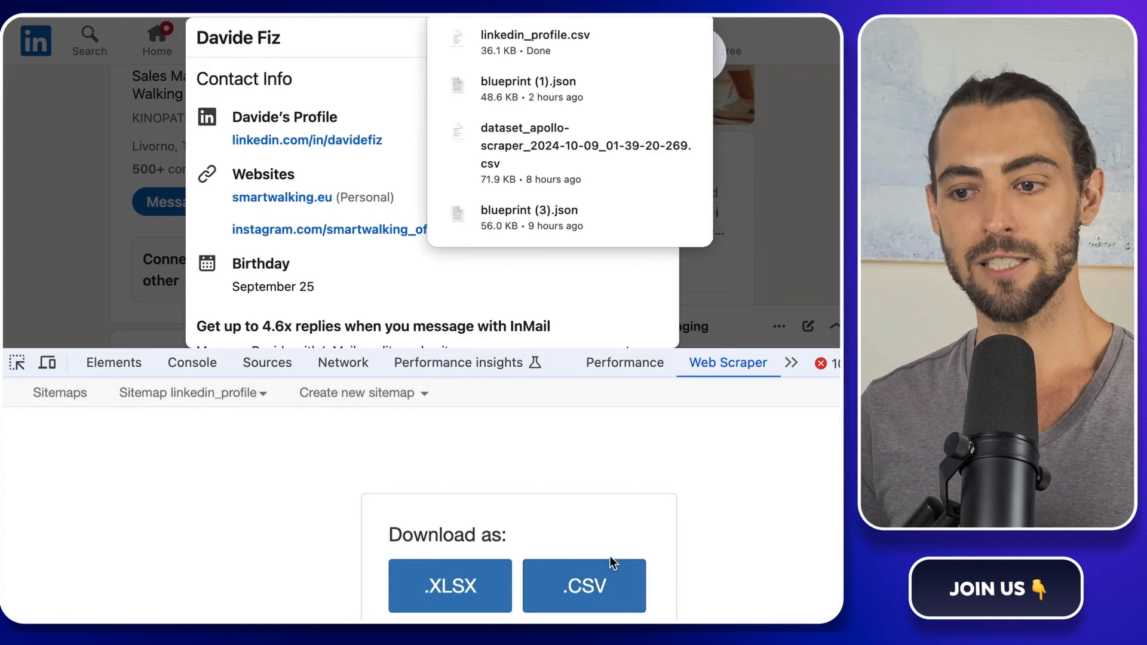
{"action": "mouse_move", "coordinate": [632, 537]}
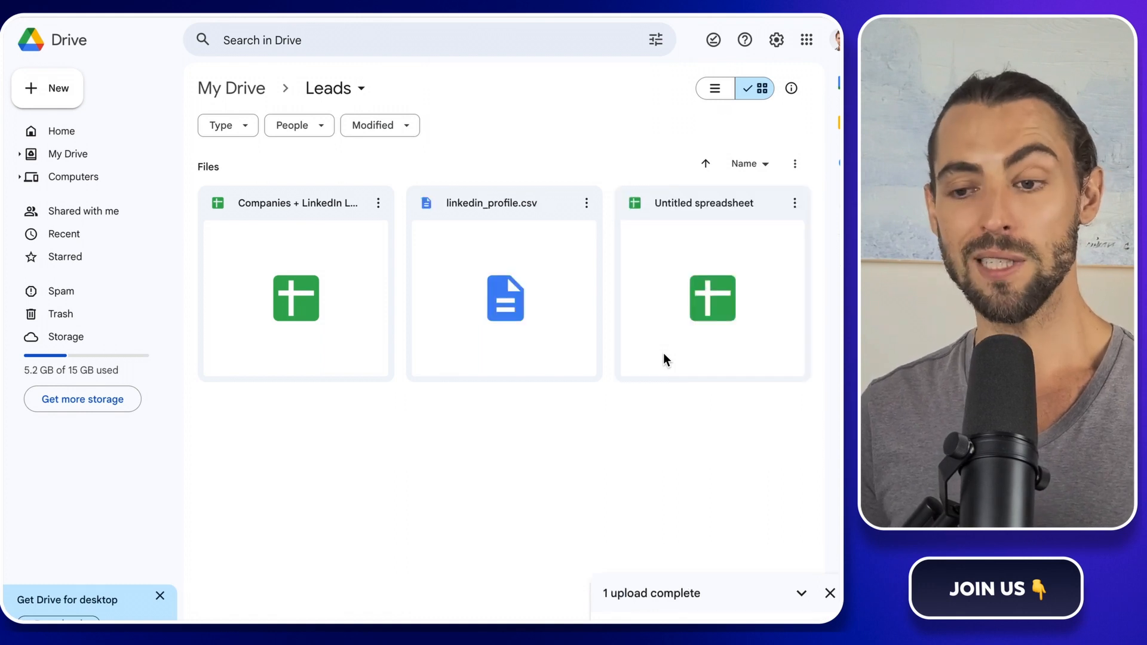
Open the uploaded linkedin_profile.csv in the Leads folder with Google Sheets.
{"action": "right_click", "coordinate": [504, 297]}
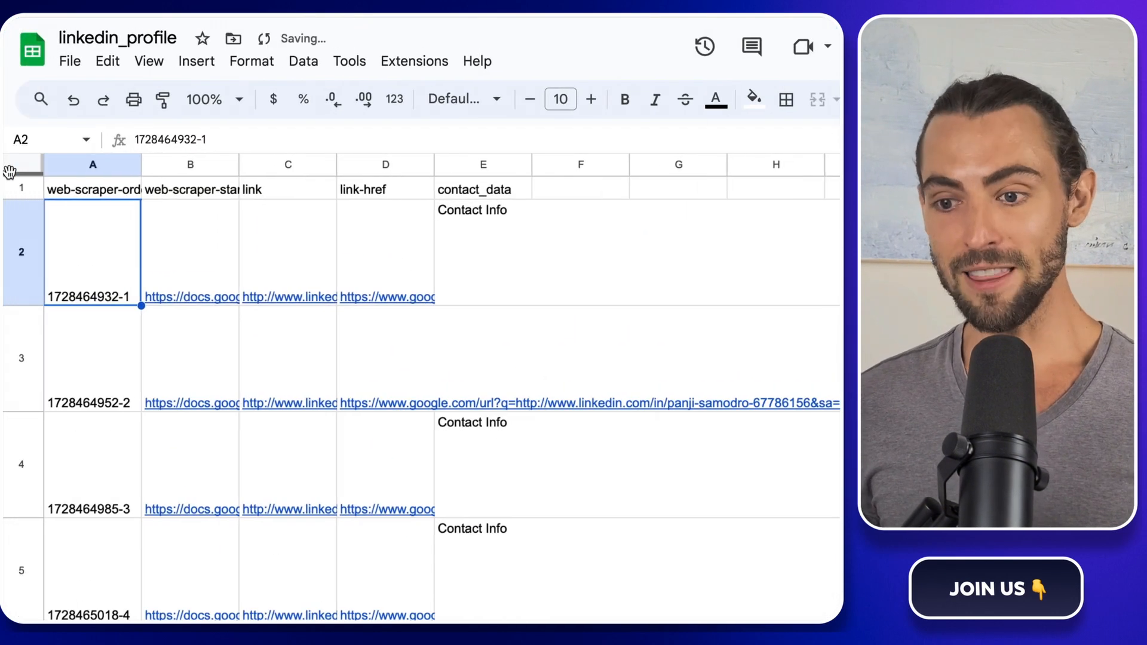
Create column filters and sort column A (web-scraper-order) Z to A.
{"action": "scroll", "scroll_direction": "right", "scroll_amount": 3}
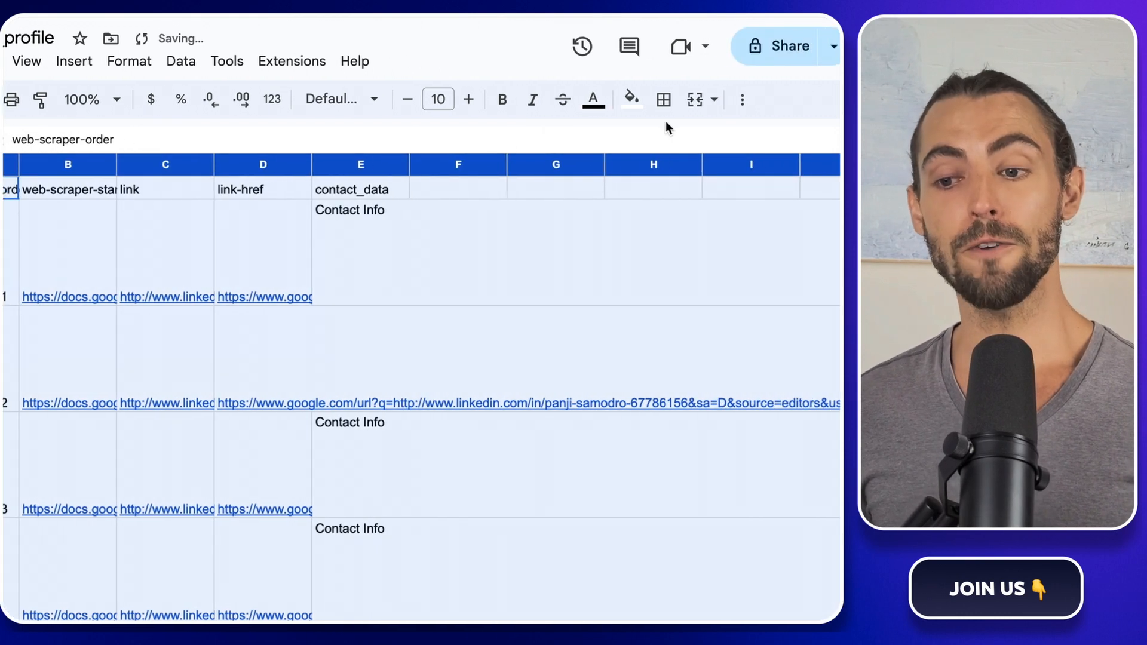
{"action": "left_click", "coordinate": [741, 99]}
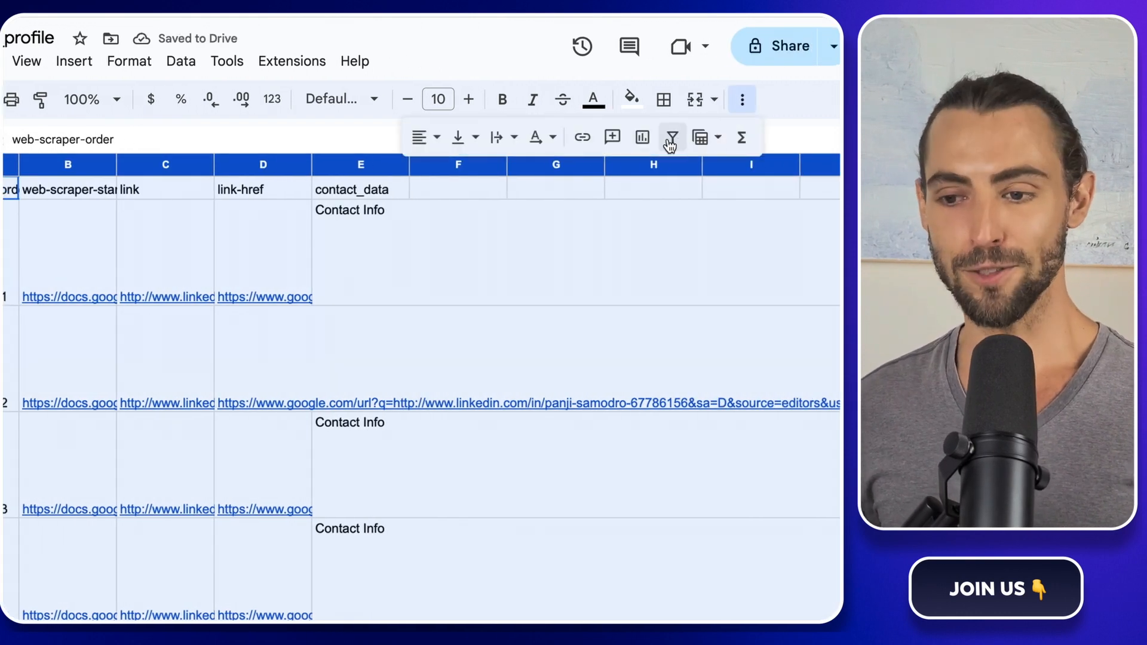
{"action": "left_click", "coordinate": [671, 137]}
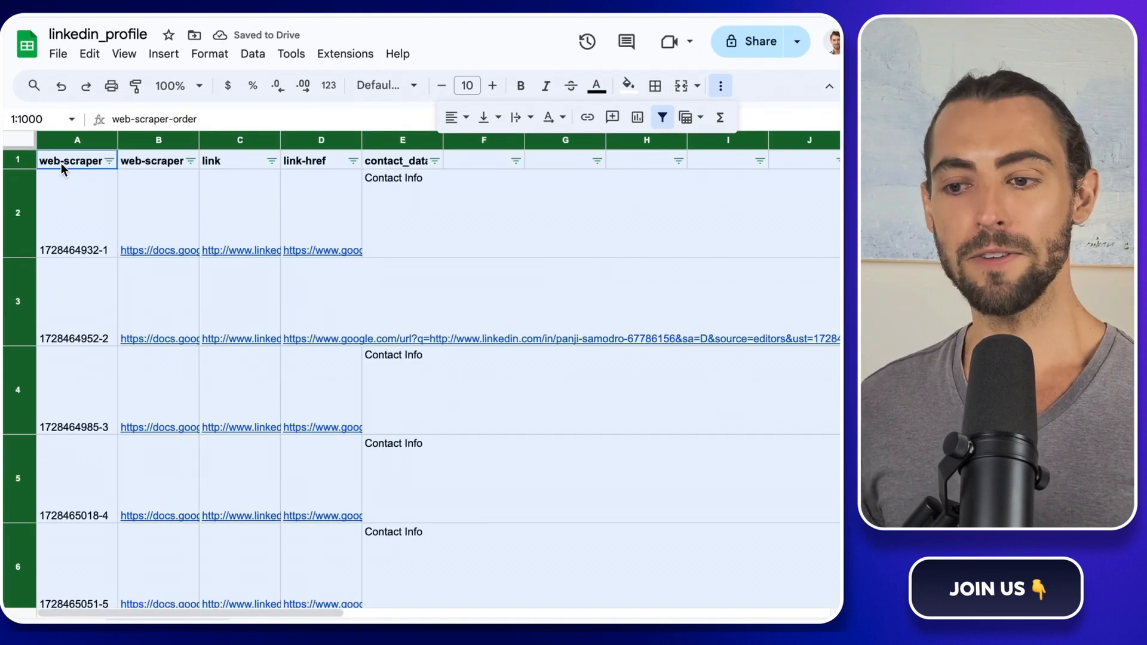
{"action": "left_click", "coordinate": [107, 160]}
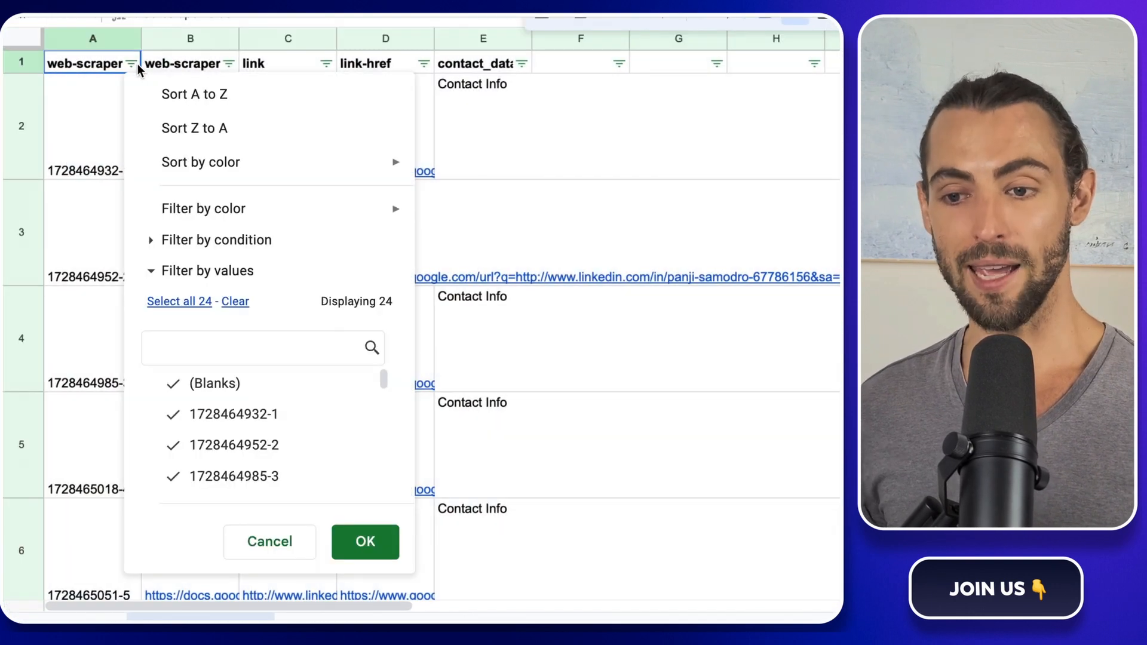
{"action": "left_click", "coordinate": [365, 543]}
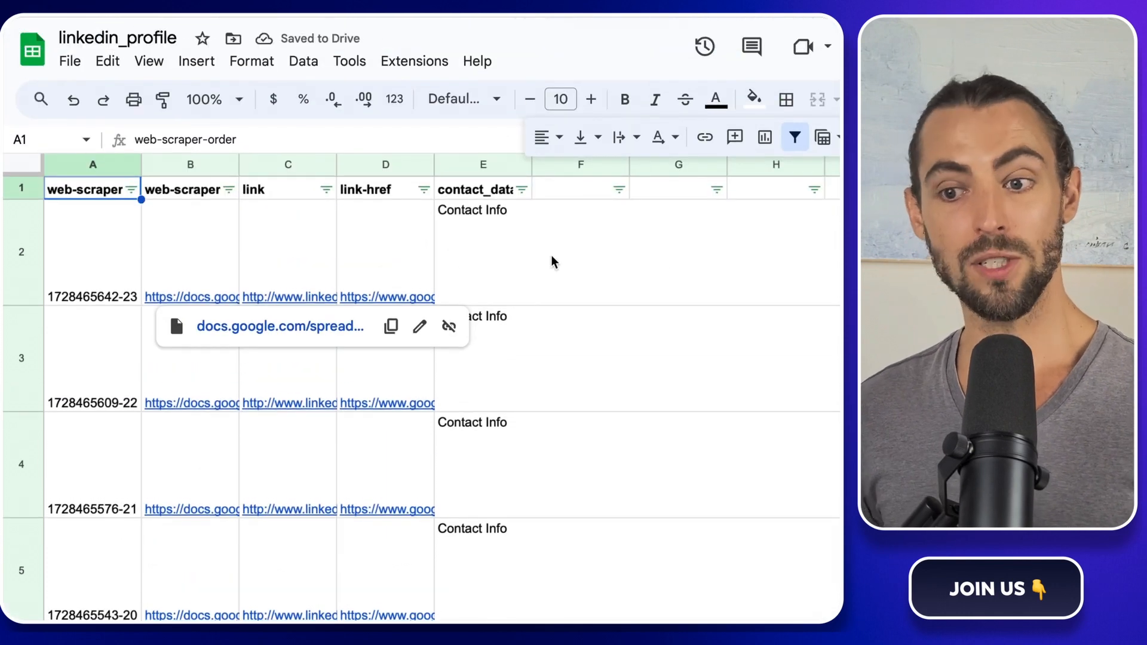
Trim whitespace in column E (contact_data), confirming 22 cells trimmed.
{"action": "left_click", "coordinate": [677, 253]}
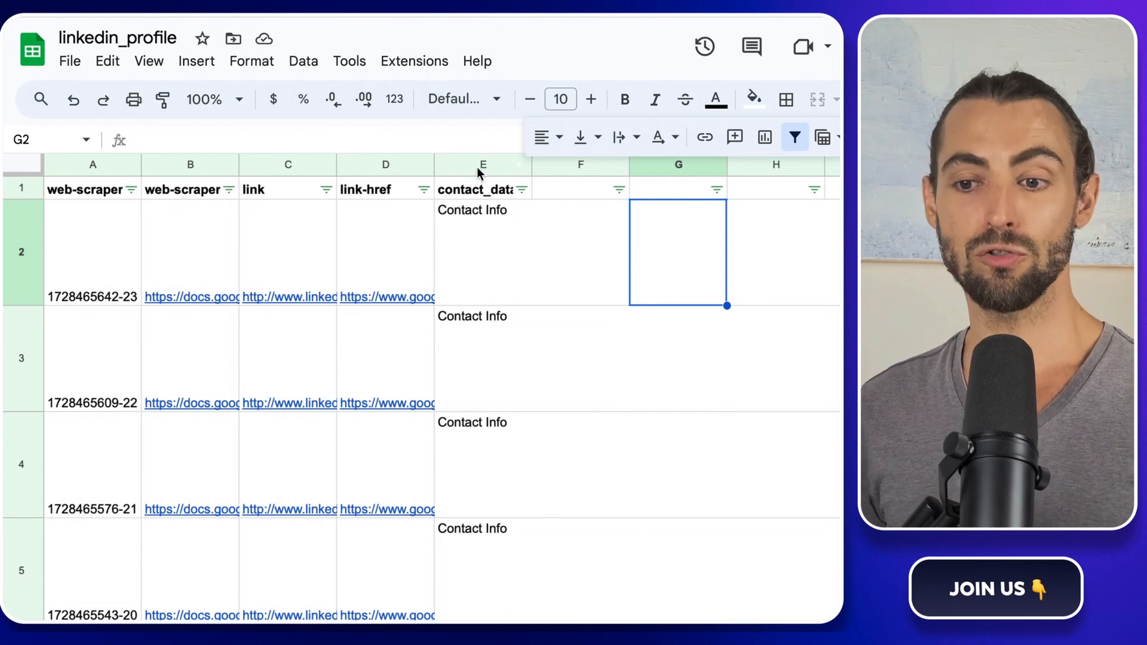
{"action": "left_click", "coordinate": [482, 164]}
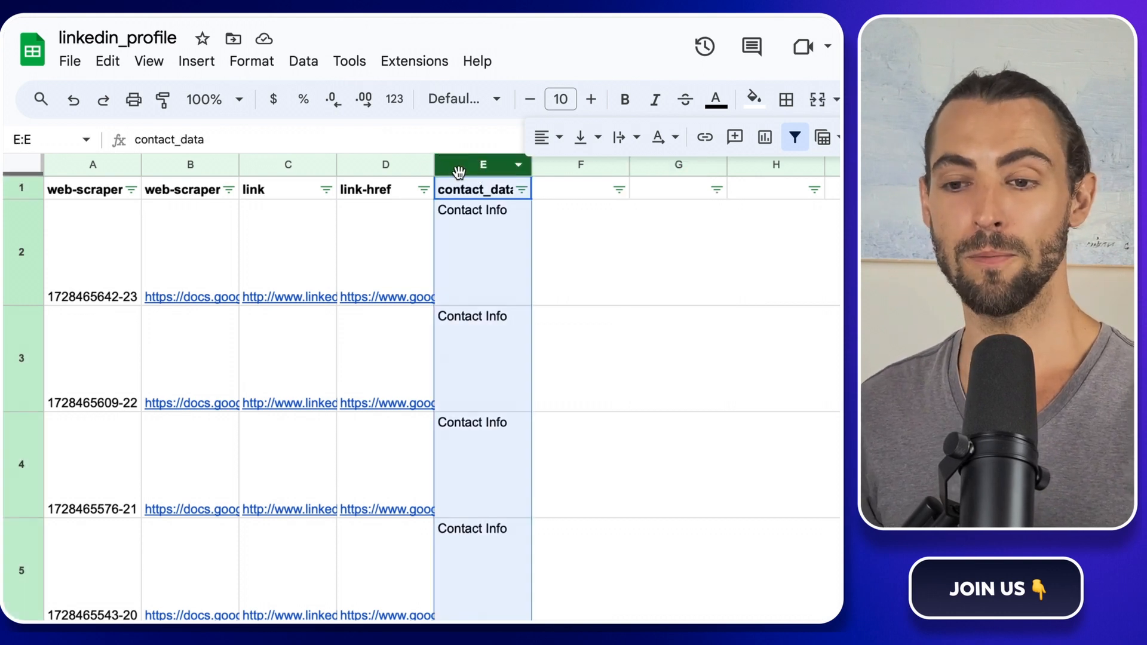
{"action": "left_click", "coordinate": [303, 60]}
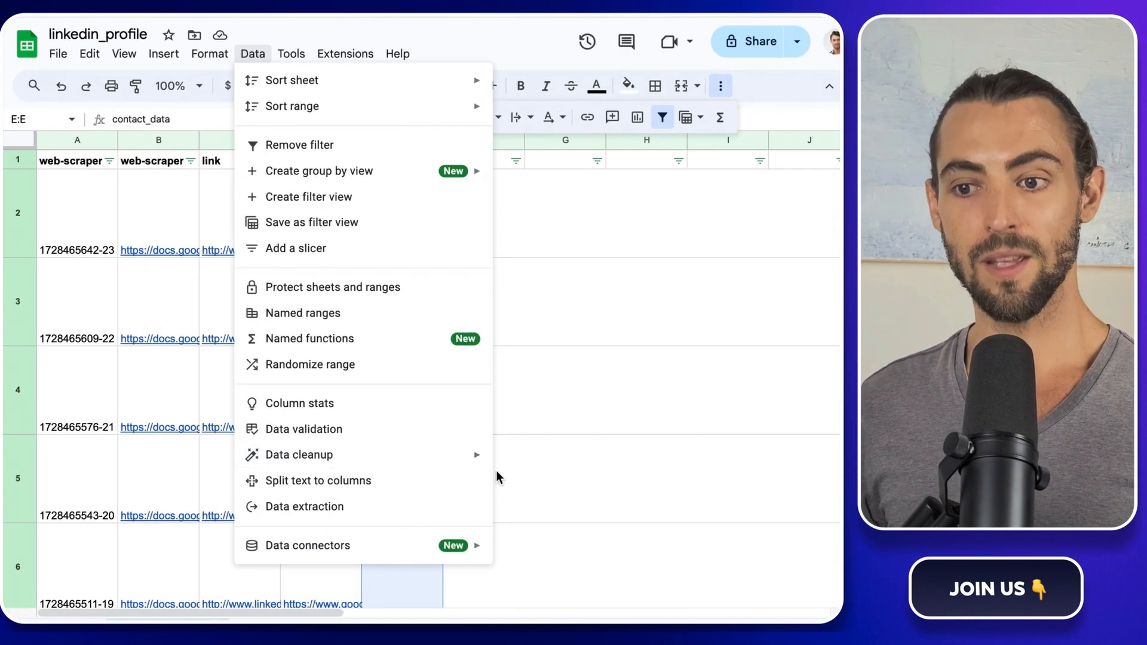
{"action": "left_click", "coordinate": [298, 455]}
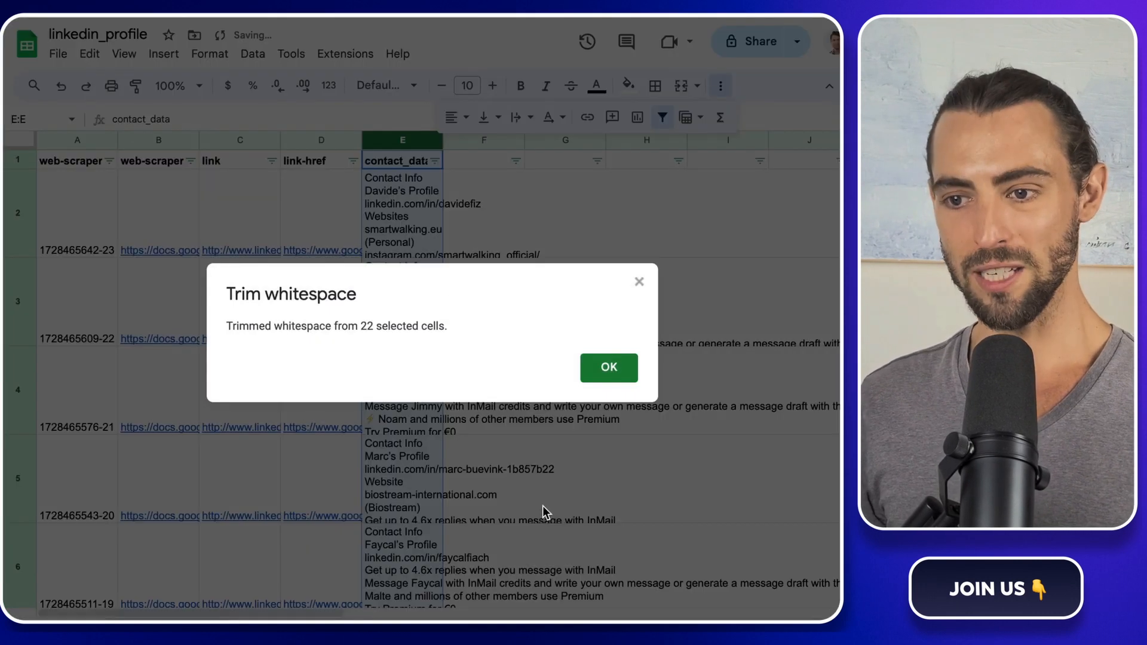
{"action": "left_click", "coordinate": [607, 368]}
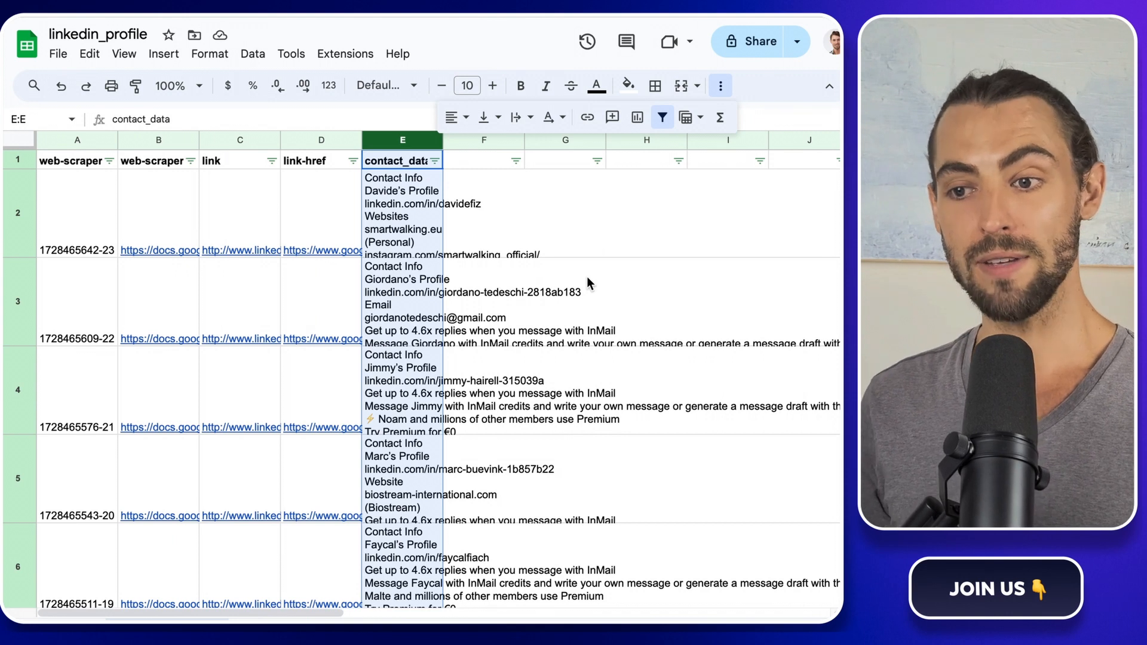
{"action": "mouse_move", "coordinate": [525, 196]}
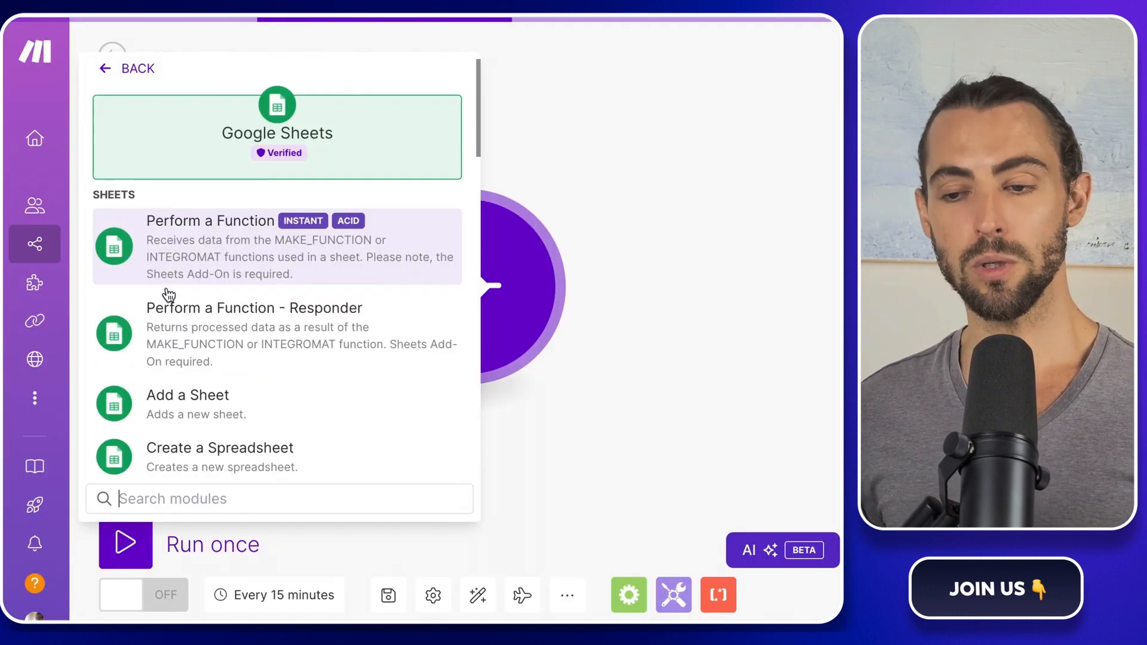
Add Google Sheets Search Rows on Companies + LinkedIn Leads, sheet Leads, headers Yes.
{"action": "type", "text": "search"}
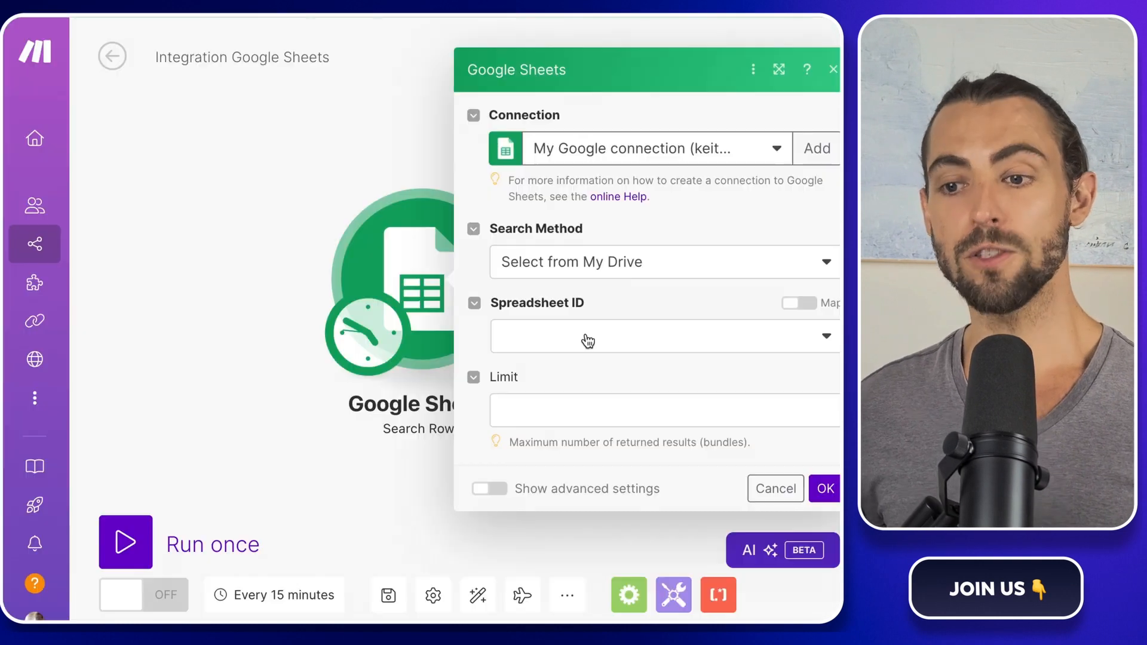
{"action": "type", "text": "comp"}
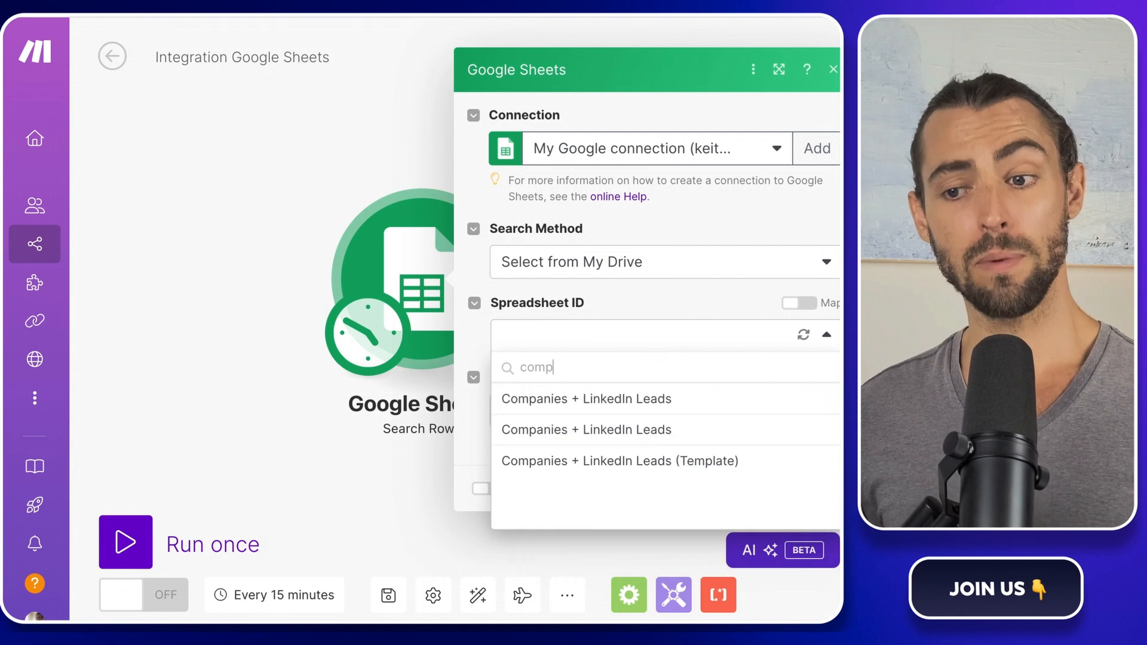
{"action": "left_click", "coordinate": [585, 399]}
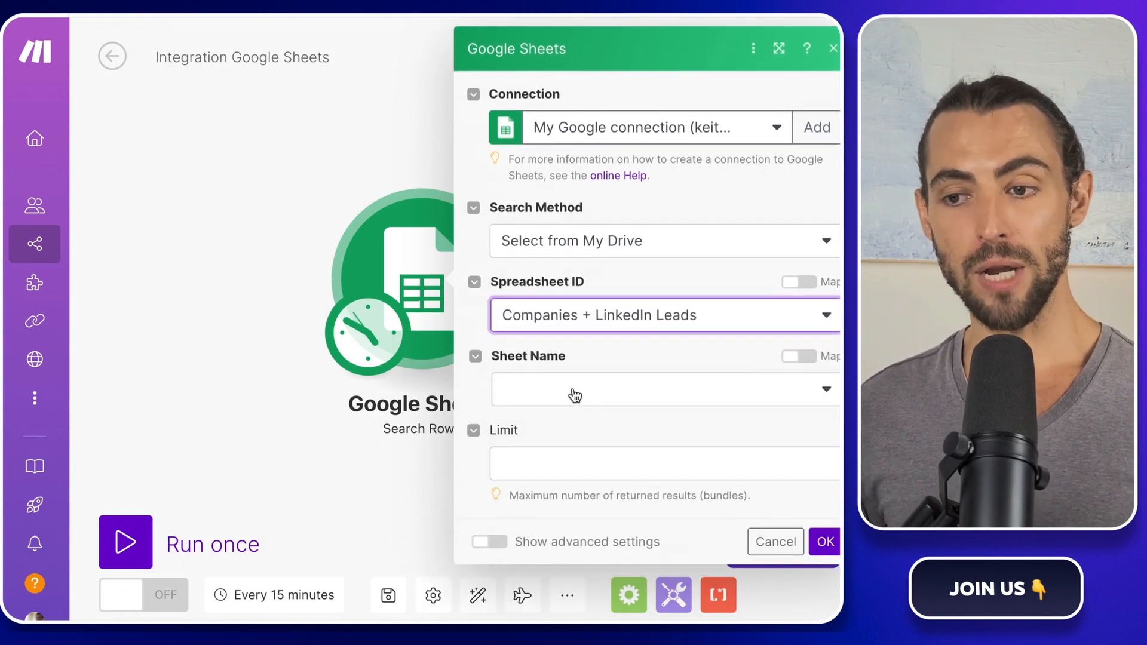
{"action": "left_click", "coordinate": [658, 388]}
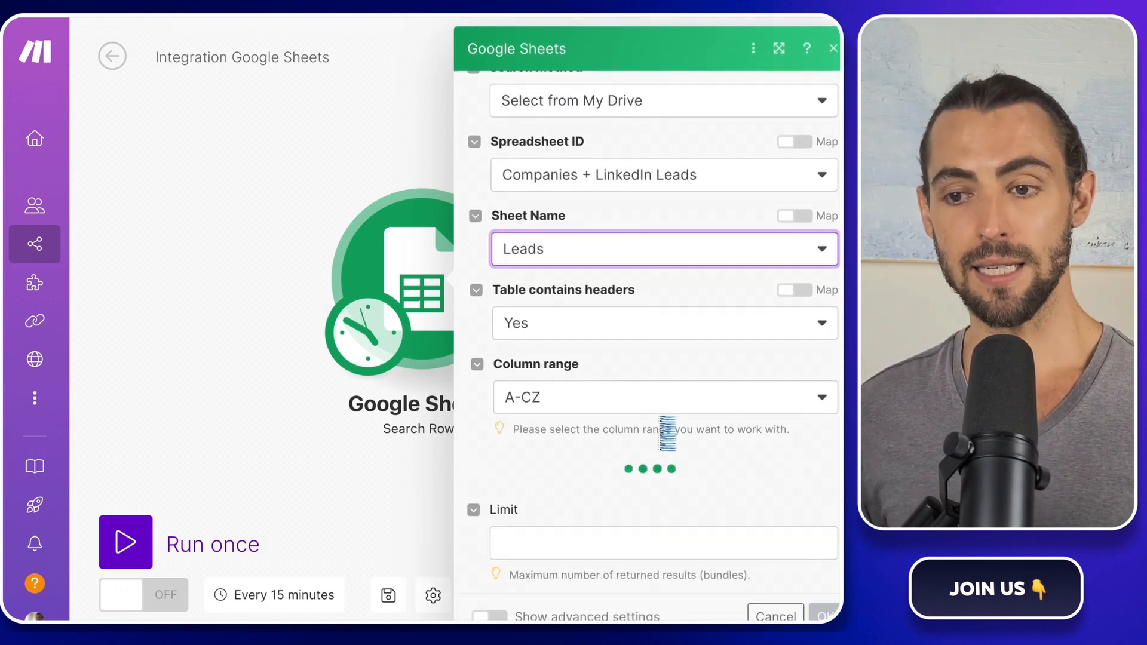
{"action": "scroll", "scroll_direction": "down", "scroll_amount": 3}
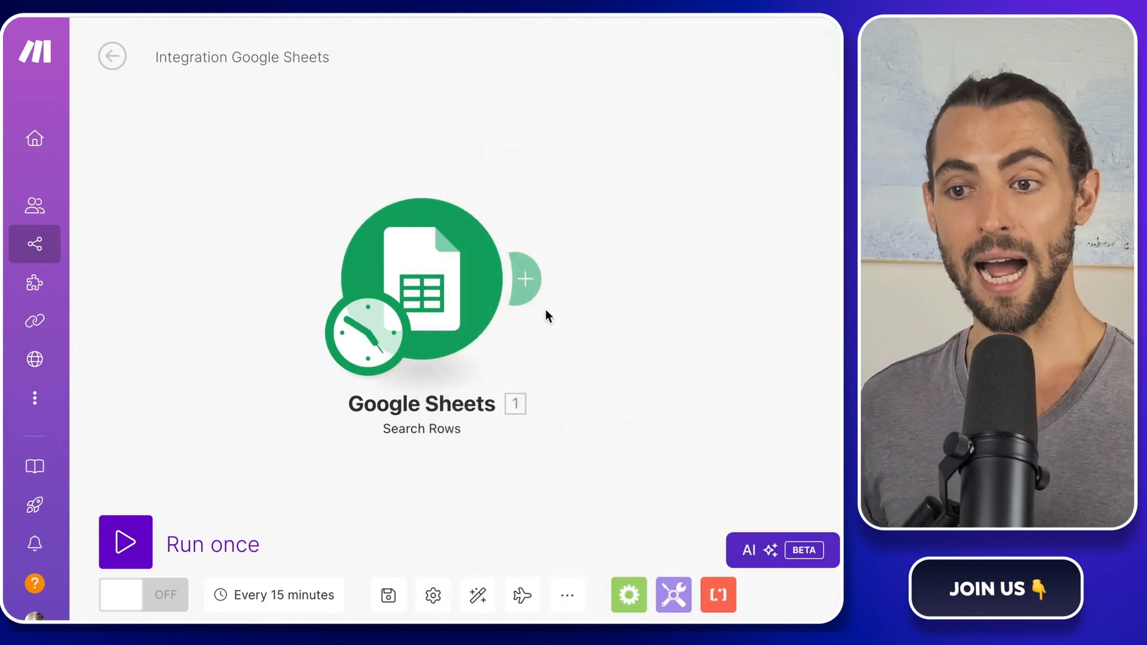
Add OpenAI Create a Chat Completion after Search Rows, with GPT-4o and a user message.
{"action": "left_click", "coordinate": [524, 280]}
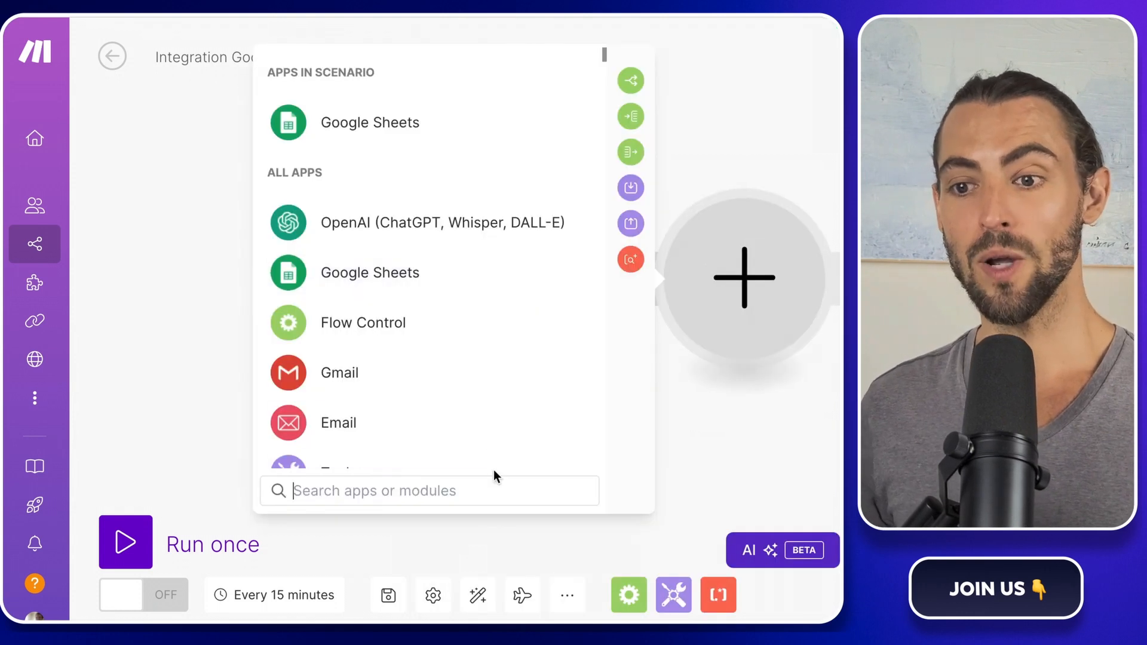
{"action": "type", "text": "openai"}
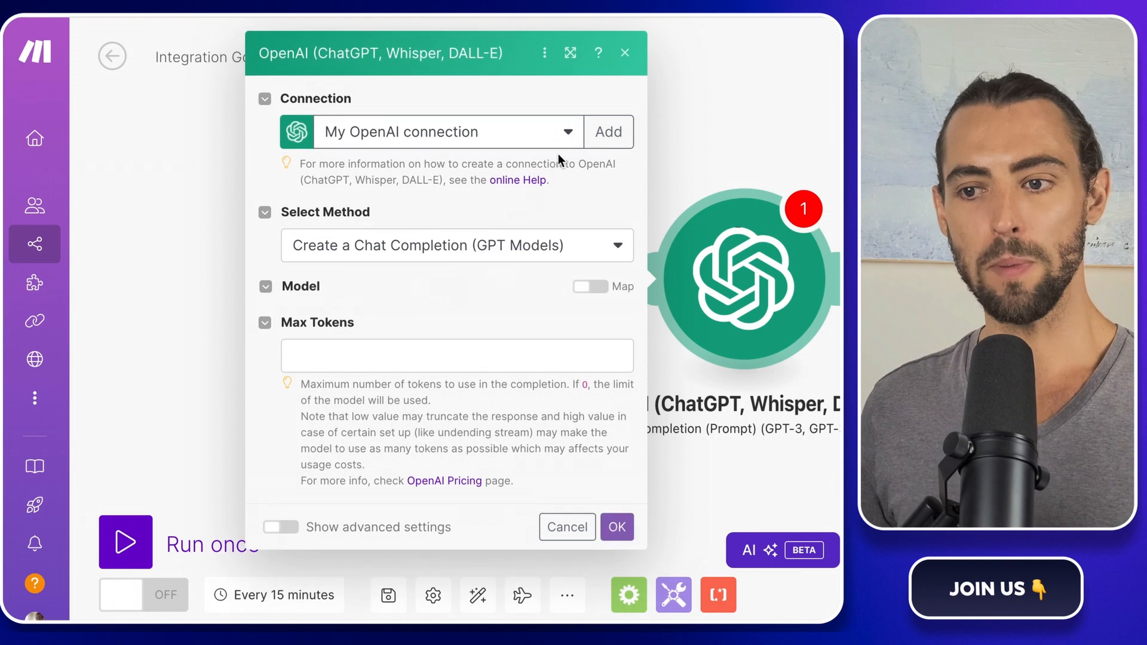
{"action": "left_click", "coordinate": [607, 131]}
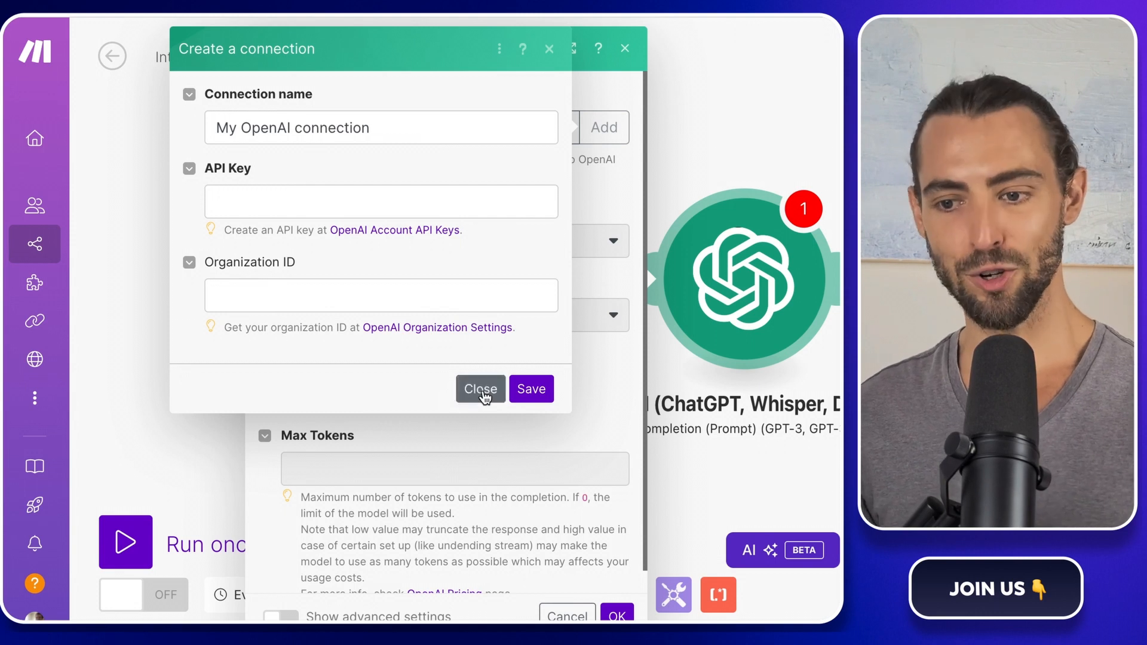
{"action": "left_click", "coordinate": [480, 388]}
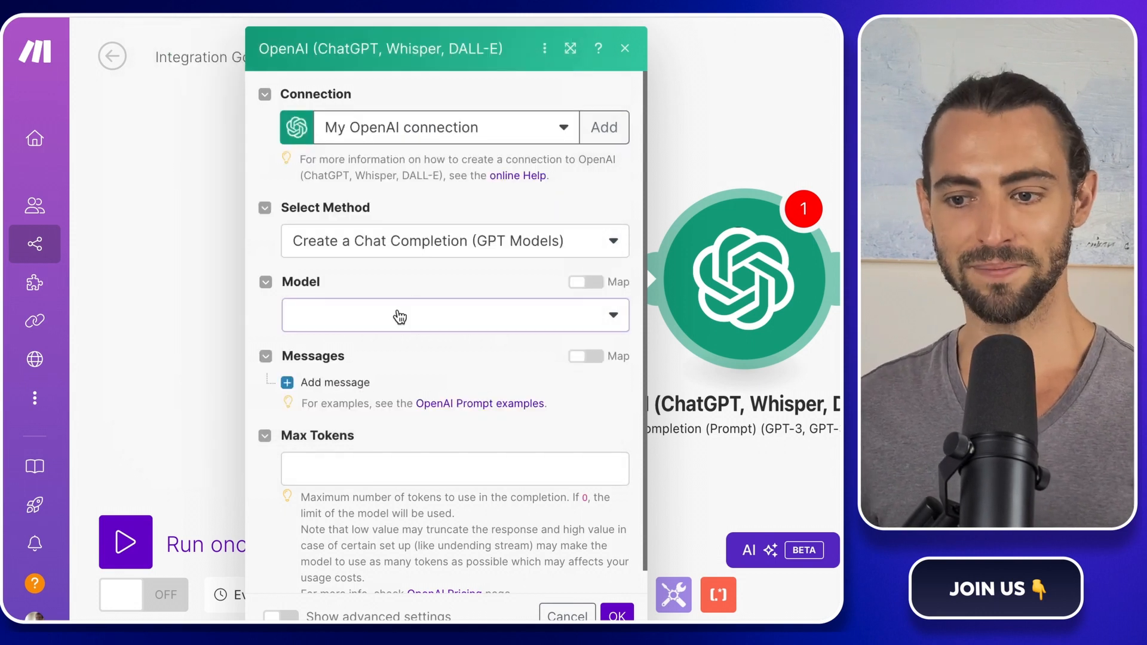
{"action": "left_click", "coordinate": [454, 315]}
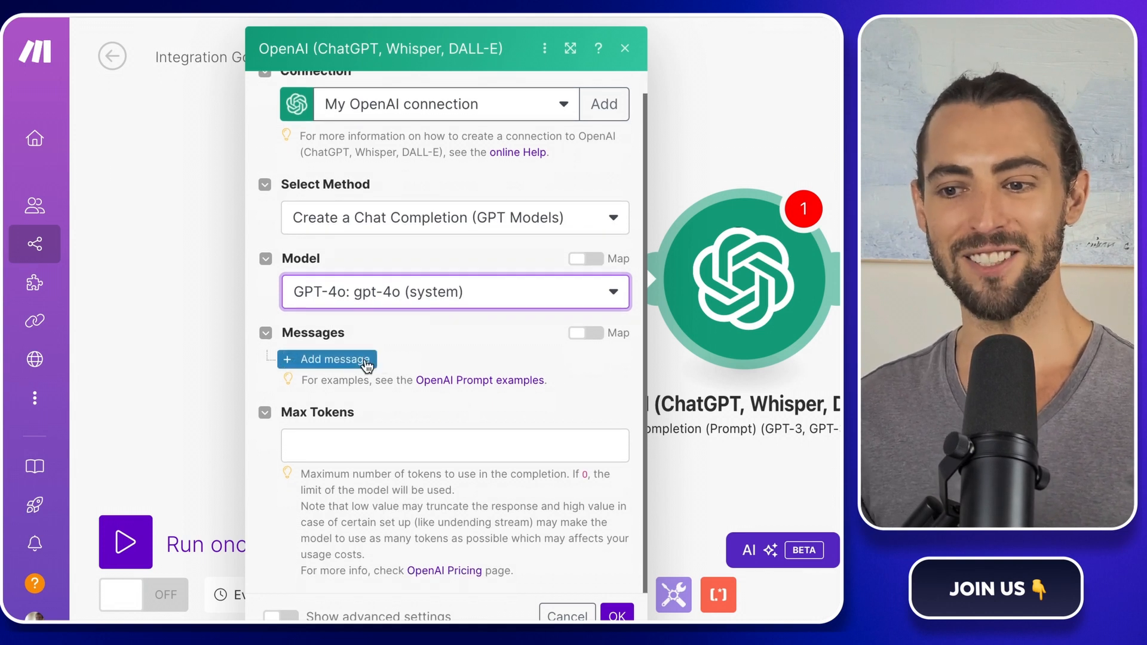
{"action": "mouse_move", "coordinate": [395, 362]}
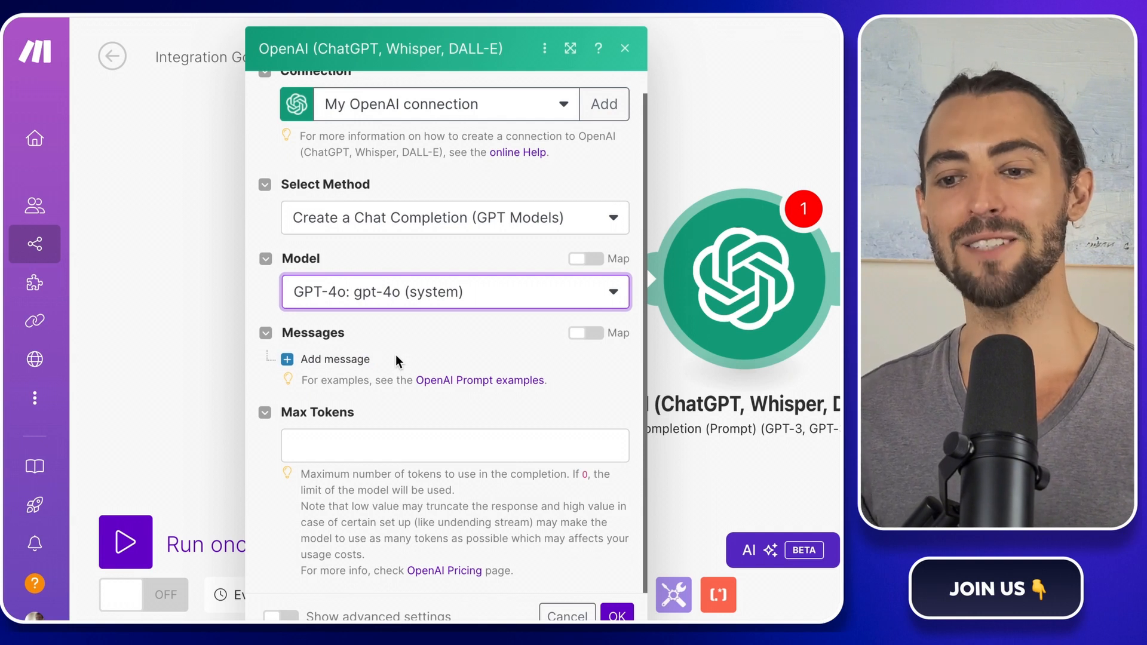
{"action": "left_click", "coordinate": [333, 359]}
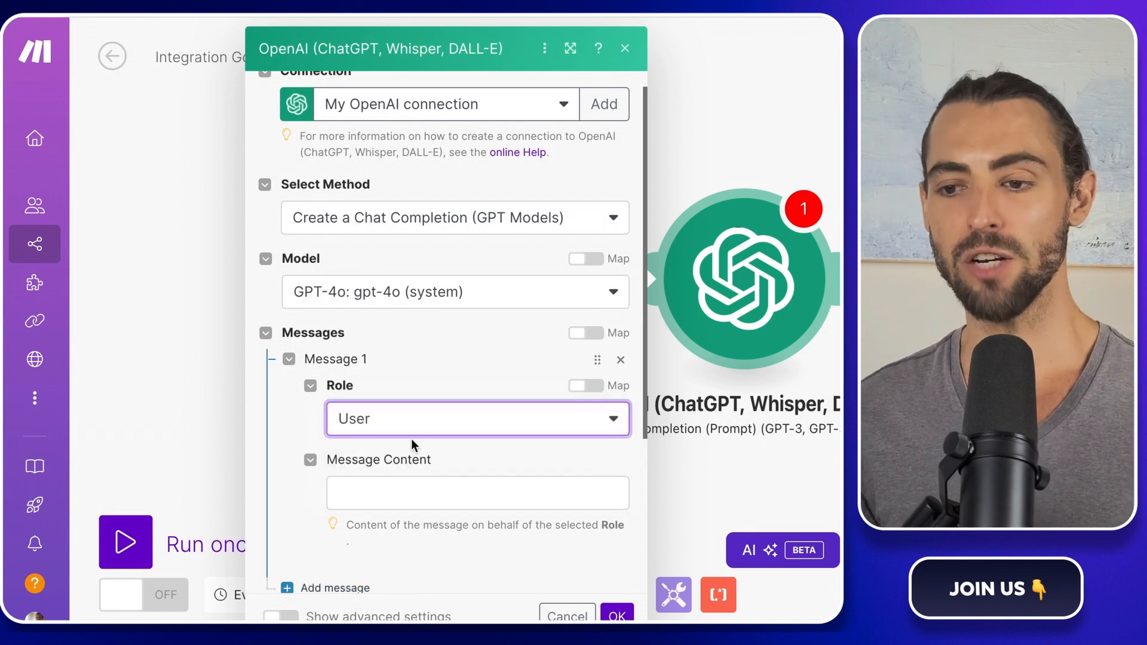
{"action": "left_click", "coordinate": [477, 493]}
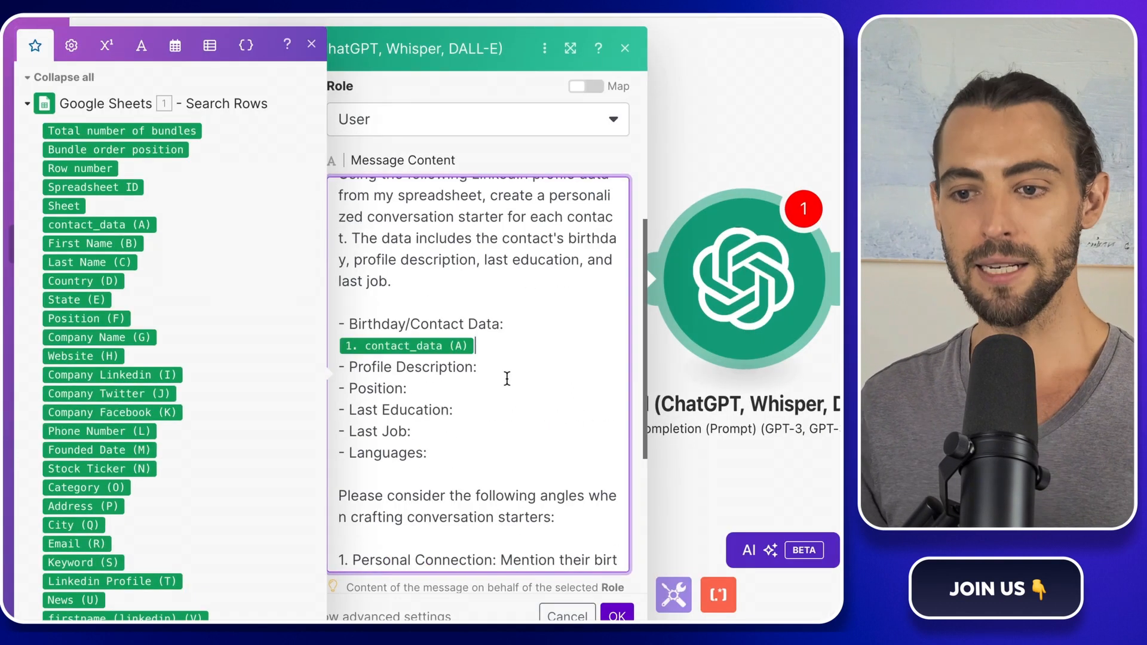
Finish the prompt mappings, including job title (AB), with 4000 max tokens, and save the module.
{"action": "scroll", "scroll_direction": "down", "scroll_amount": 3}
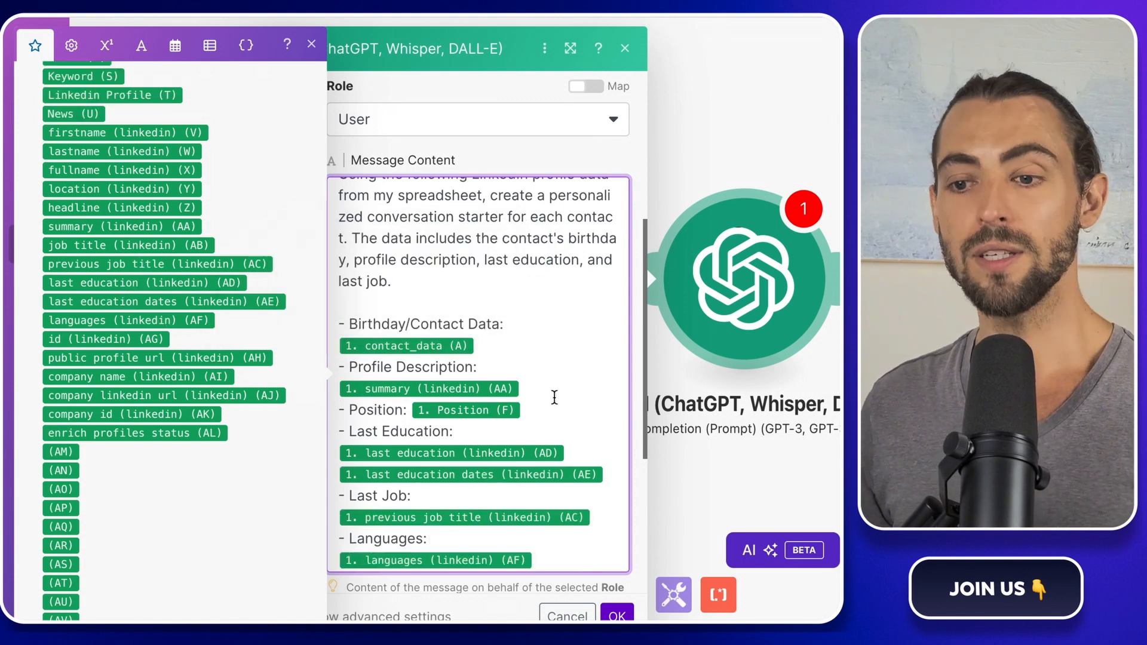
{"action": "scroll", "scroll_direction": "down", "scroll_amount": 3}
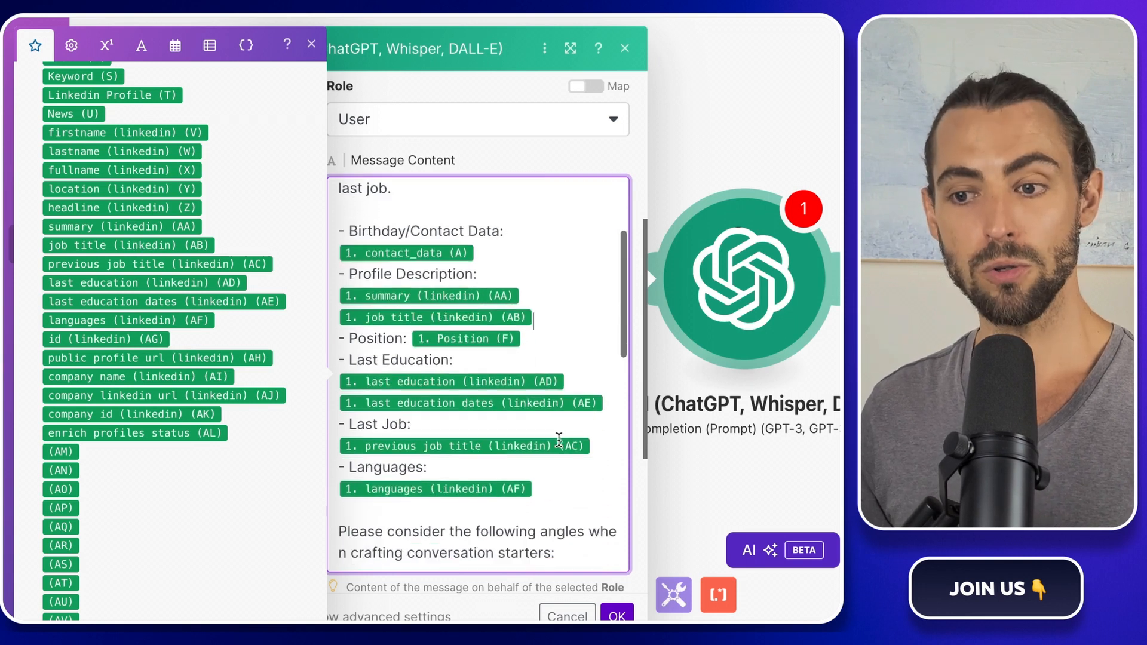
{"action": "scroll", "scroll_direction": "down", "scroll_amount": 3}
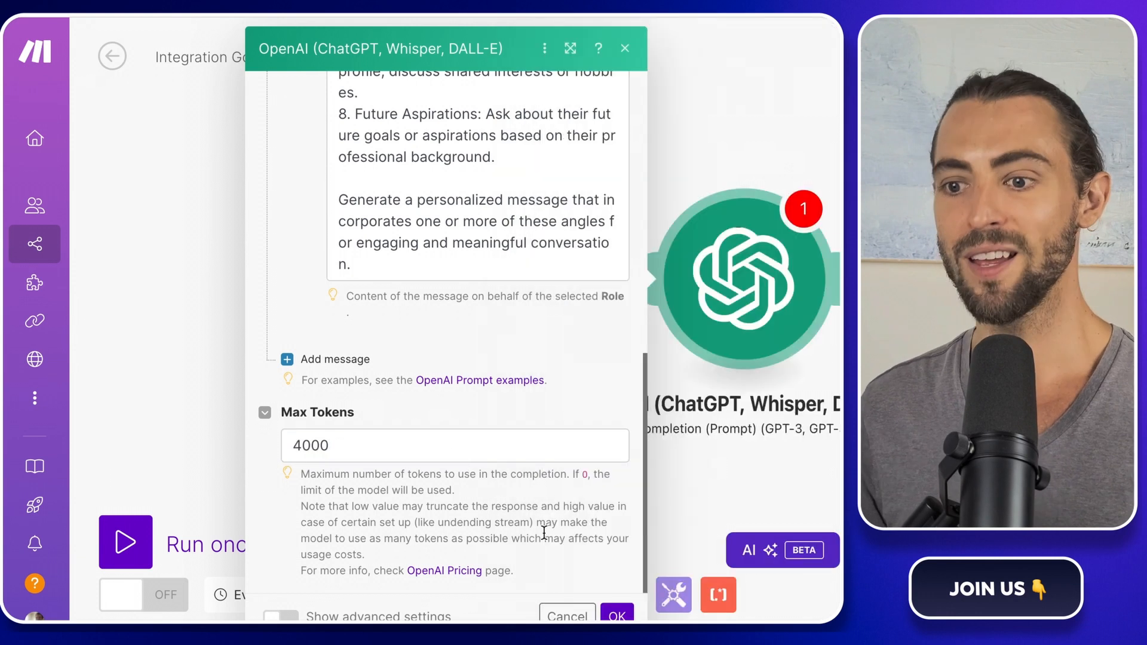
{"action": "left_click", "coordinate": [616, 617]}
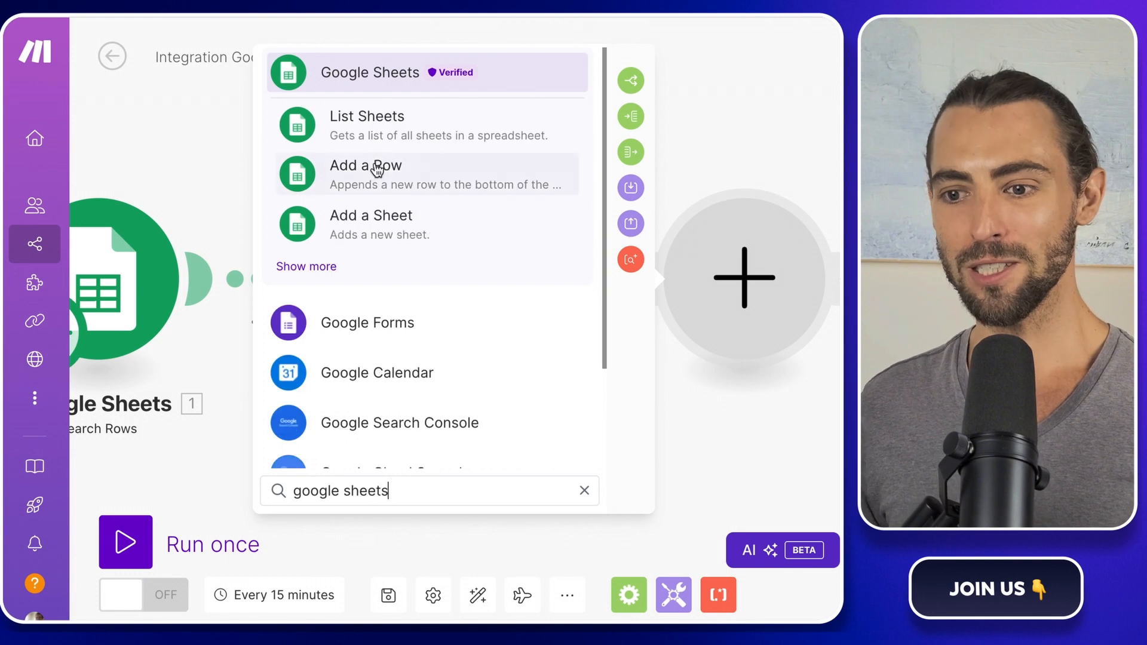
Add Google Sheets Update a Row on Companies + LinkedIn Leads' Leads sheet, mapping Row number.
{"action": "type", "text": "upda"}
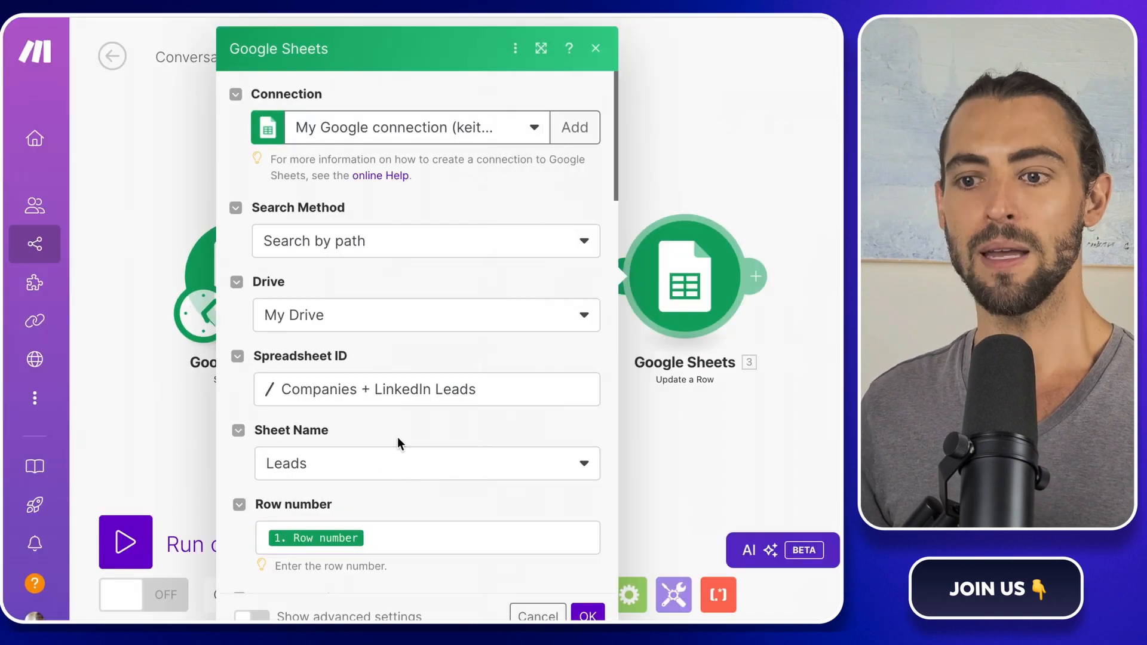
{"action": "scroll", "scroll_direction": "down", "scroll_amount": 3}
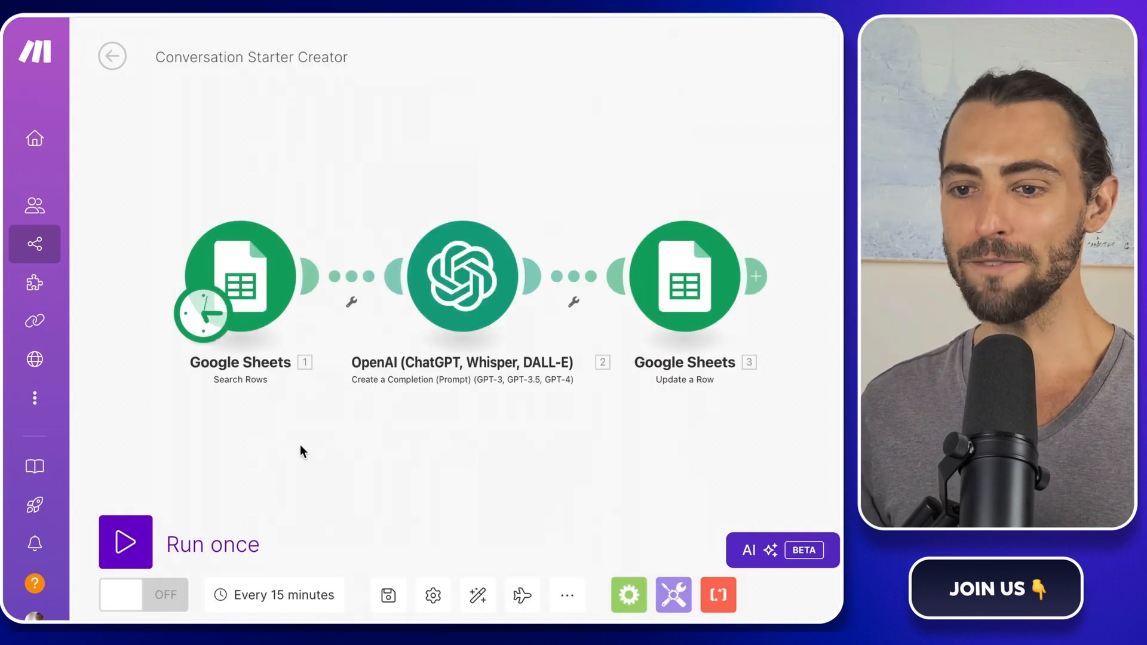
Run the scenario once so column AL fills with Conversation Starter greetings.
{"action": "left_click", "coordinate": [124, 542]}
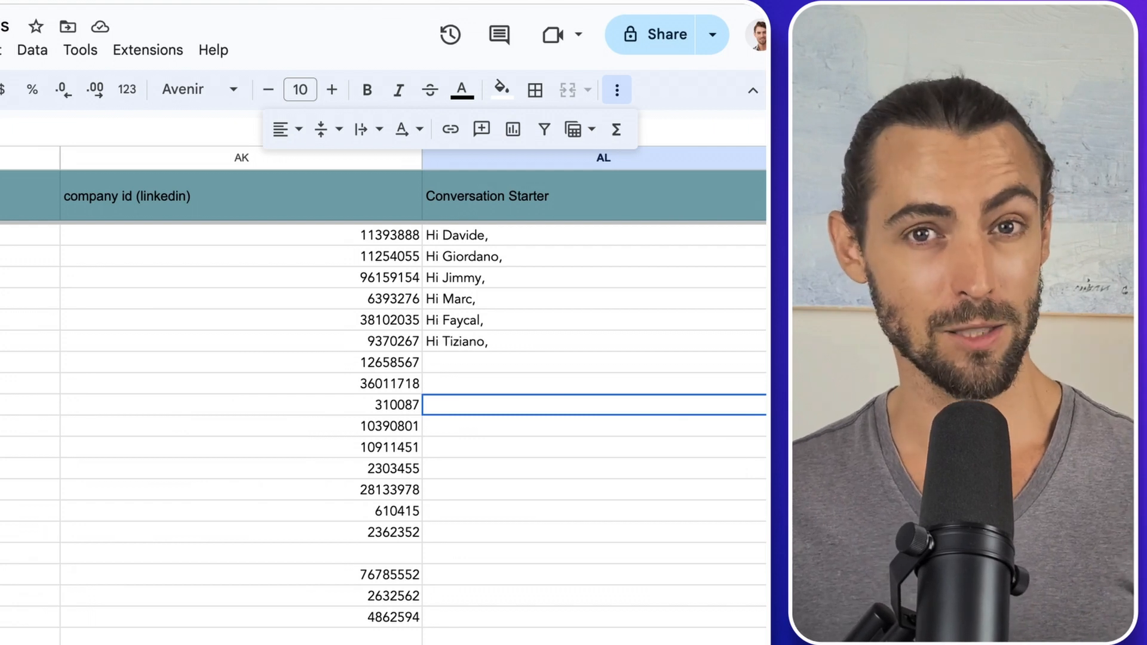
{"action": "mouse_move", "coordinate": [709, 462]}
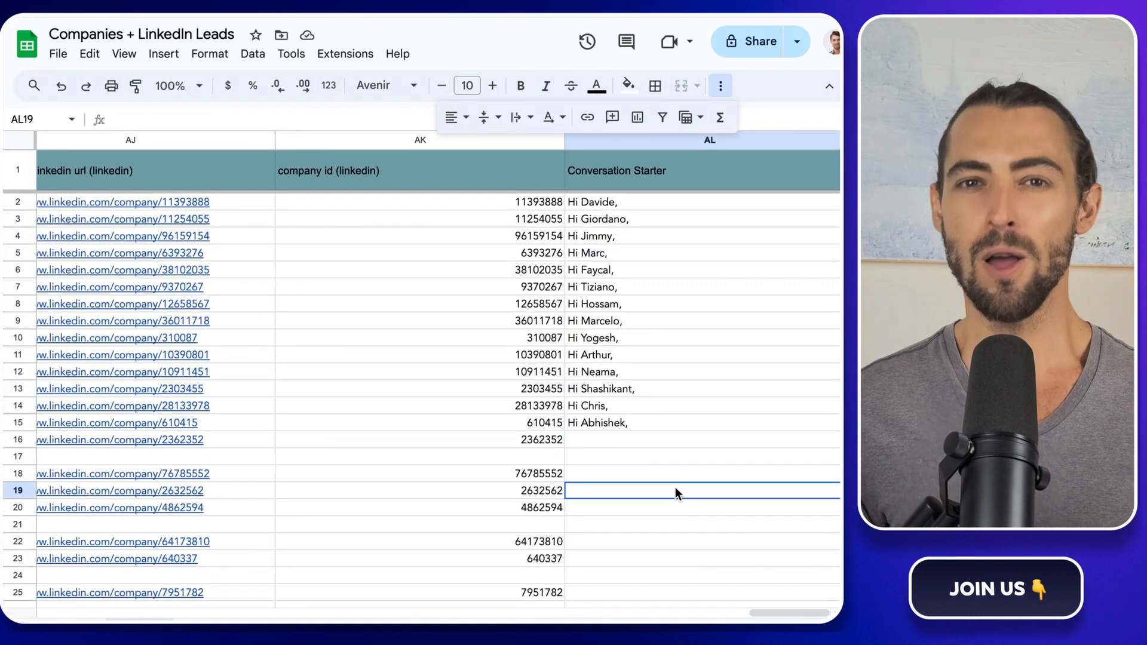
{"action": "mouse_move", "coordinate": [687, 470]}
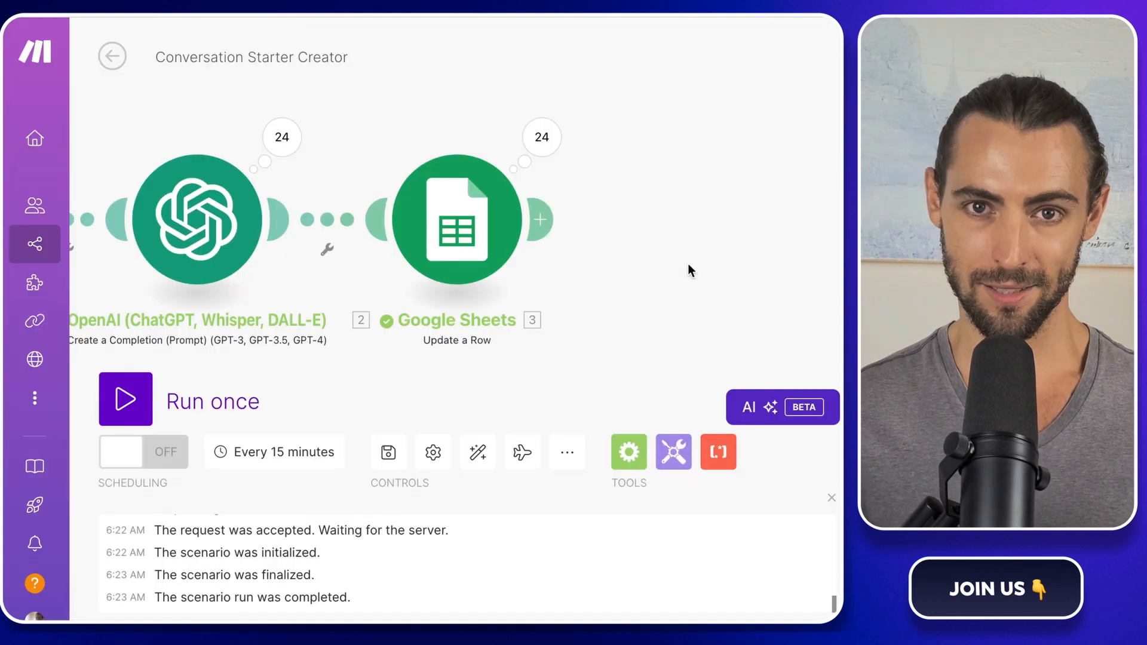
{"action": "left_click", "coordinate": [540, 218]}
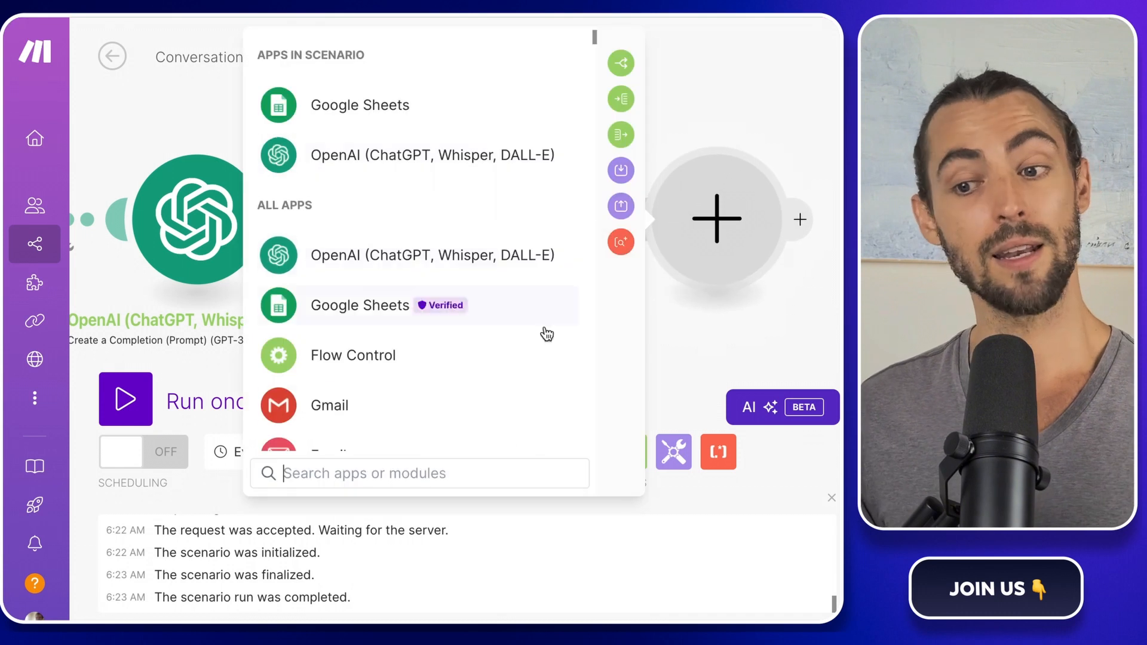
{"action": "type", "text": "hubs"}
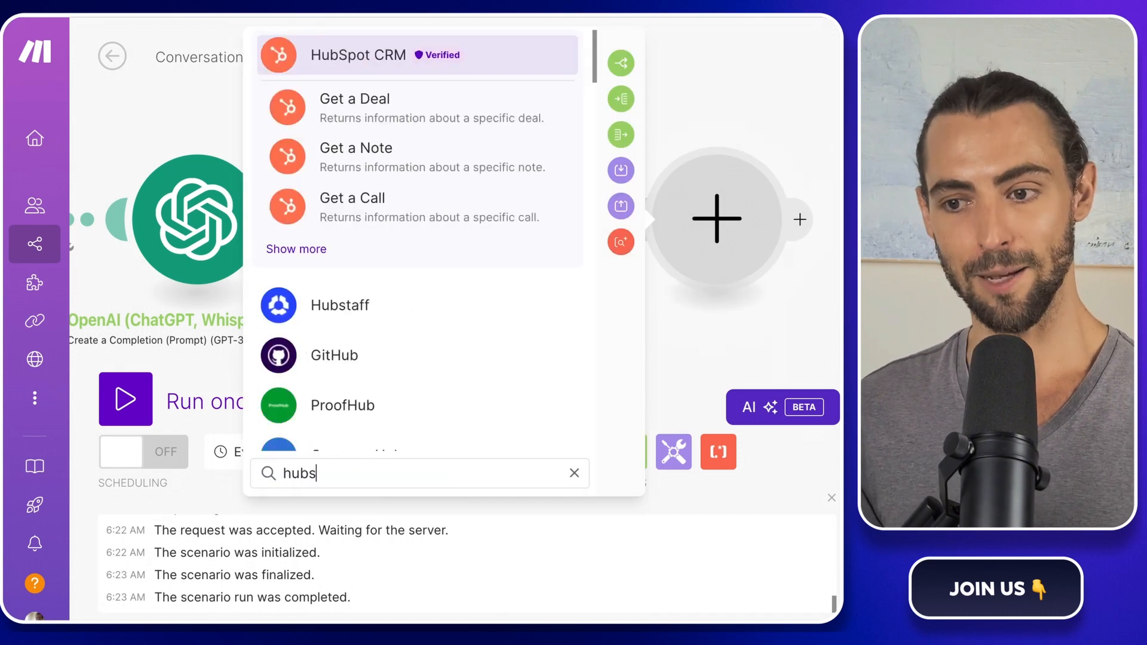
{"action": "type", "text": "pot"}
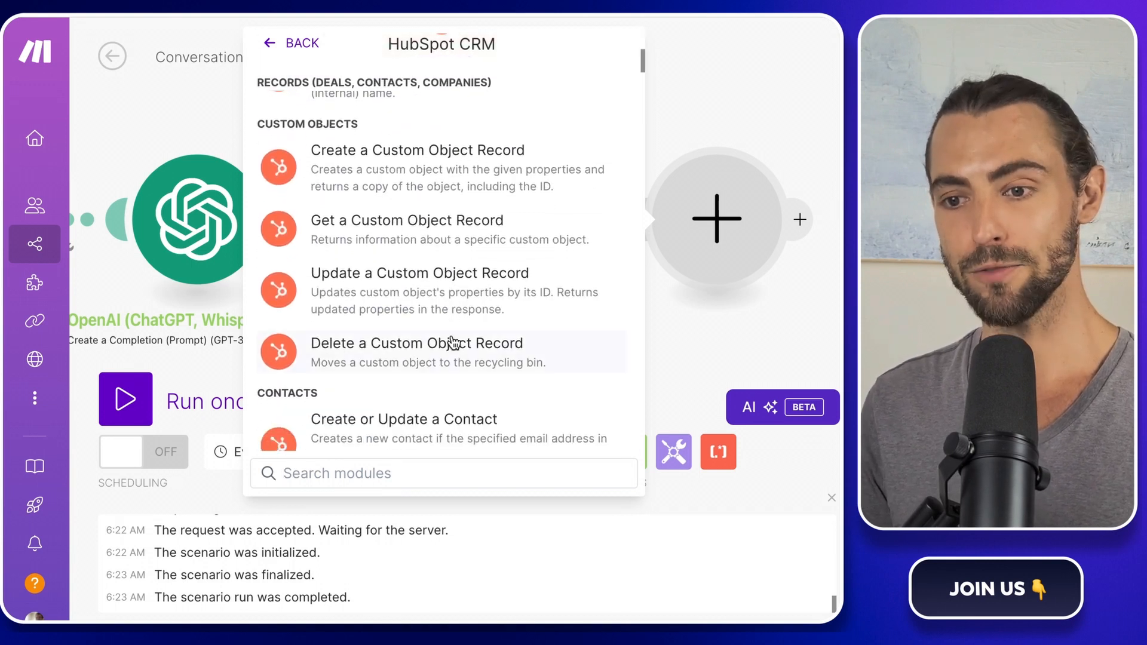
{"action": "scroll", "scroll_direction": "down", "scroll_amount": 3}
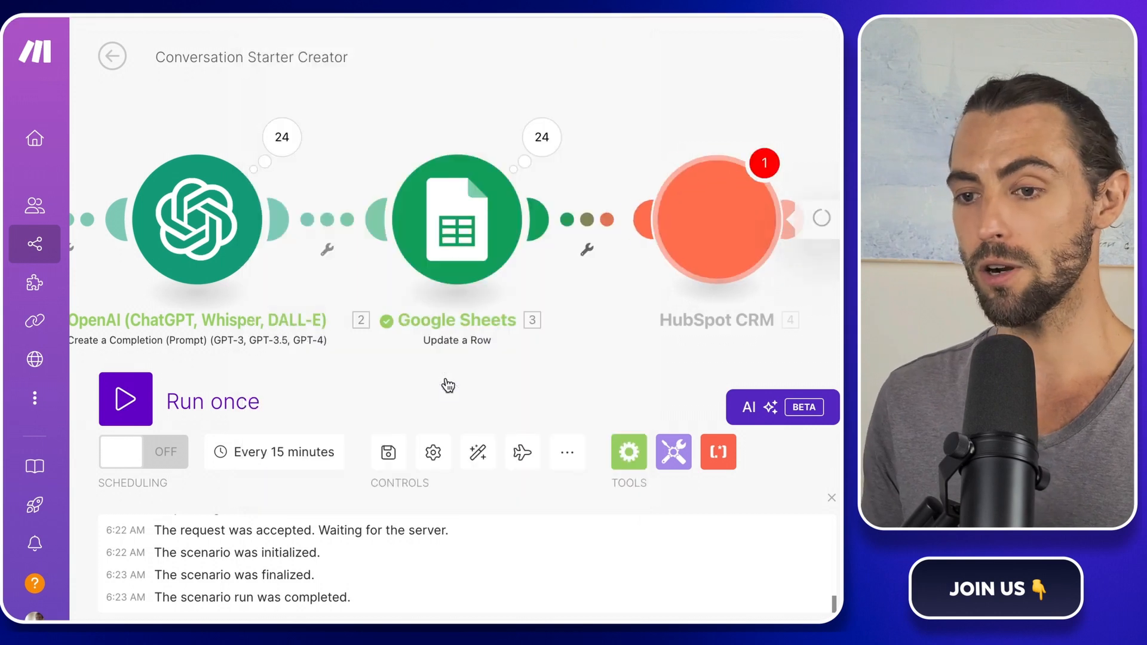
{"action": "left_click", "coordinate": [721, 219]}
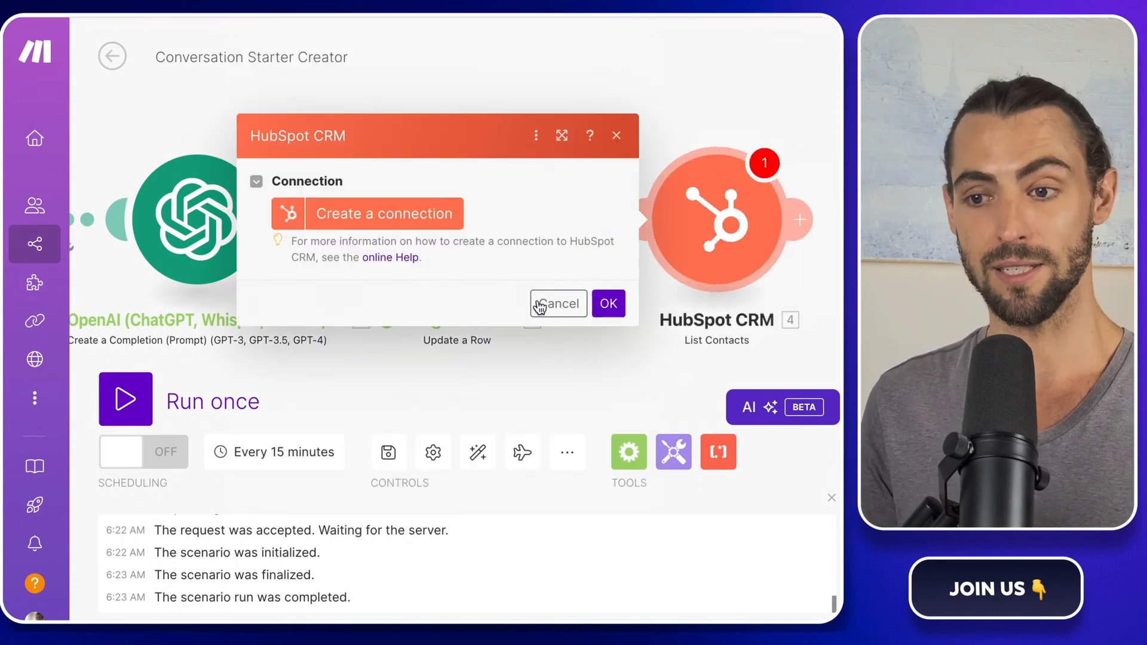
{"action": "left_click", "coordinate": [557, 303]}
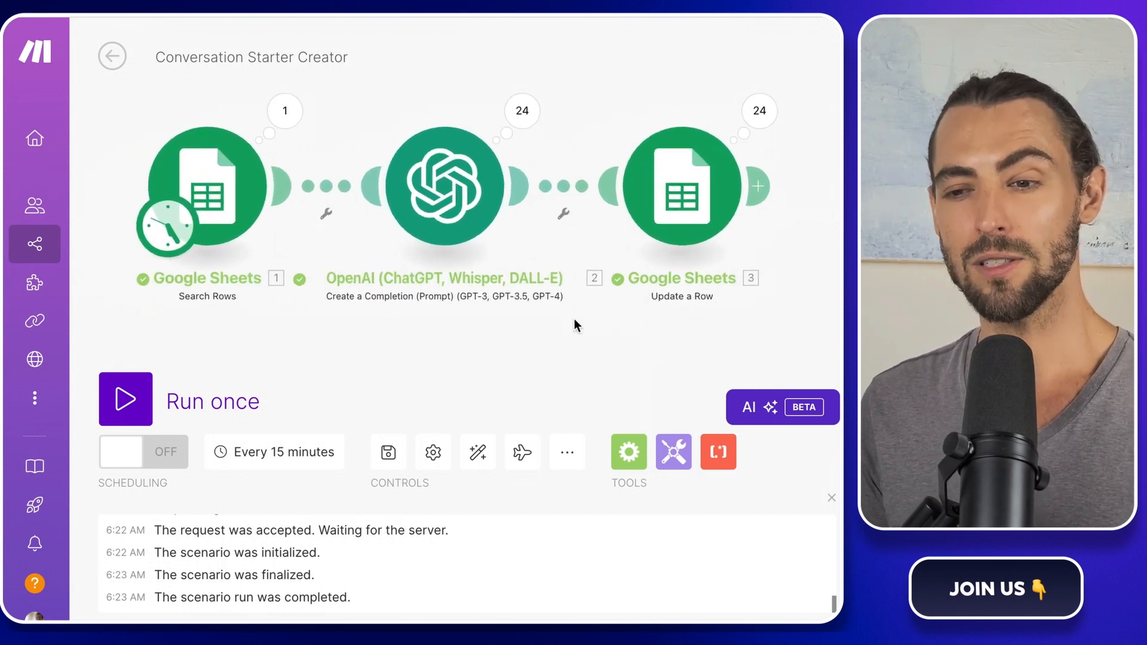
Append a line asking OpenAI to classify lead sentiment as positive, neutral or negative, then confirm.
{"action": "left_click", "coordinate": [442, 189]}
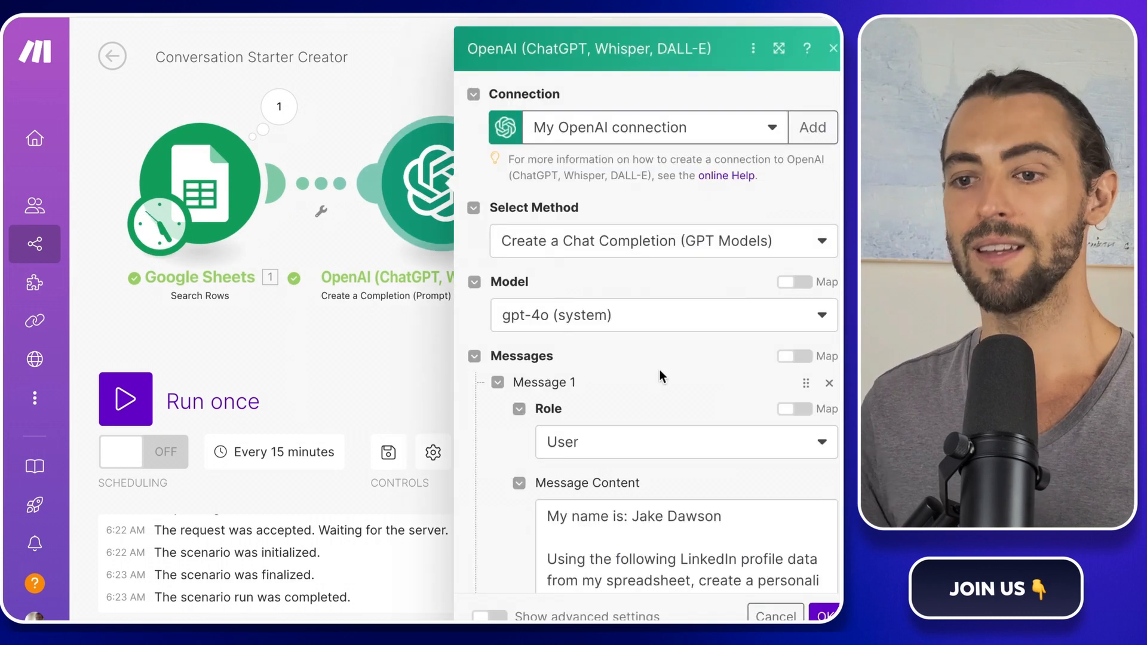
{"action": "scroll", "scroll_direction": "down", "scroll_amount": 3}
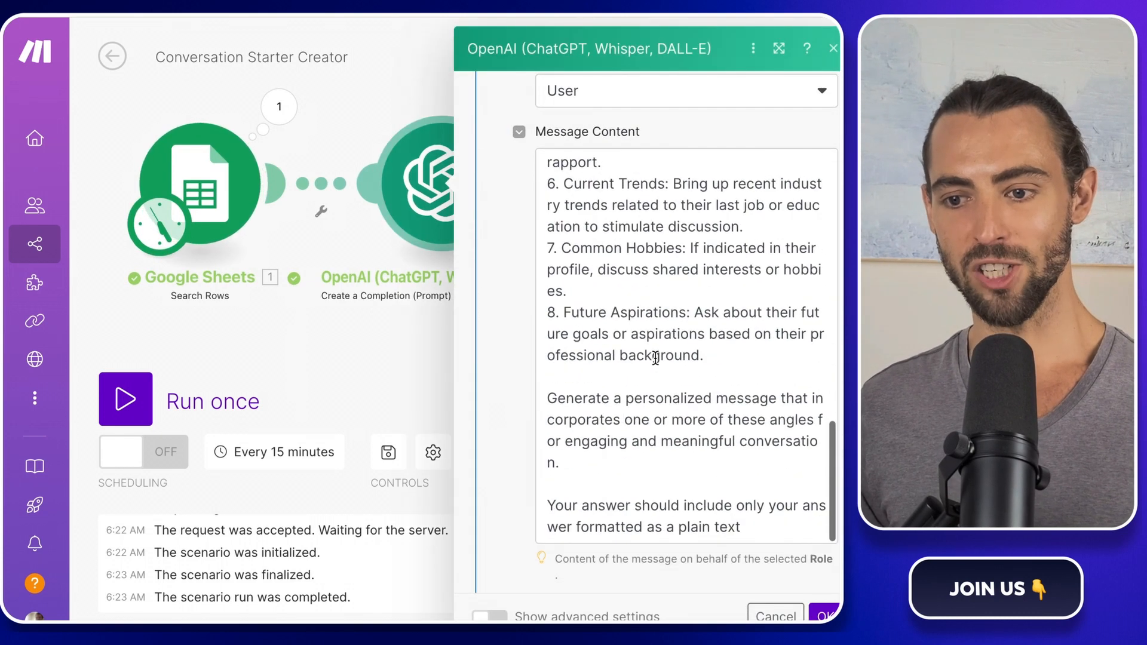
{"action": "left_click", "coordinate": [612, 462]}
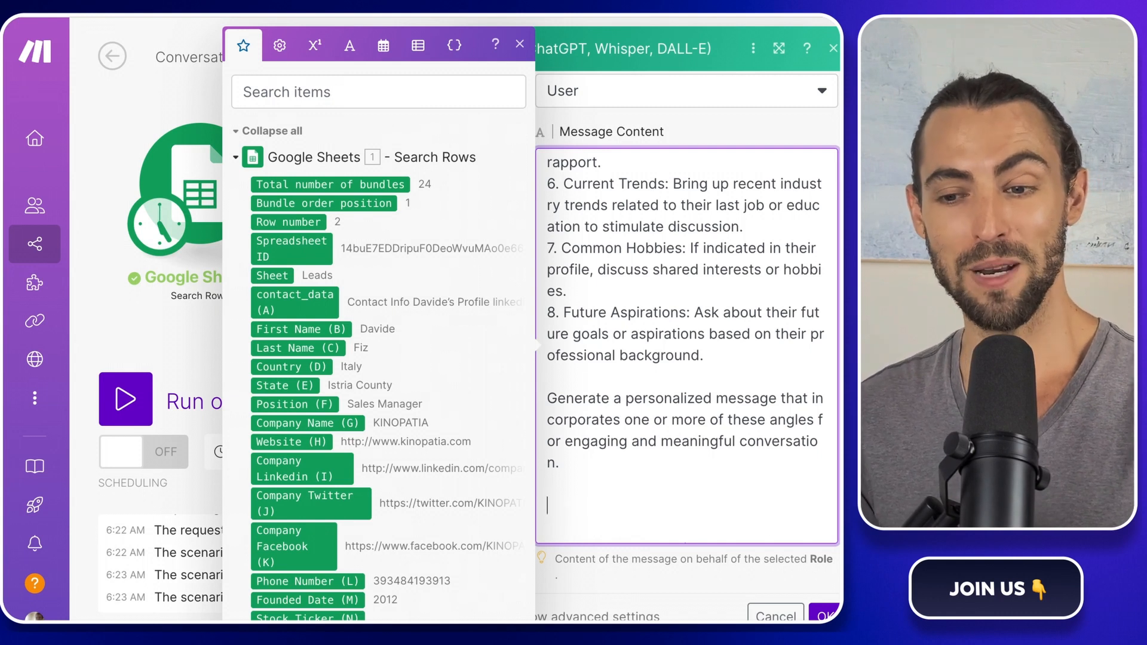
{"action": "type", "text": "Add a sentiment"}
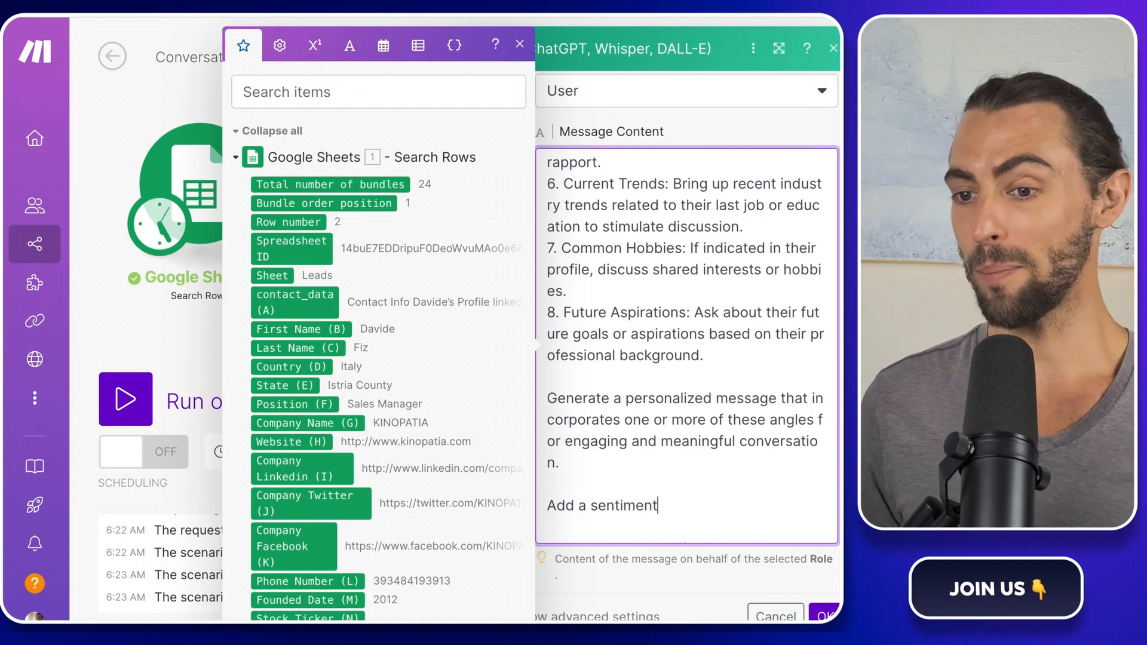
{"action": "type", "text": "analysis: Is it pos"}
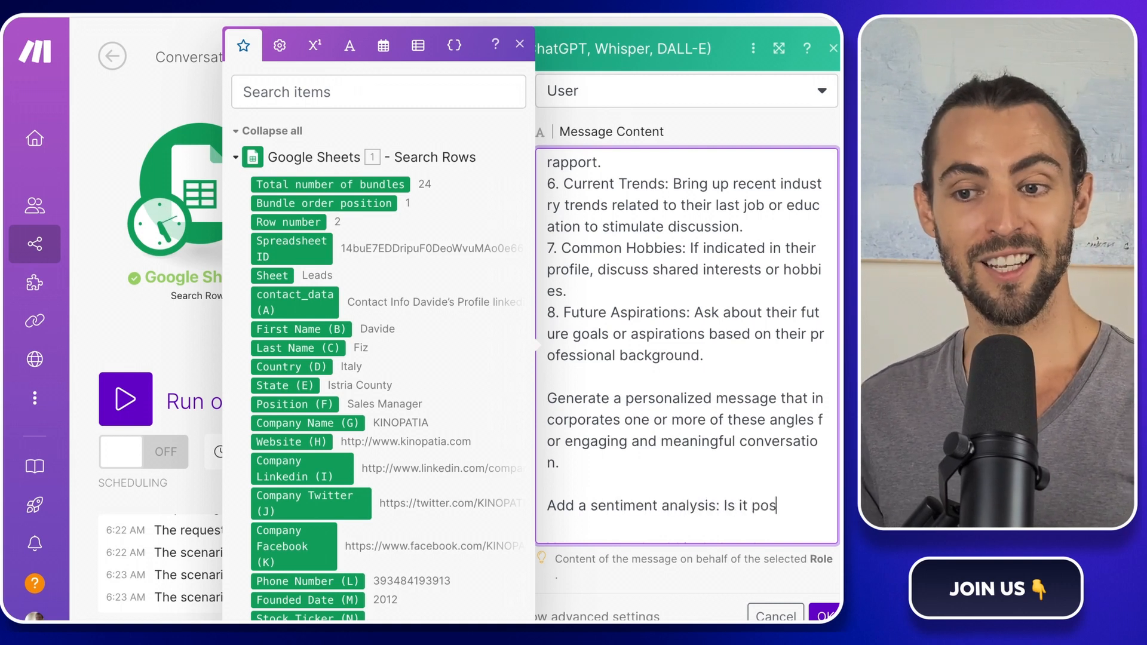
{"action": "type", "text": "itive, nu"}
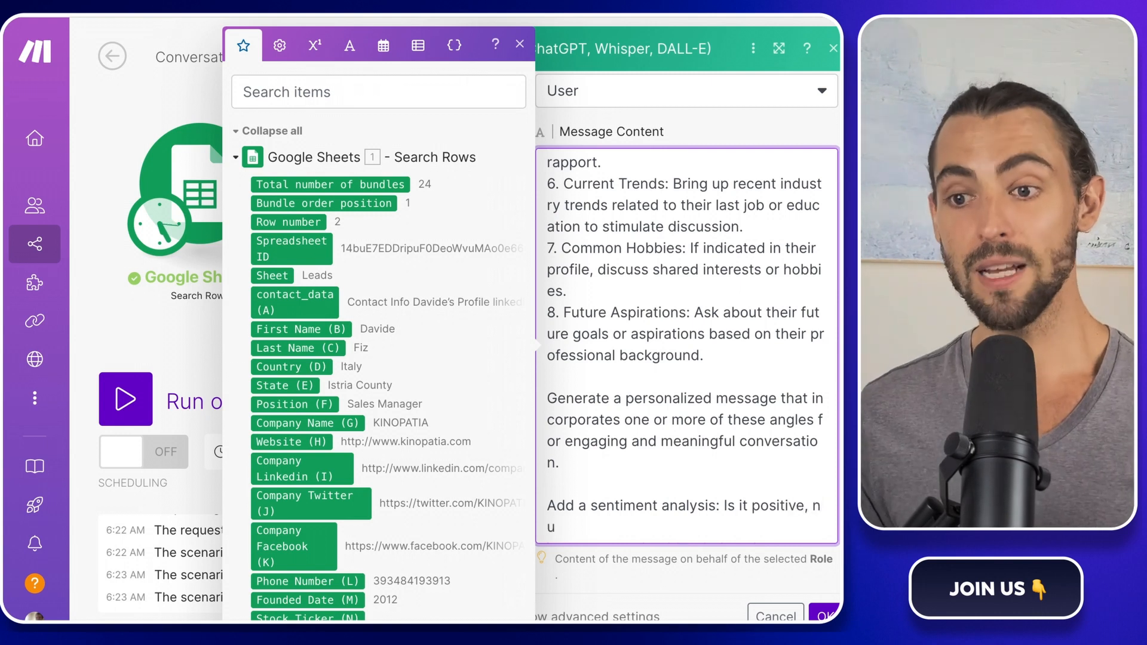
{"action": "type", "text": "uotral or"}
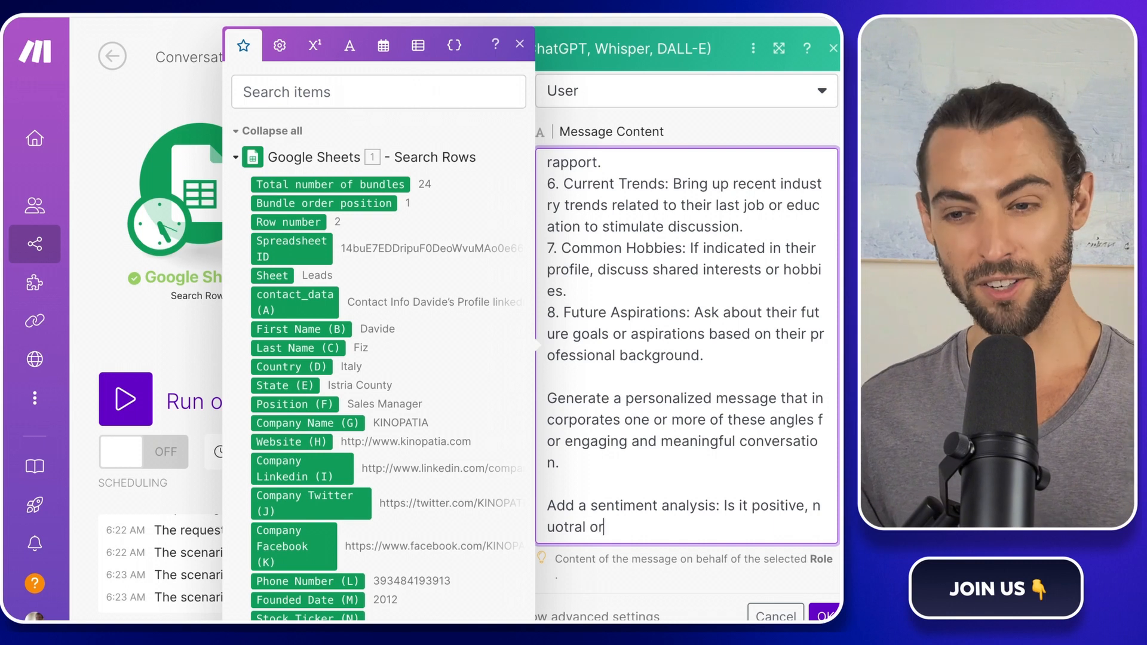
{"action": "type", "text": "negativ"}
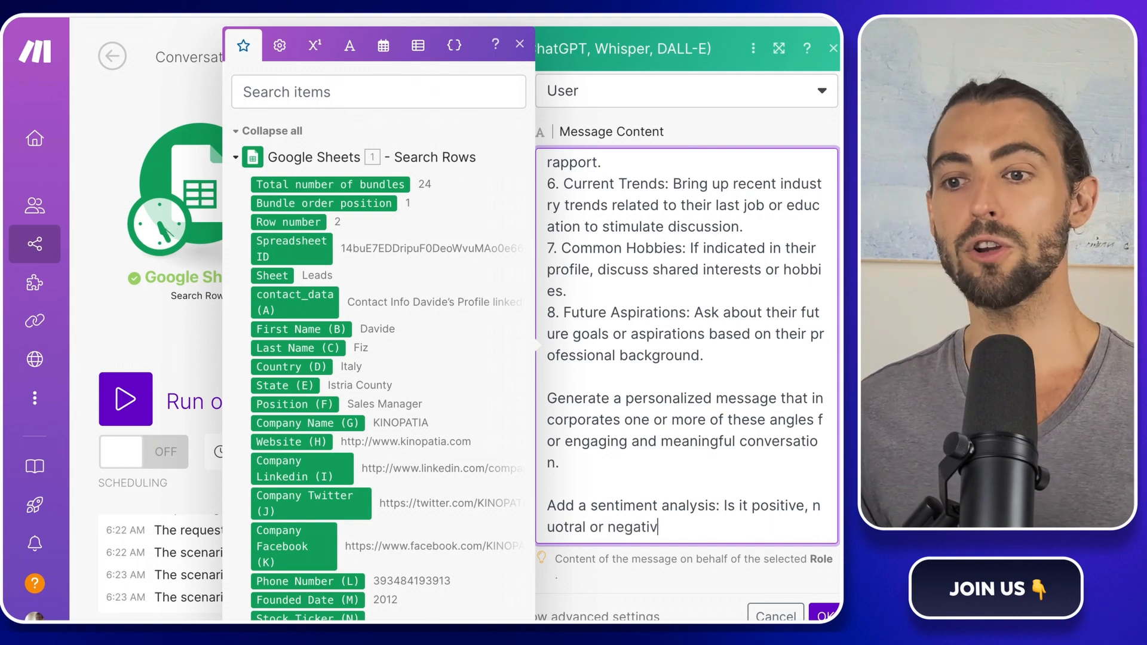
{"action": "type", "text": "e?"}
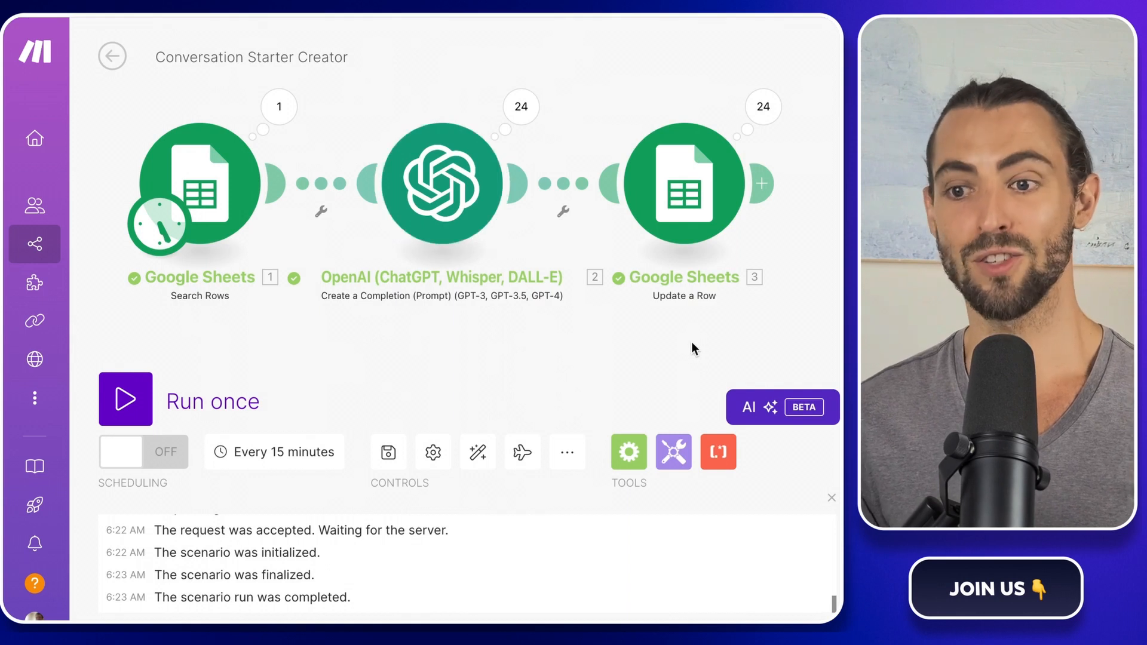
{"action": "left_click", "coordinate": [832, 498]}
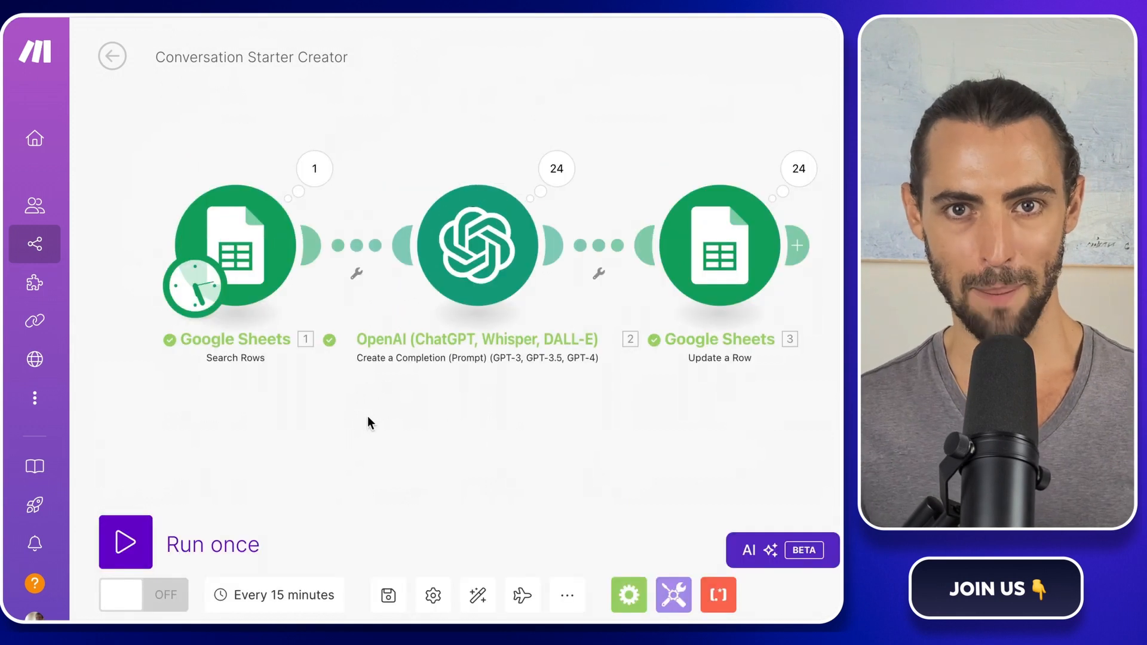
{"action": "mouse_move", "coordinate": [333, 428]}
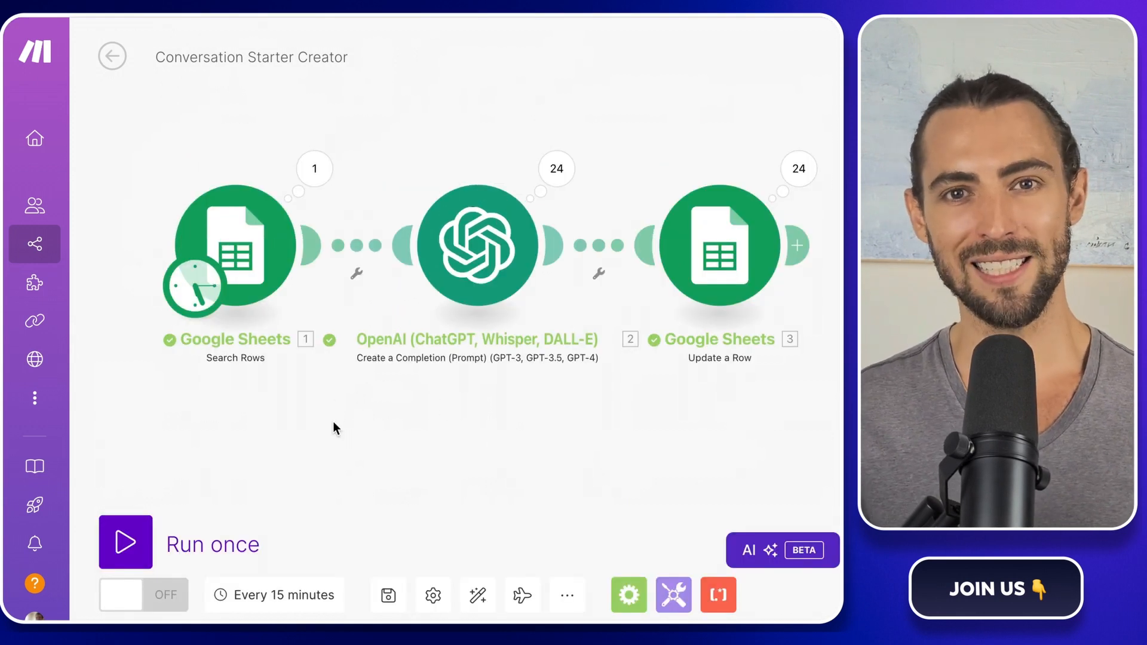